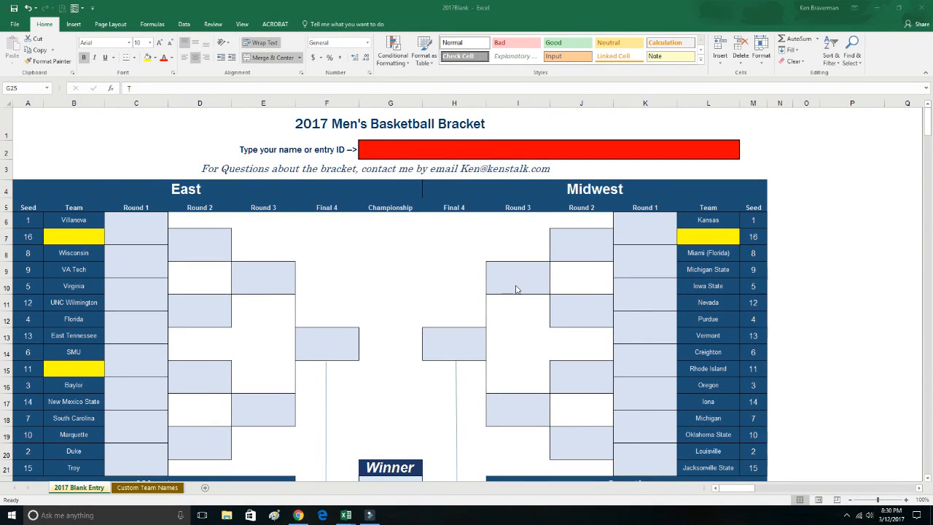
mouse_move(519, 284)
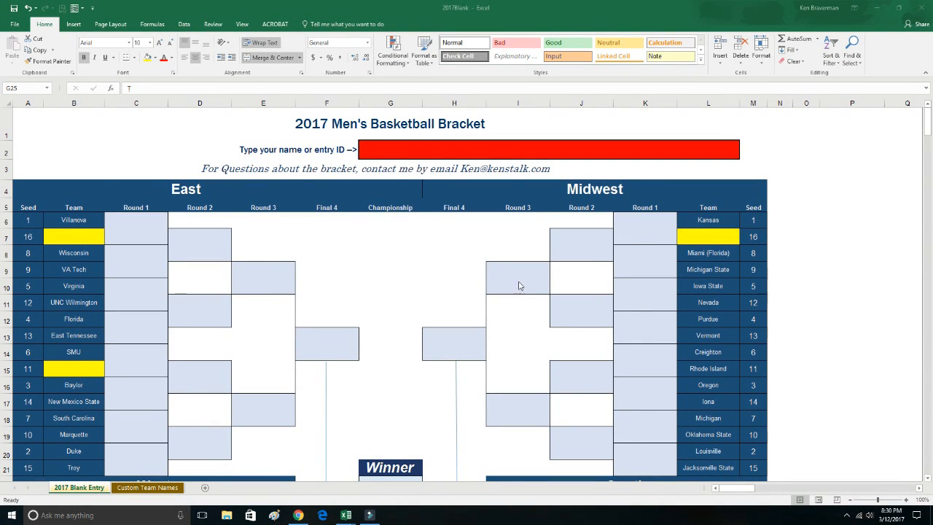
mouse_move(419, 242)
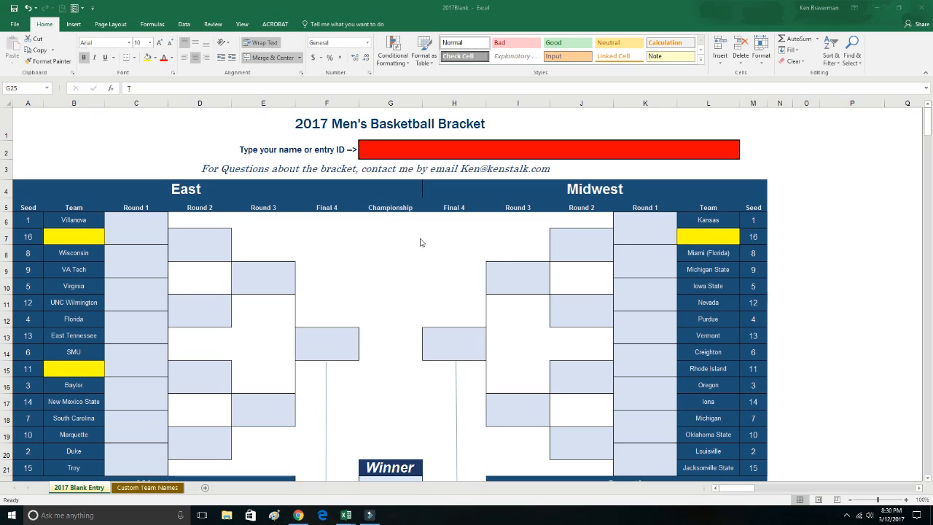
mouse_move(405, 258)
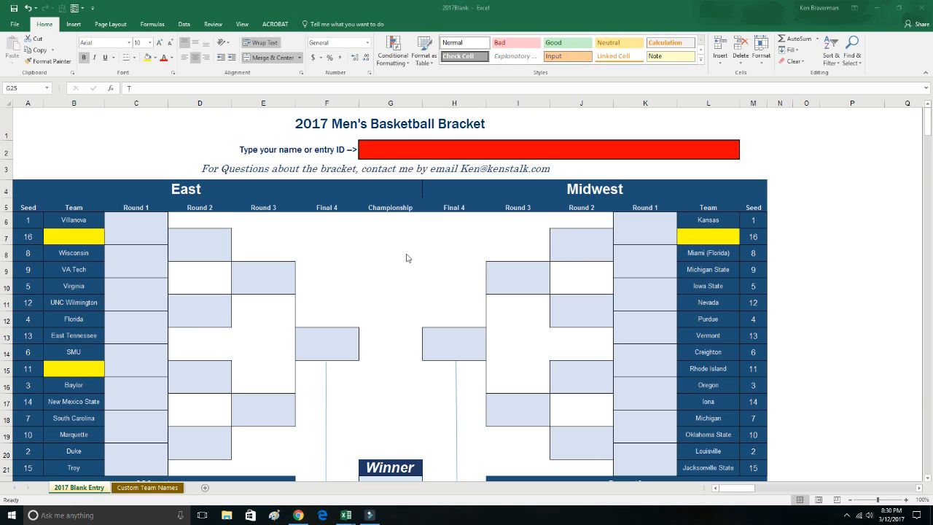
mouse_move(597, 266)
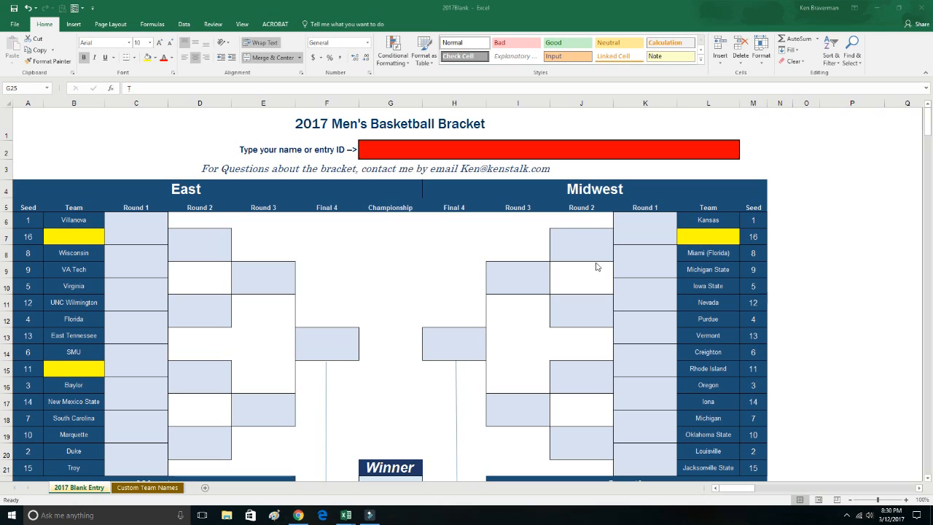
mouse_move(297, 319)
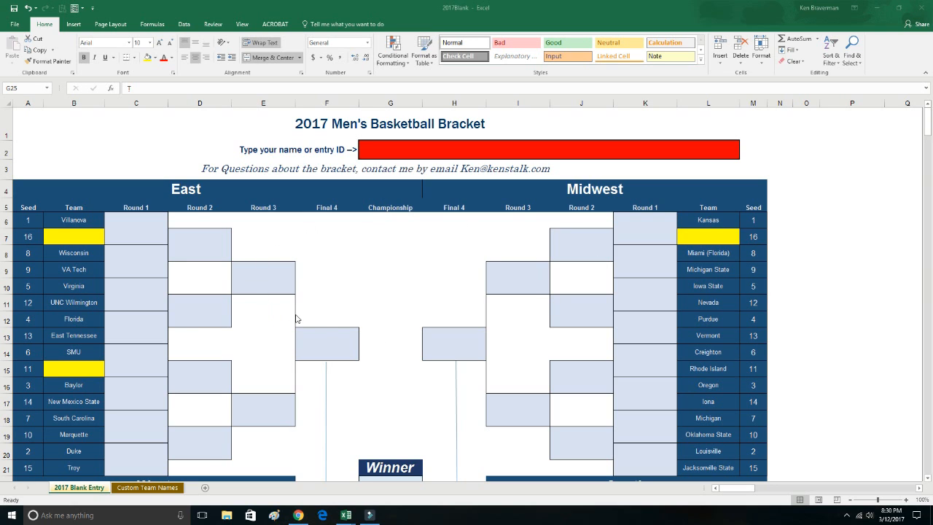
mouse_move(408, 295)
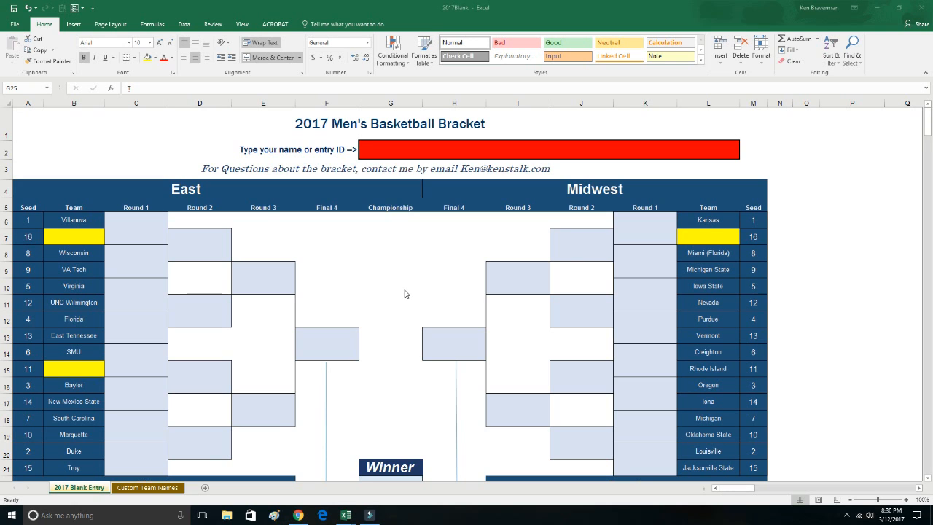
mouse_move(428, 280)
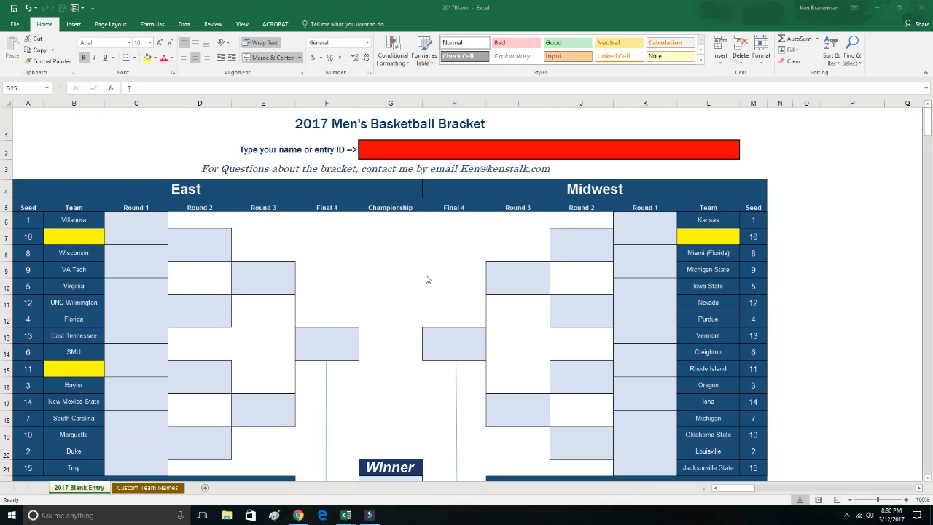
mouse_move(379, 285)
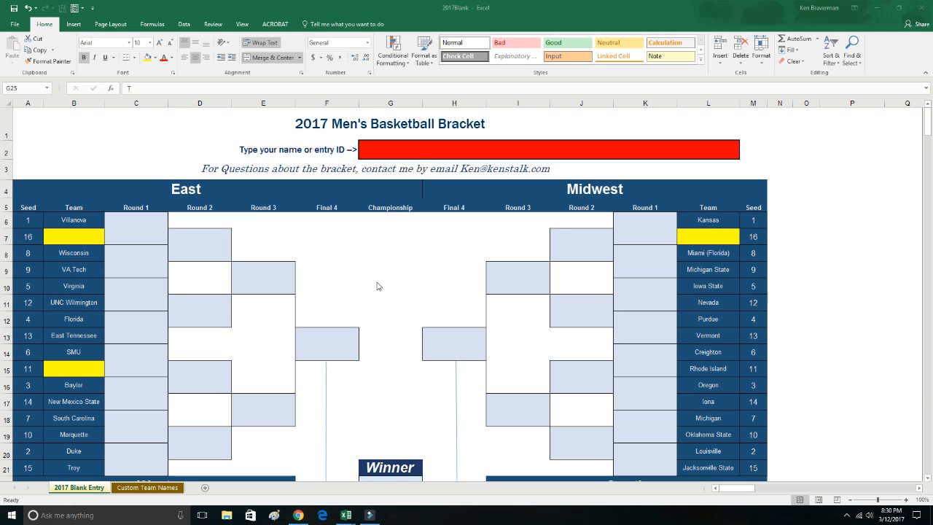
mouse_move(357, 270)
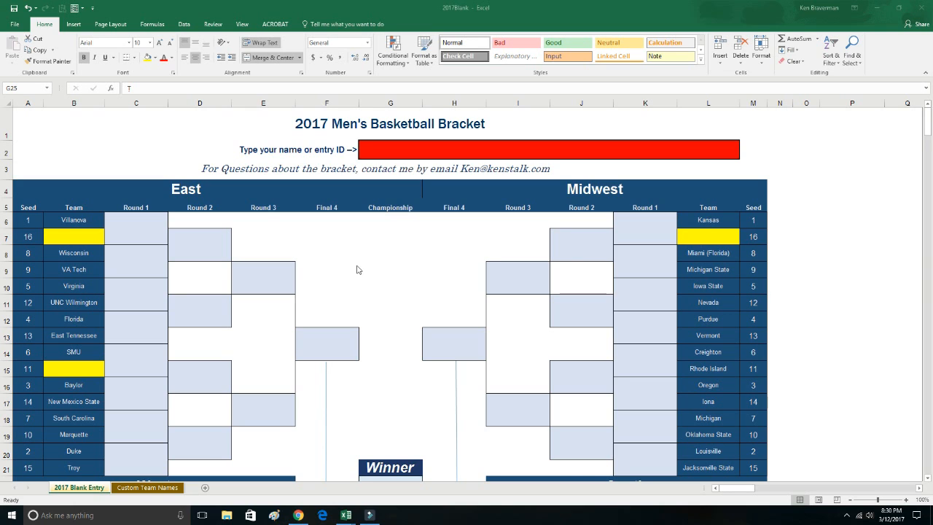
mouse_move(425, 285)
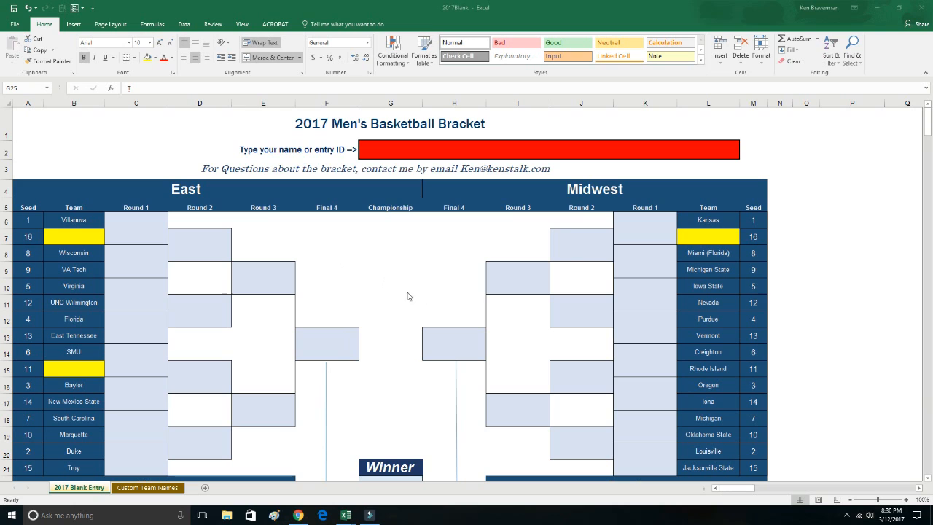
mouse_move(344, 265)
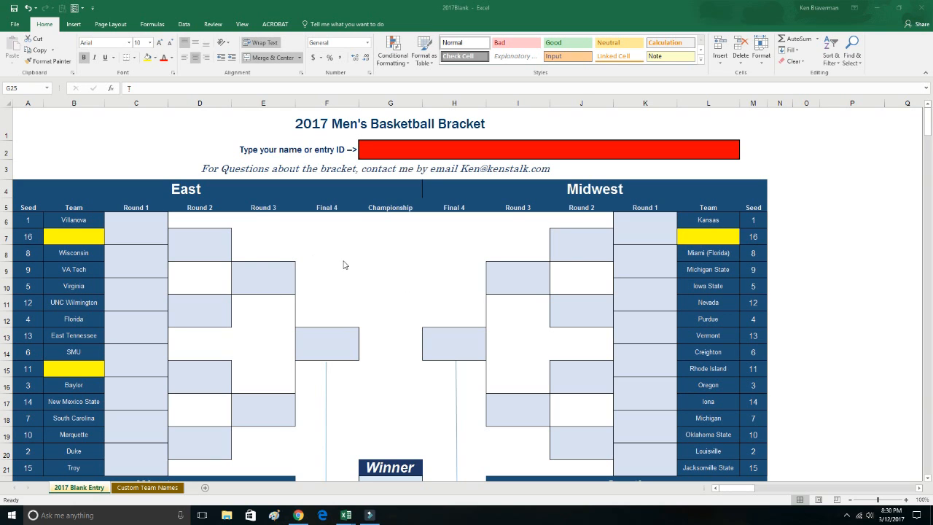
mouse_move(309, 240)
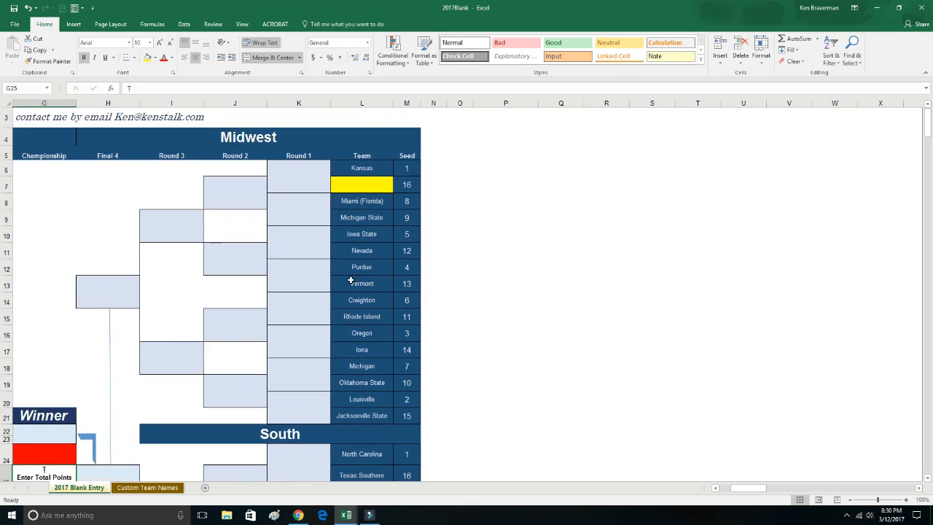
- Protect the bracket entry sheet, leaving only unlocked cells selectable
scroll(left, 3)
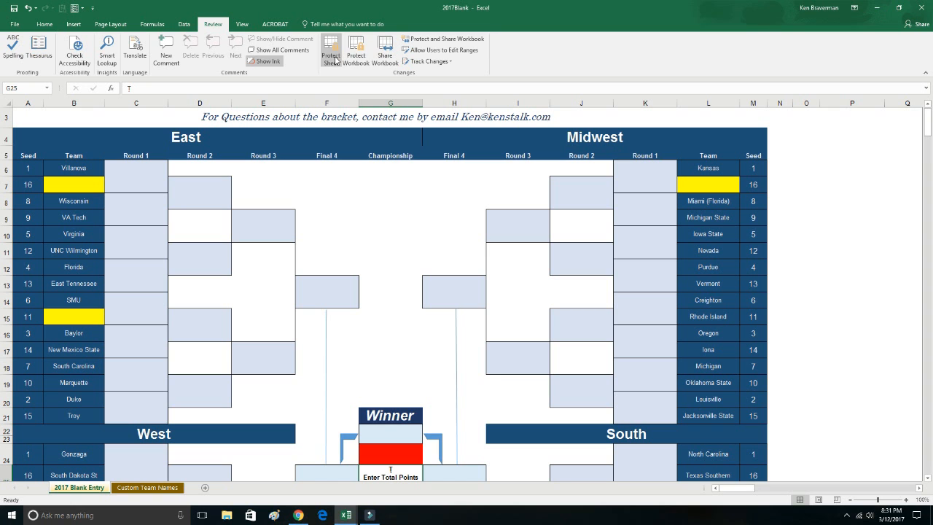
click(329, 51)
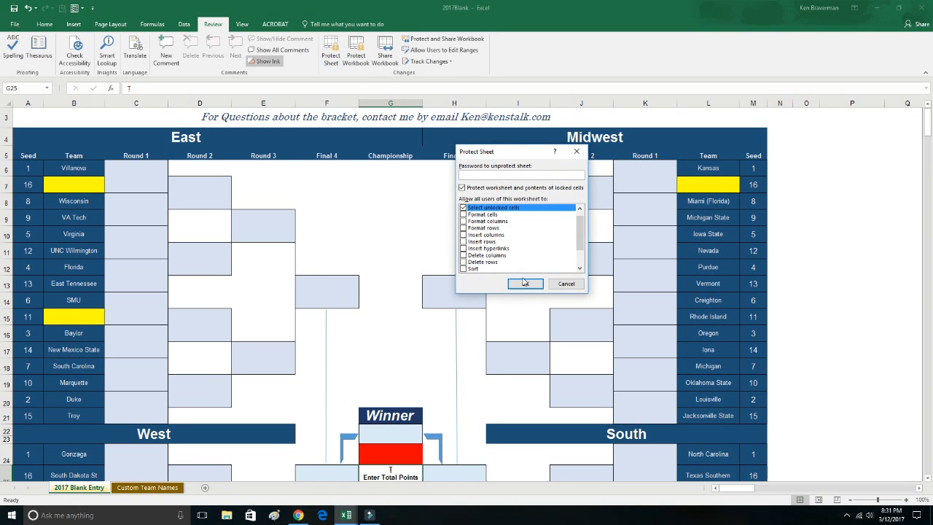
click(525, 282)
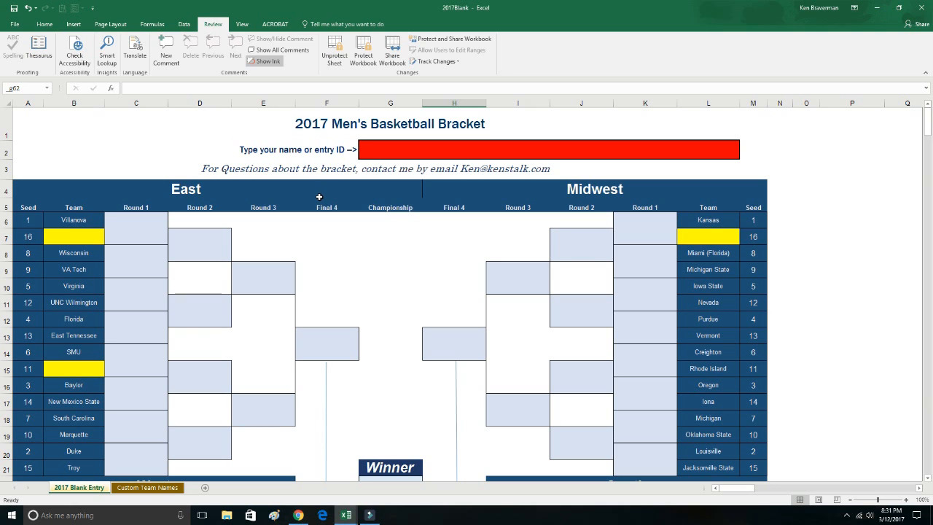
mouse_move(90, 295)
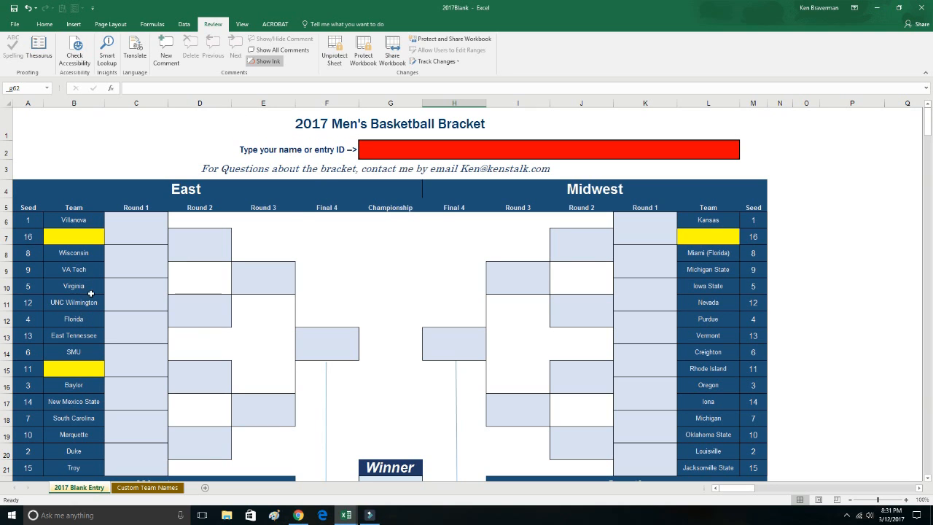
mouse_move(284, 256)
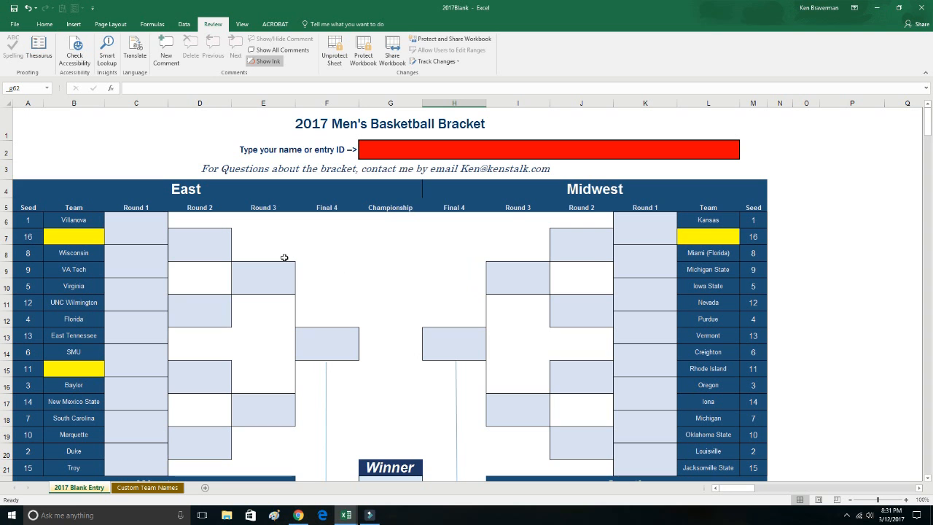
- Test the yellow East seed 16 slot by entering Mt St Mary's
scroll(down, 3)
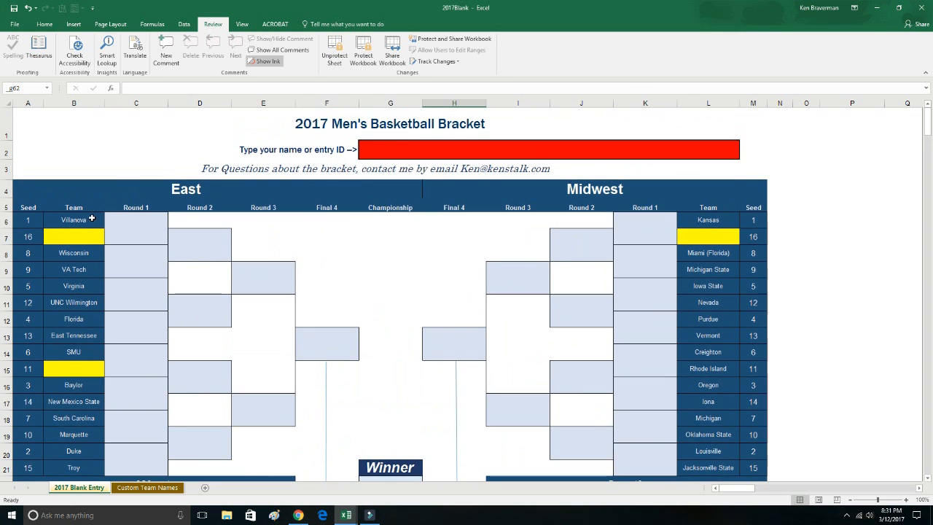
click(72, 236)
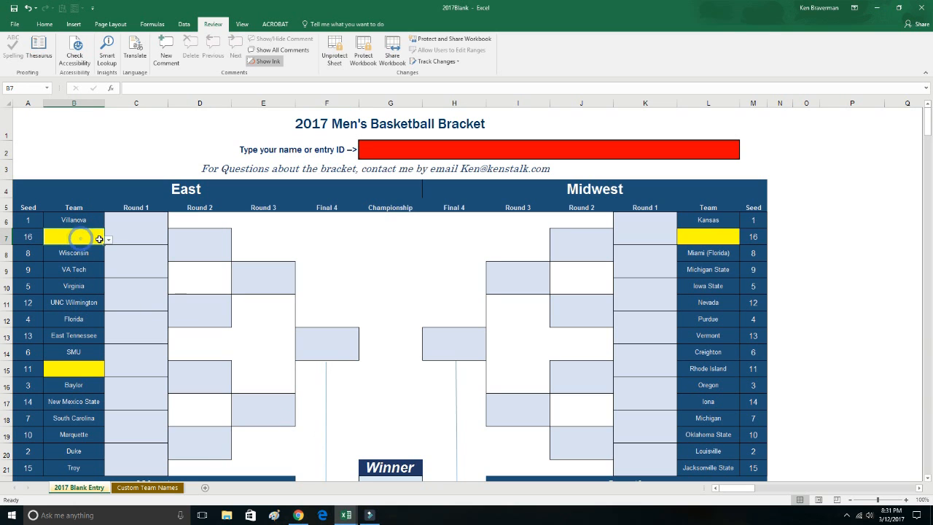
text(Mt St Mary's)
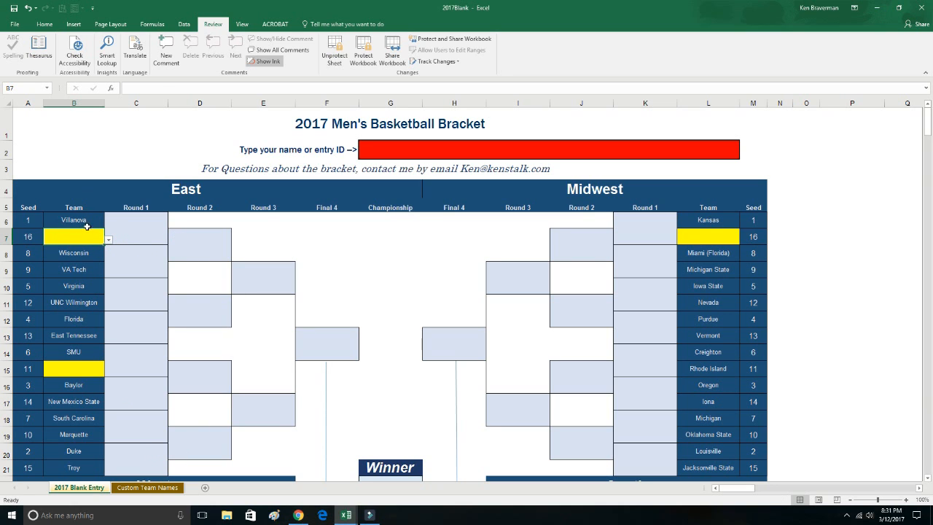
mouse_move(384, 306)
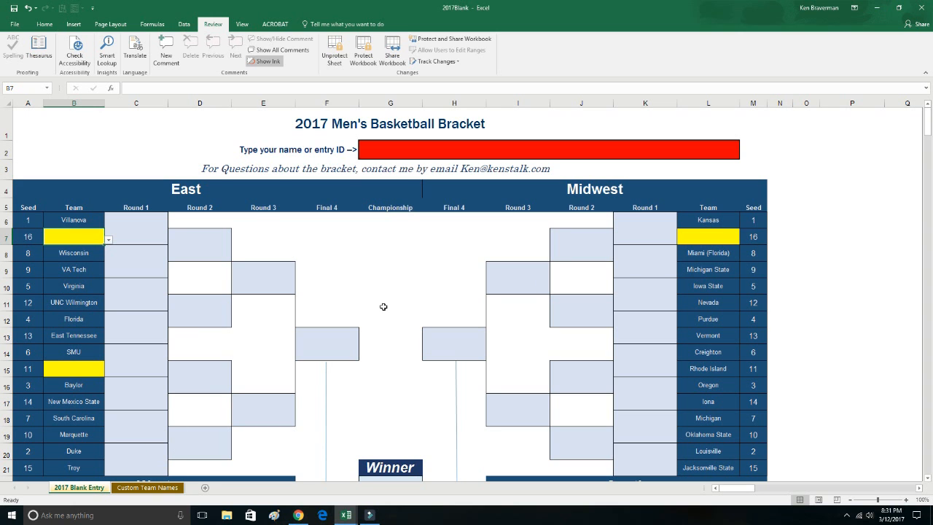
click(148, 487)
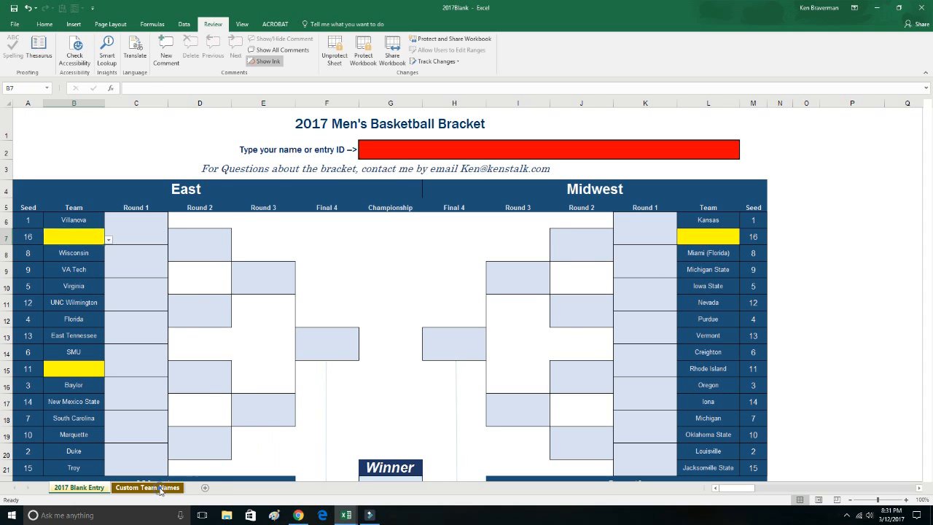
- Switch to the Custom Team Names sheet and toggle its protection off and back on
click(147, 487)
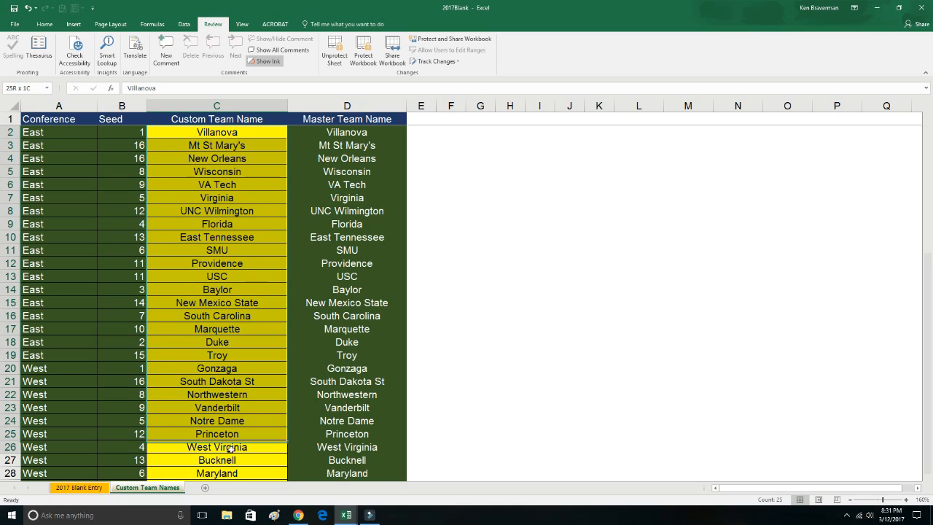
scroll(down, 3)
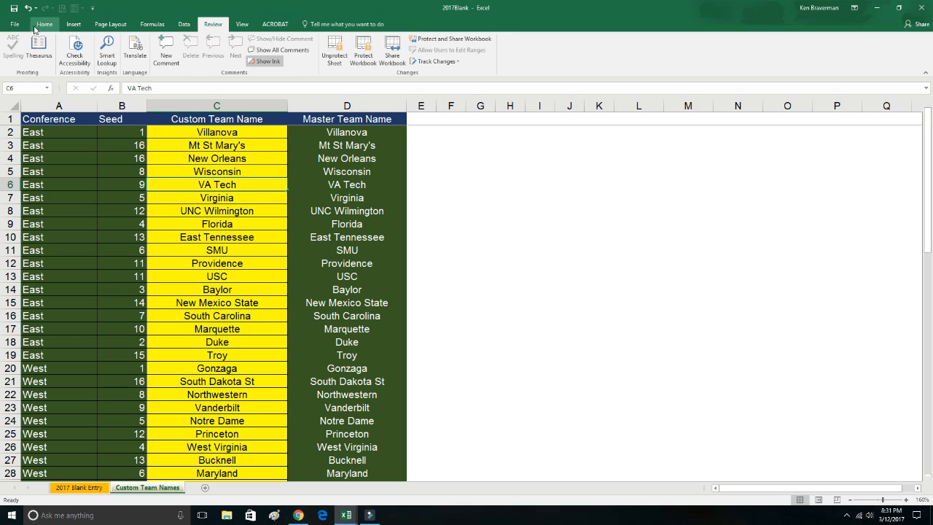
mouse_move(334, 51)
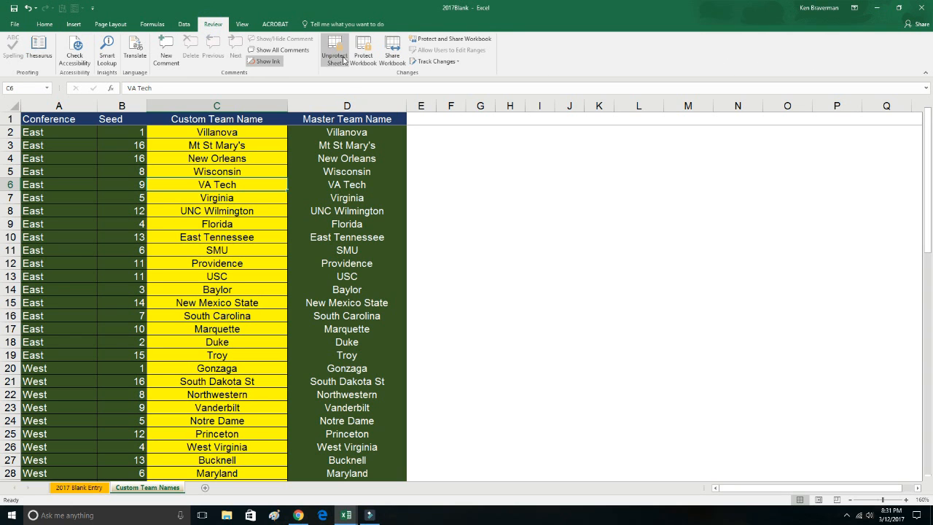
click(347, 209)
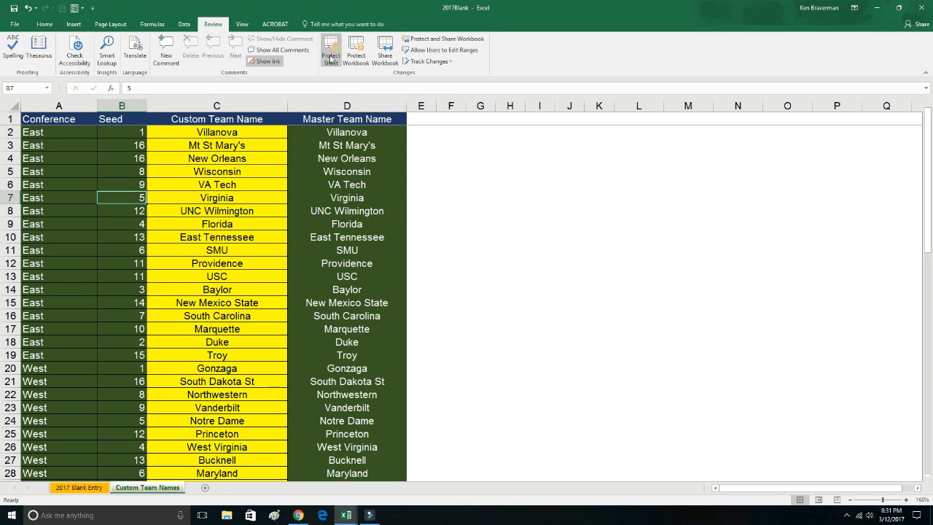
click(329, 49)
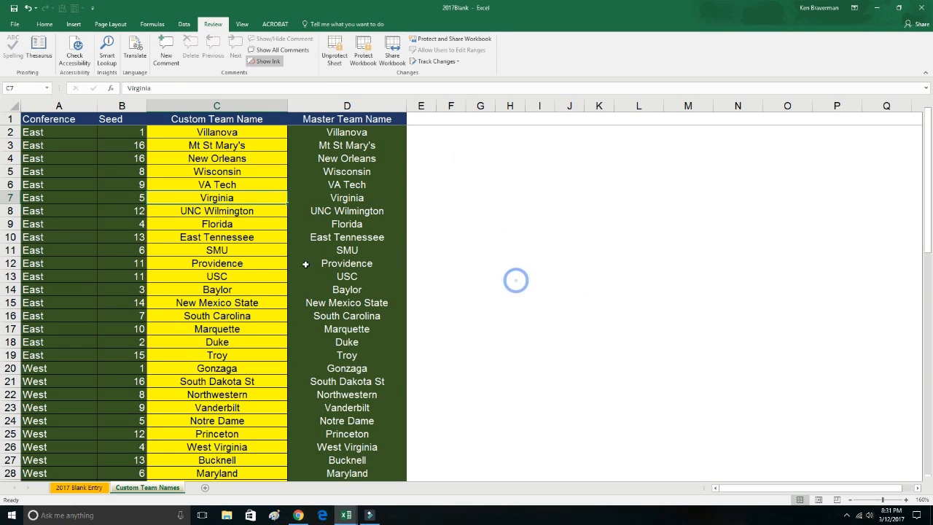
- Select the East custom team names C2:C19, Villanova through Troy
drag(216, 132, 216, 198)
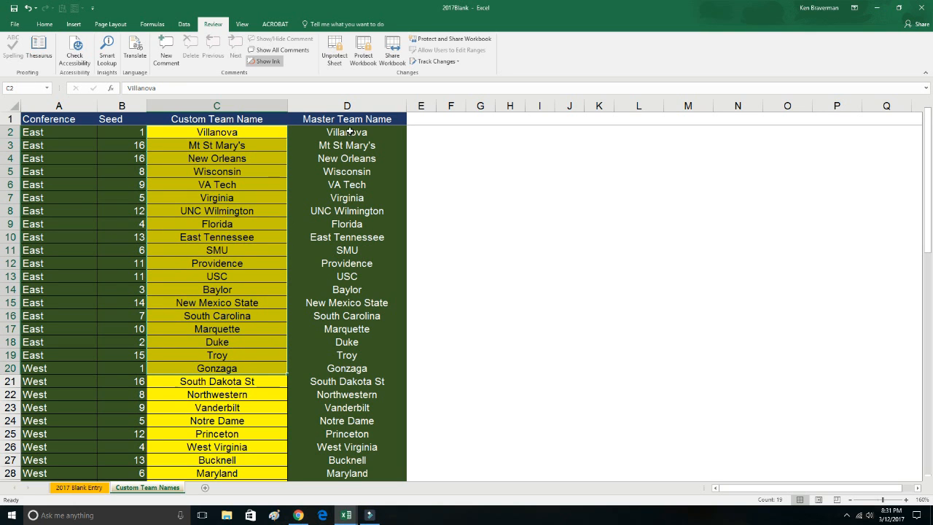
click(347, 104)
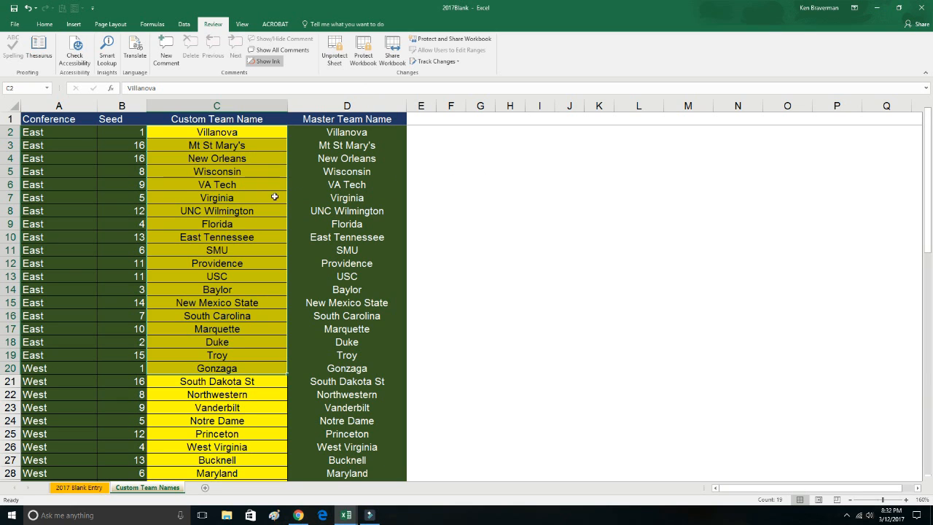
mouse_move(305, 247)
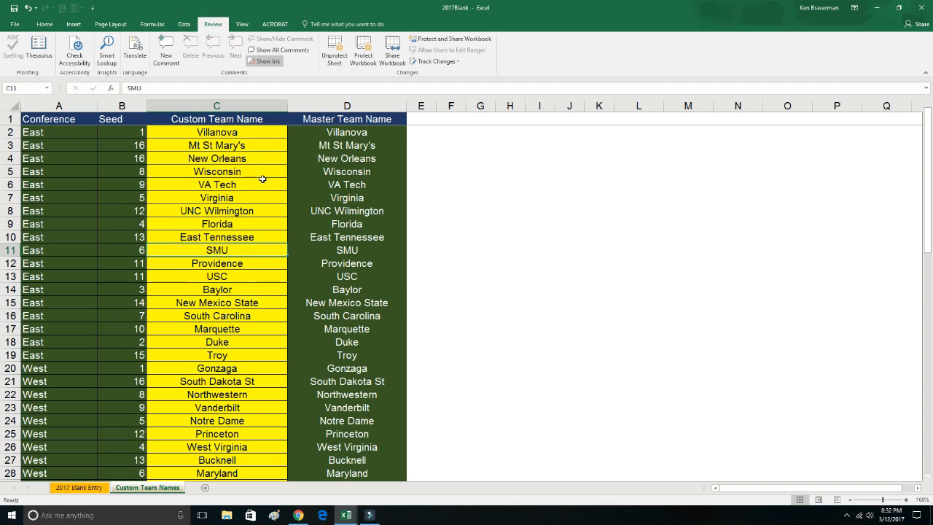
mouse_move(200, 156)
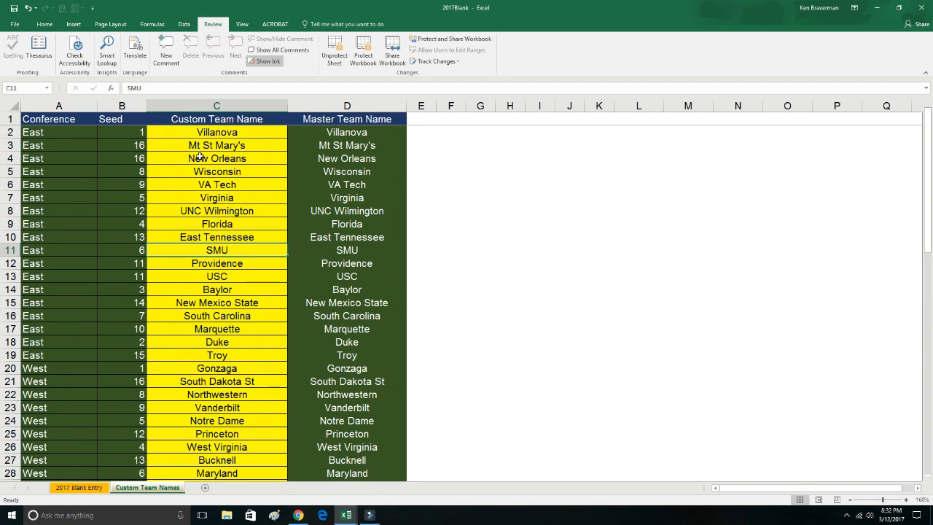
- Shorten Villanova's custom name to Nova on the Custom Team Names sheet
click(216, 131)
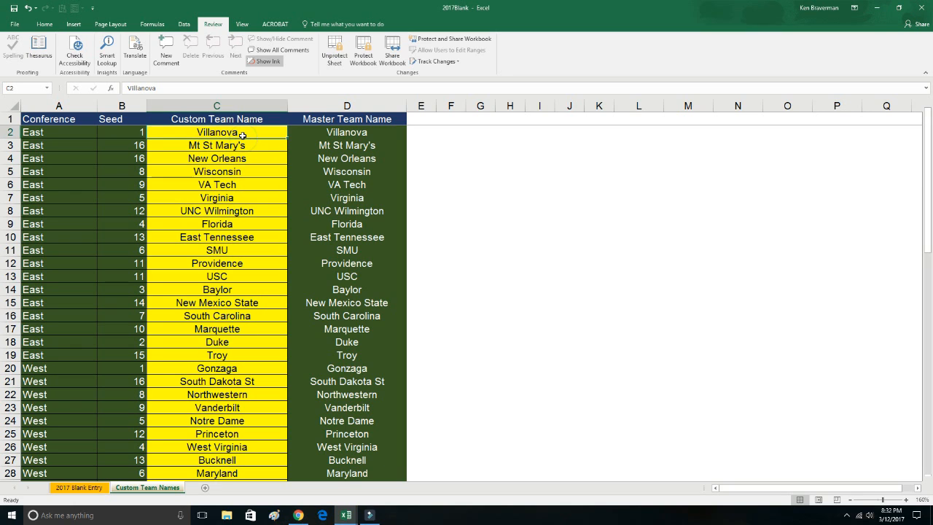
text(No)
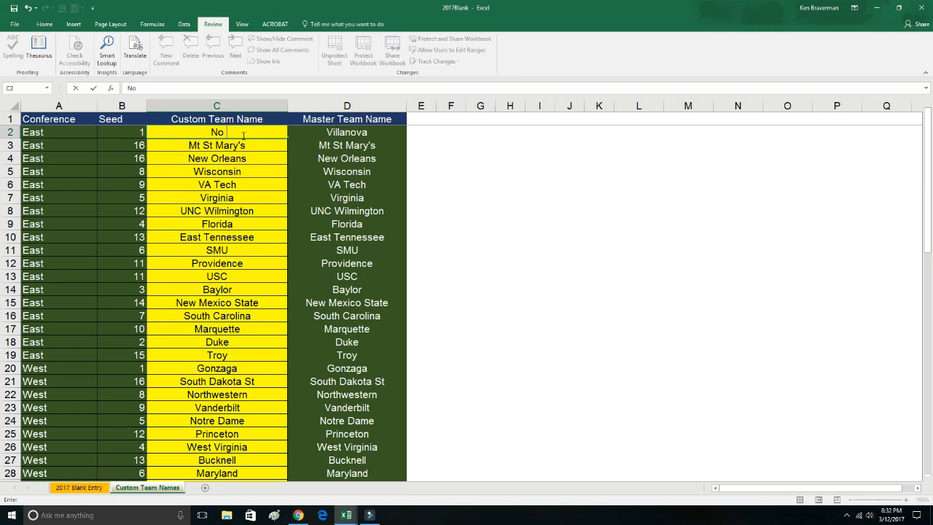
text(Nova)
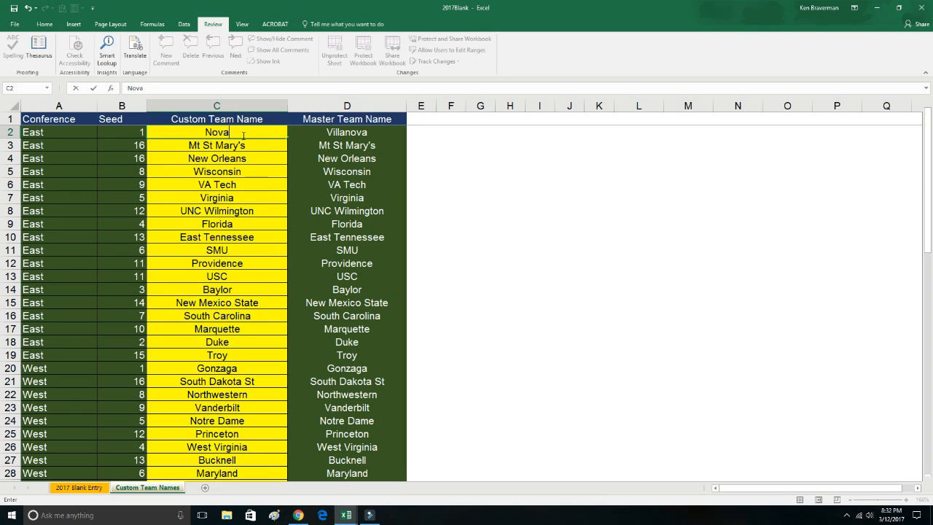
- On 2017 Blank Entry, pick New Orleans for the seed-16 play-in and Nova to win round 1
click(79, 487)
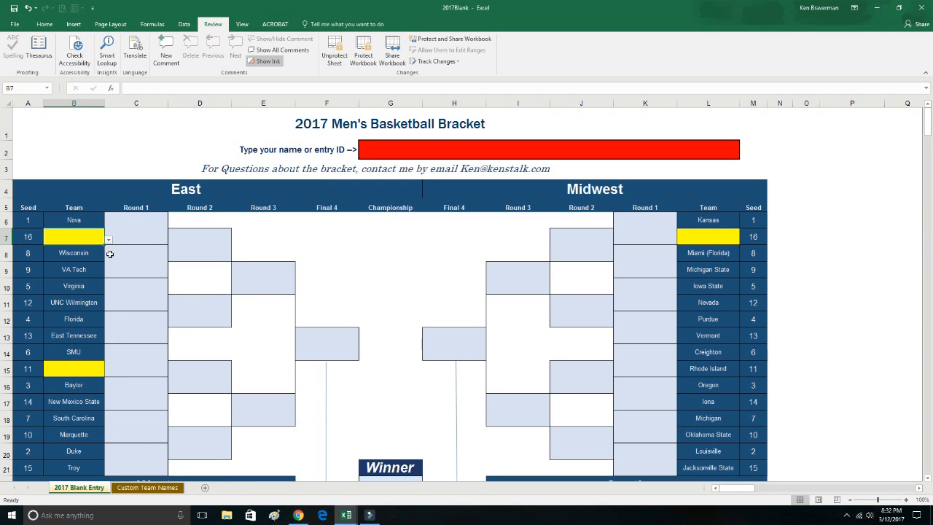
click(73, 236)
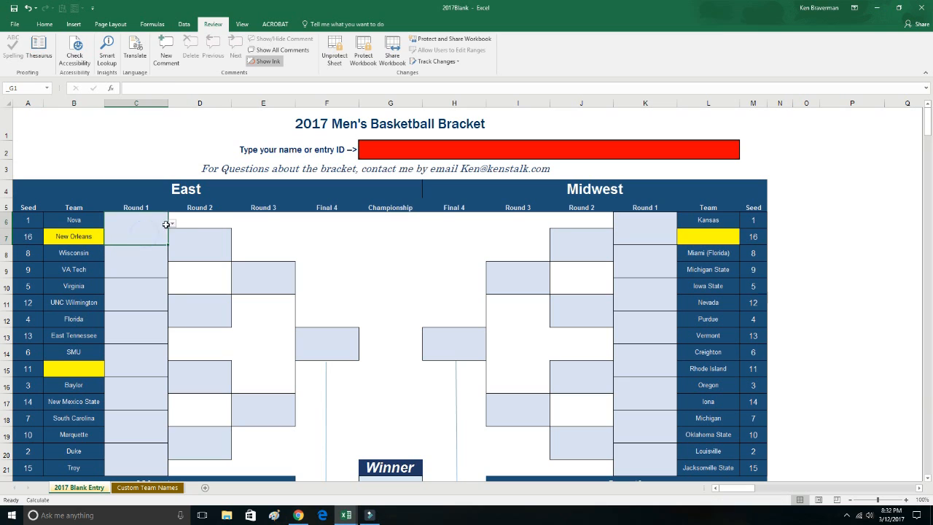
click(135, 227)
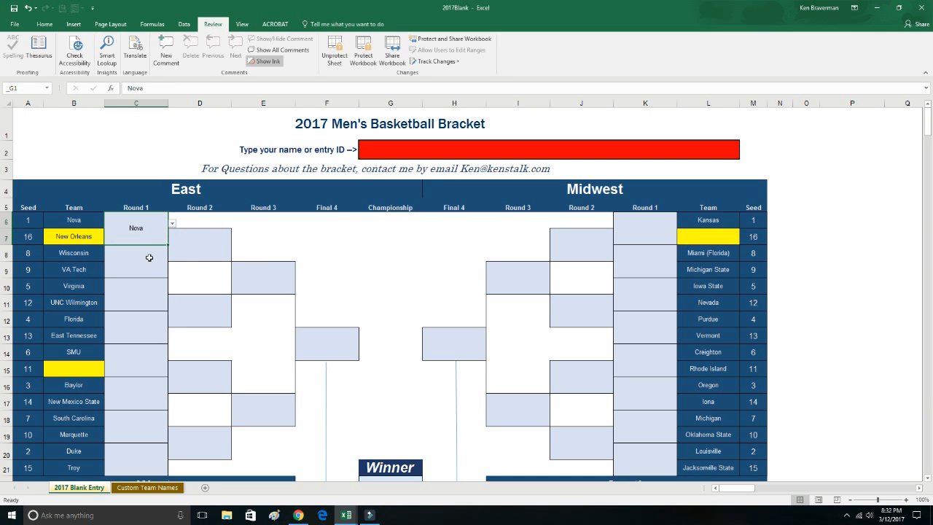
click(135, 261)
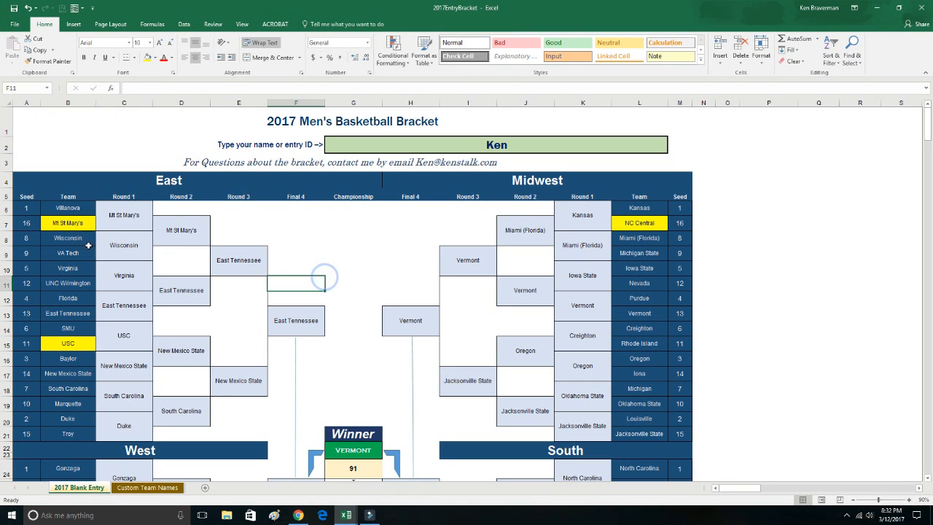
- Review the USC, NC Central and Vermont picks, then replace entrant name Ken, starting 'Je'
click(67, 342)
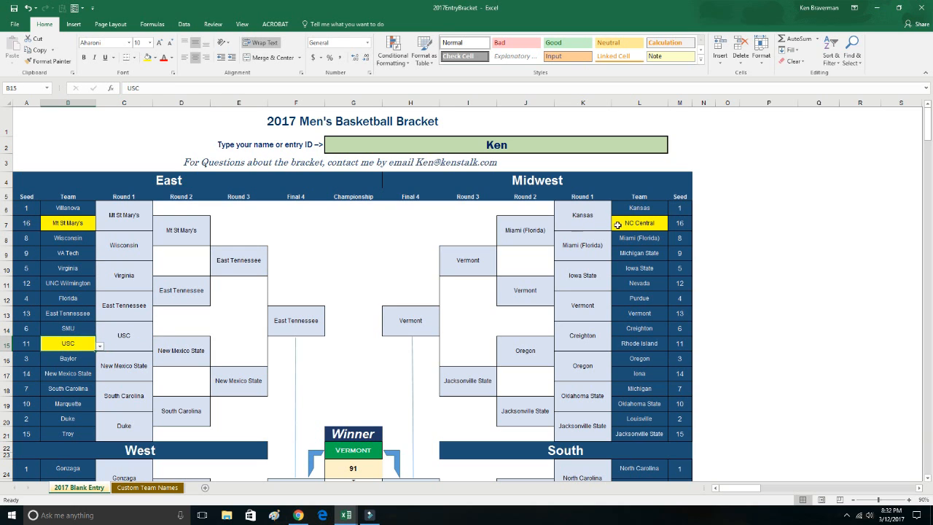
click(411, 320)
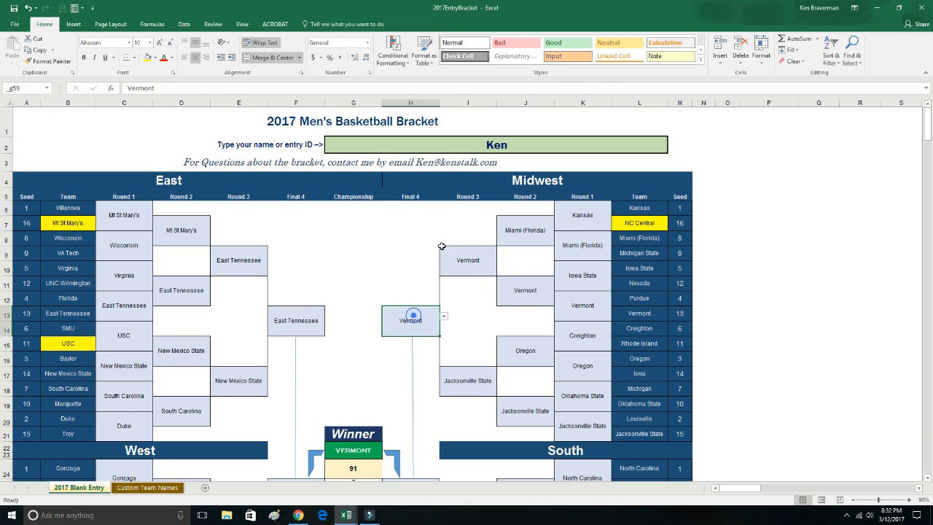
click(495, 144)
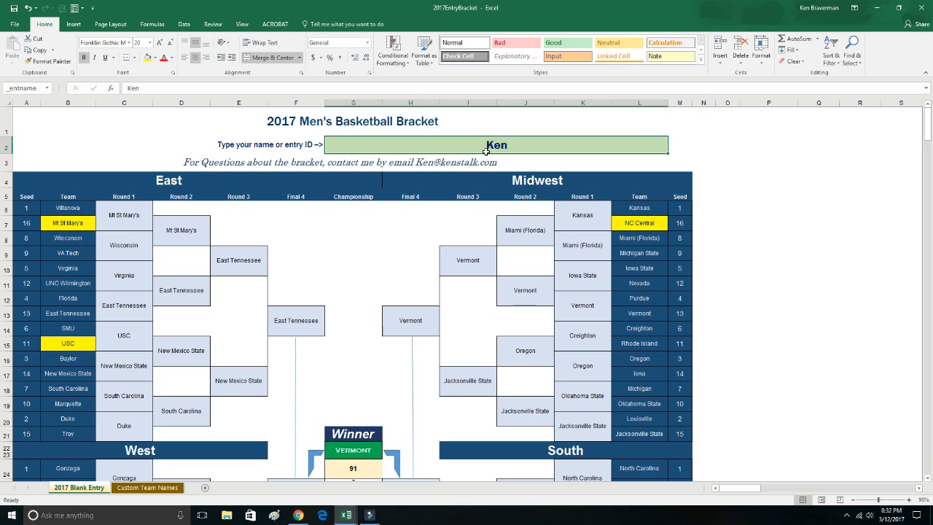
click(496, 144)
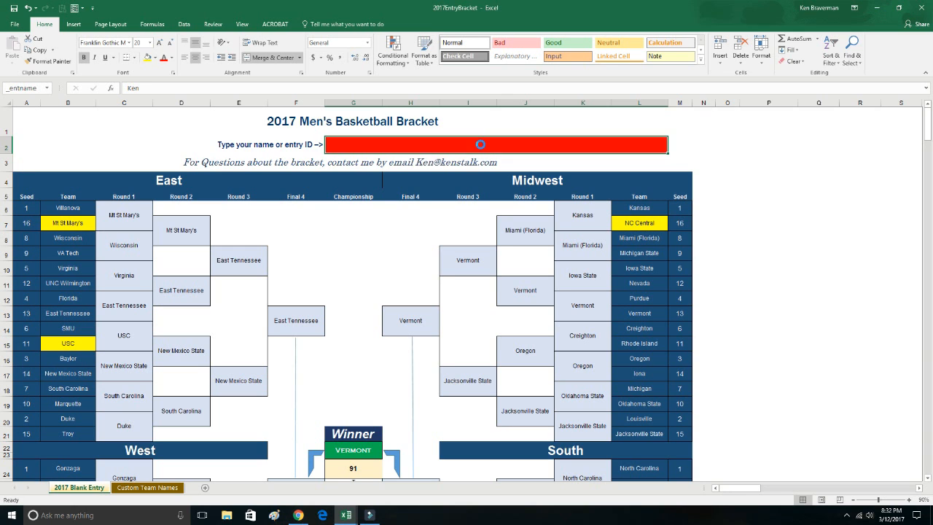
text(Je)
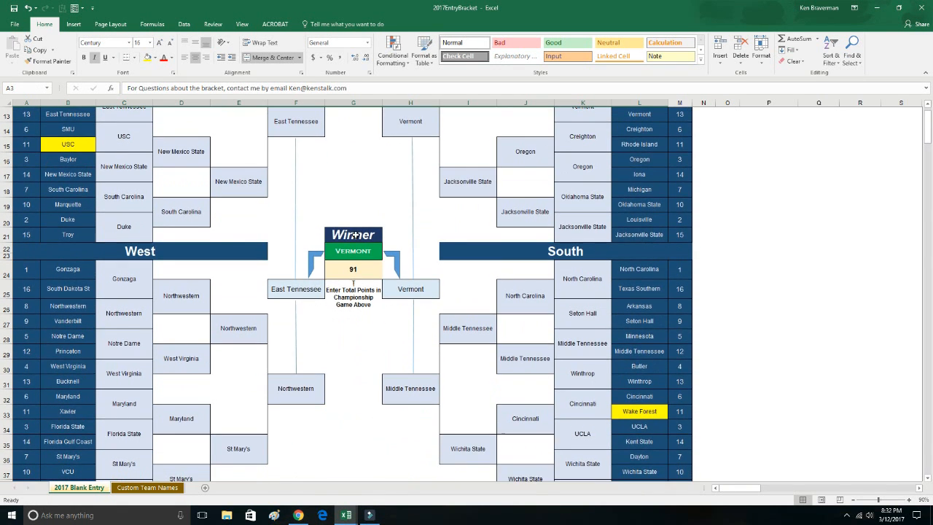
scroll(down, 3)
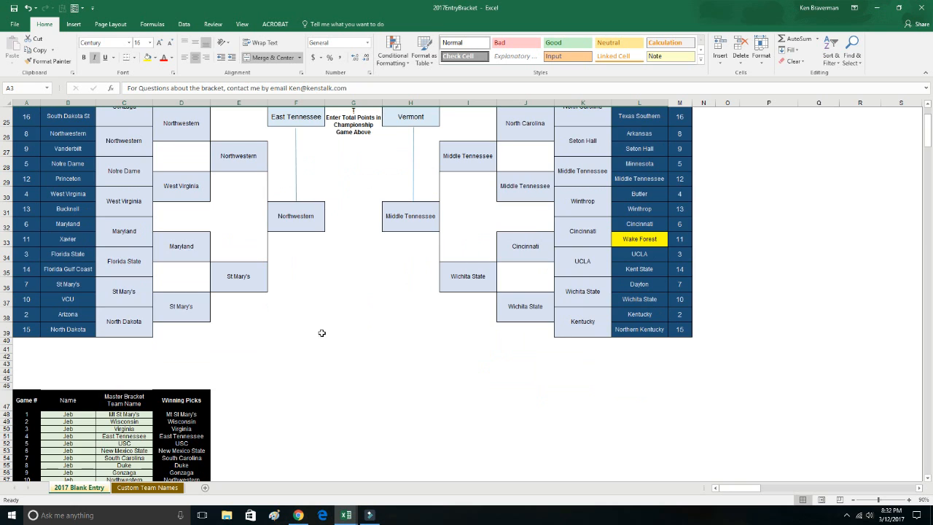
scroll(up, 3)
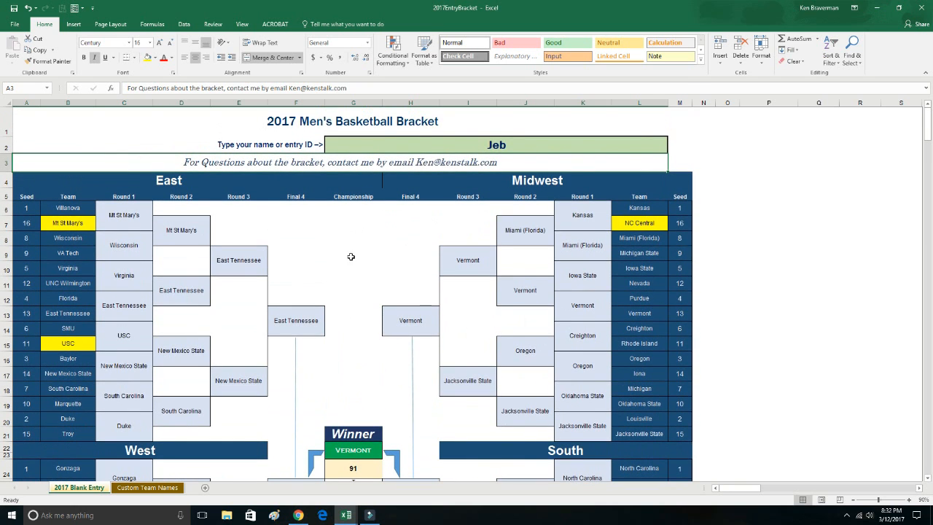
scroll(down, 3)
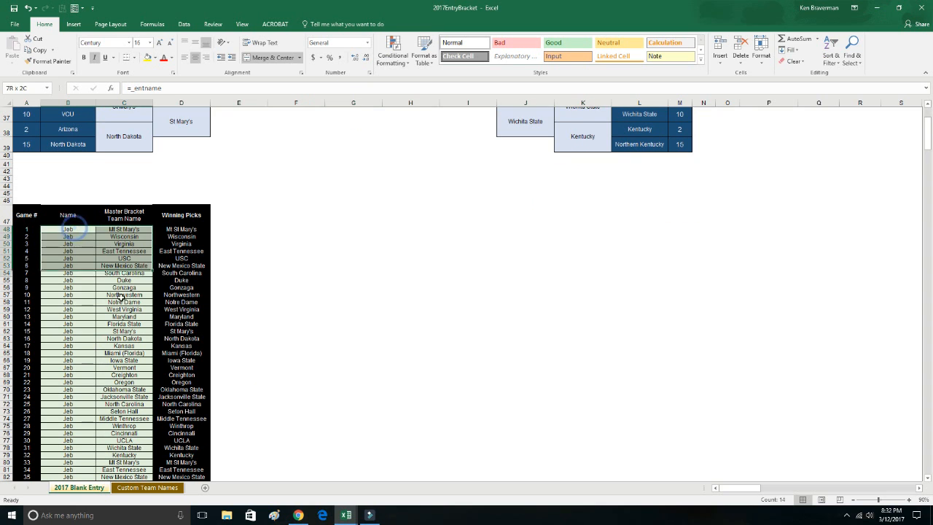
scroll(down, 3)
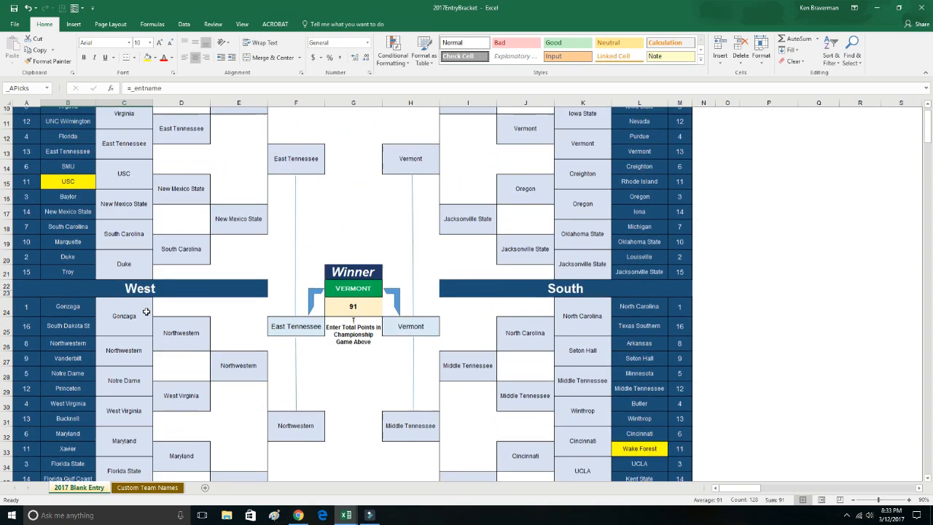
- Re-protect the Jeb entry sheet with unlocked cells still selectable
click(213, 23)
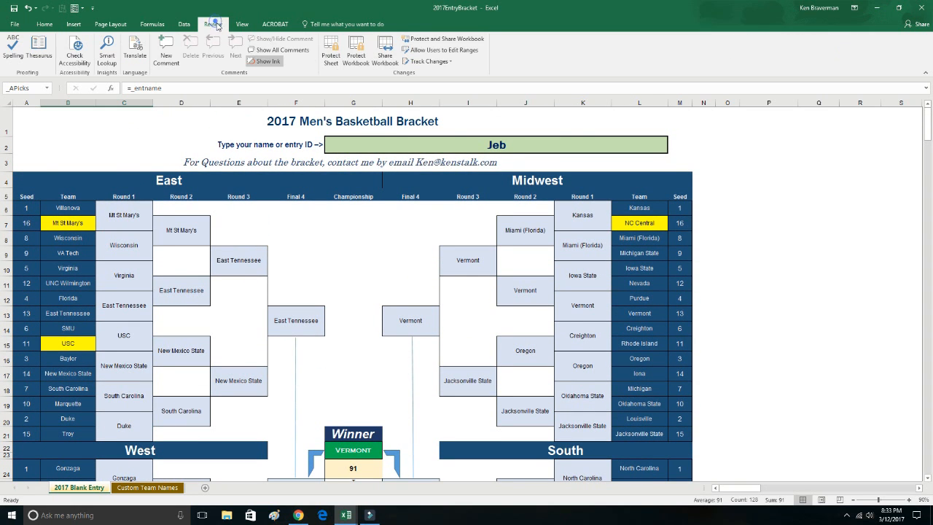
click(329, 51)
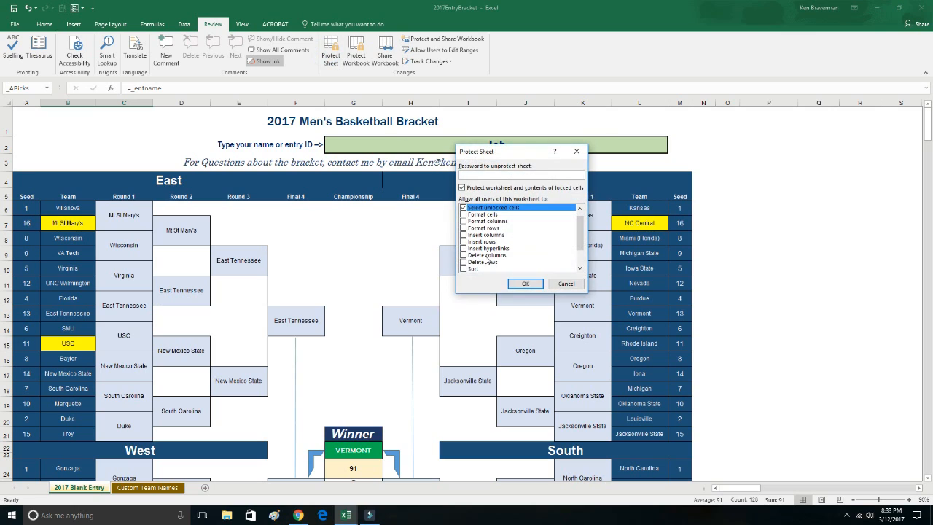
click(525, 283)
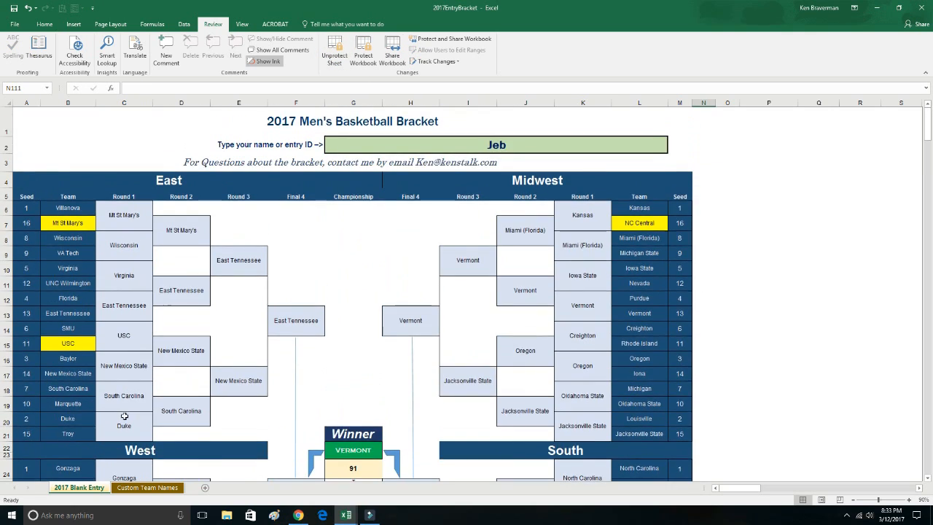
scroll(down, 3)
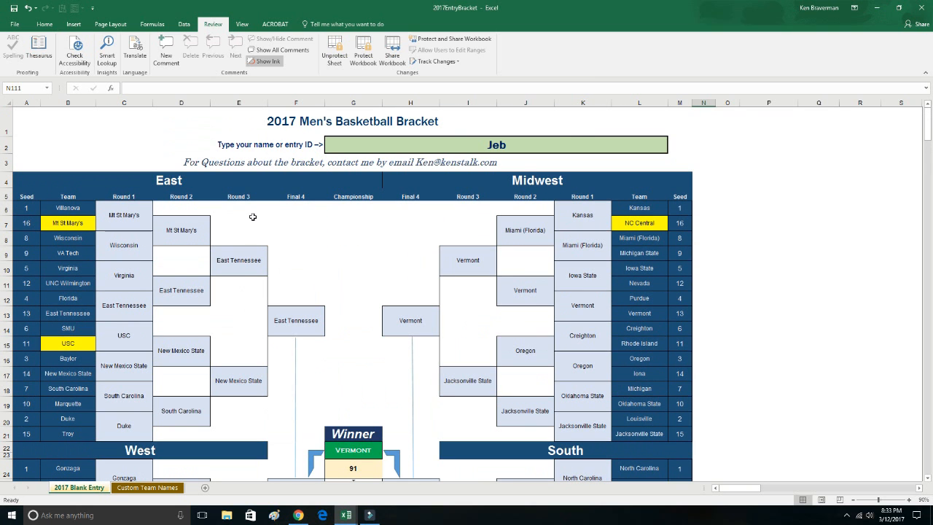
scroll(down, 3)
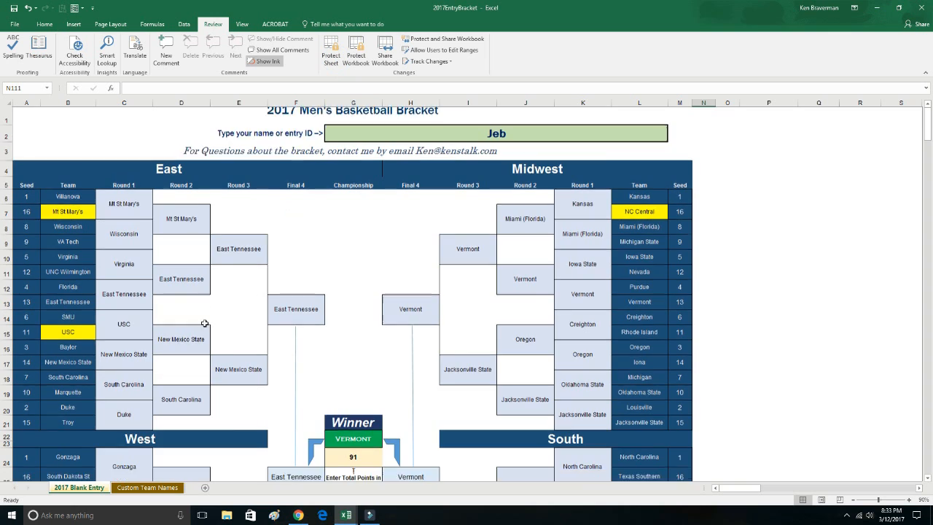
scroll(down, 3)
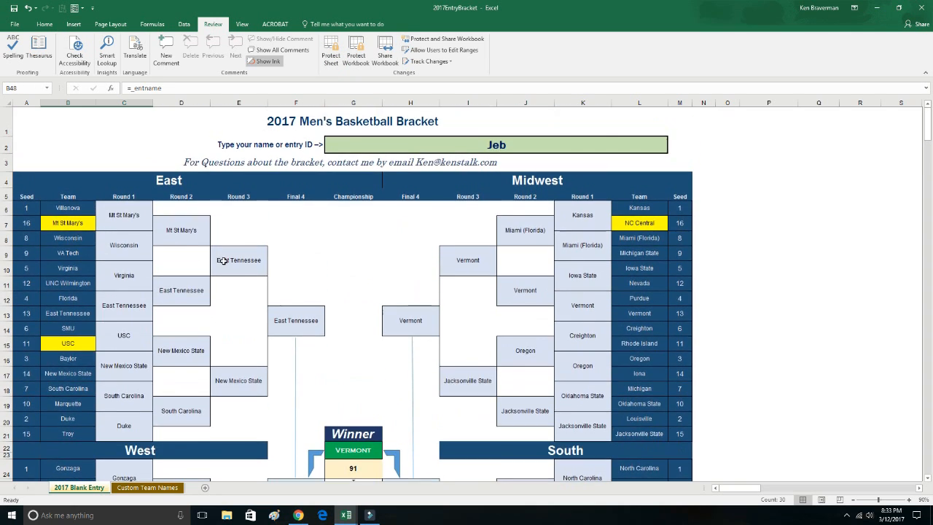
- Select the game number, name and winning picks table below the bracket for copying
click(49, 87)
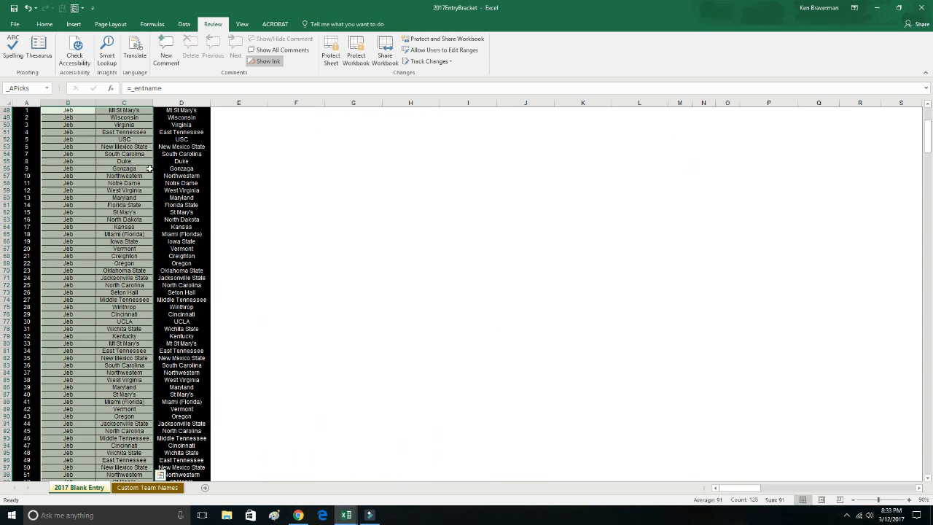
scroll(down, 3)
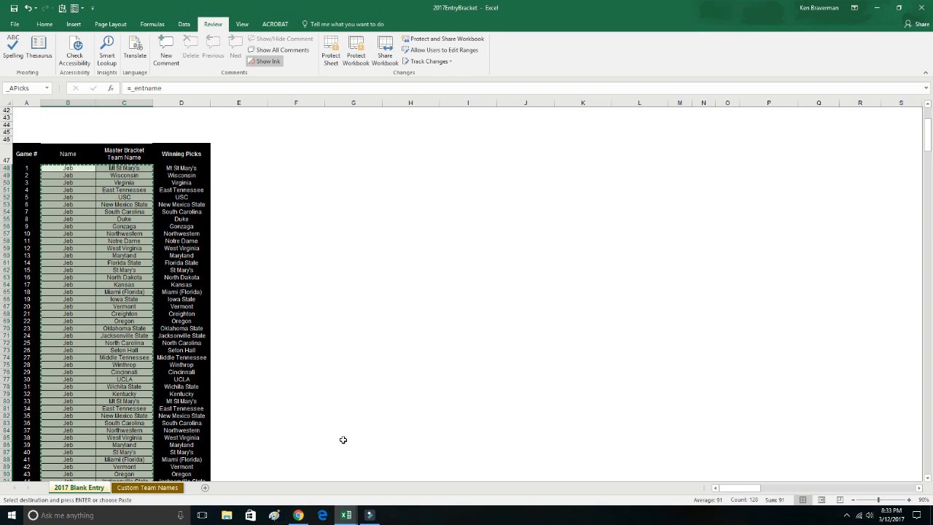
mouse_move(345, 516)
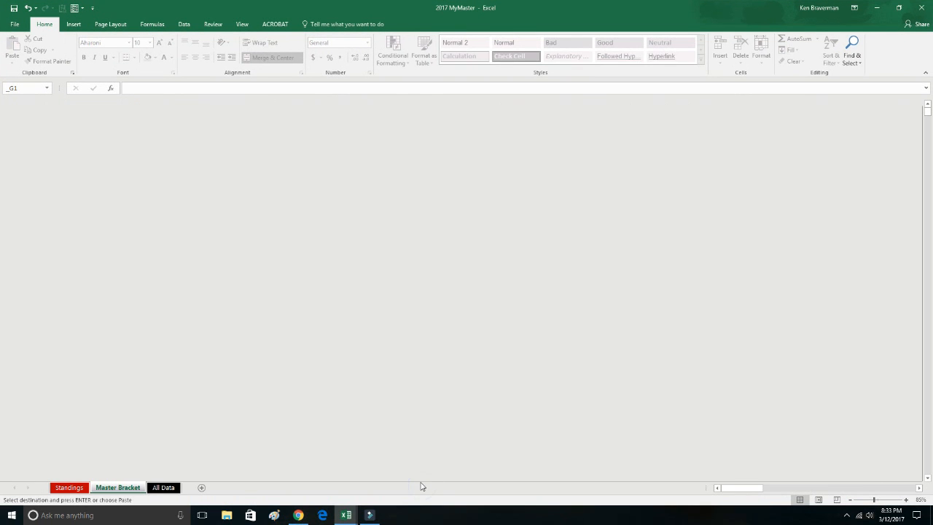
- Switch to the Master Bracket sheet with the copied entry data still pending
click(116, 486)
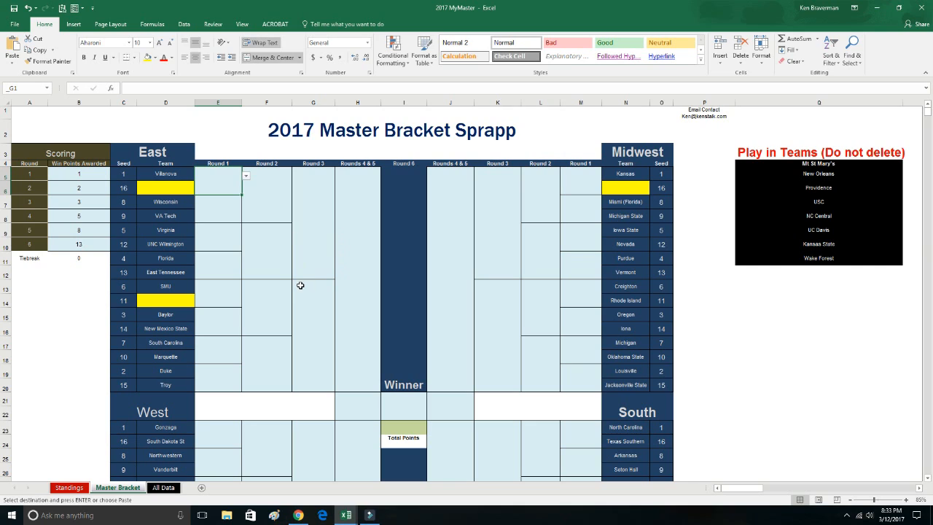
mouse_move(306, 244)
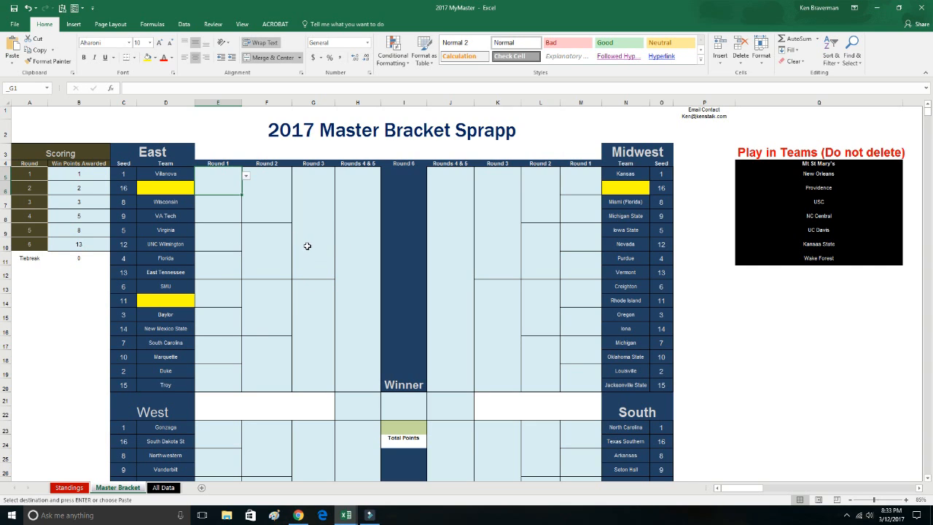
mouse_move(334, 255)
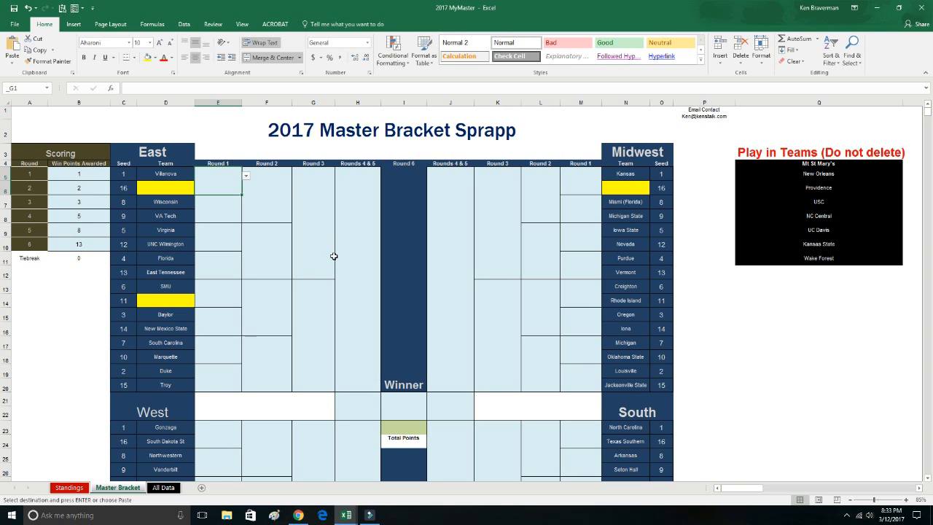
mouse_move(316, 257)
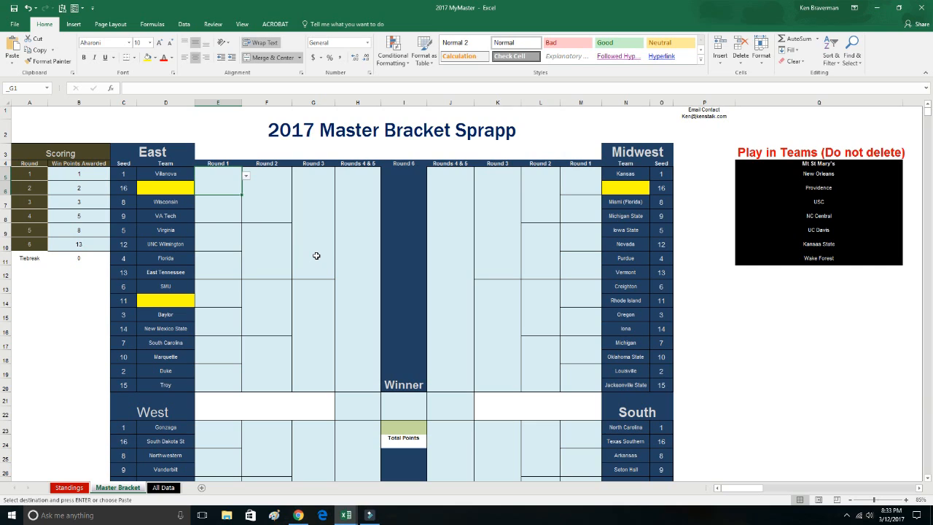
mouse_move(312, 249)
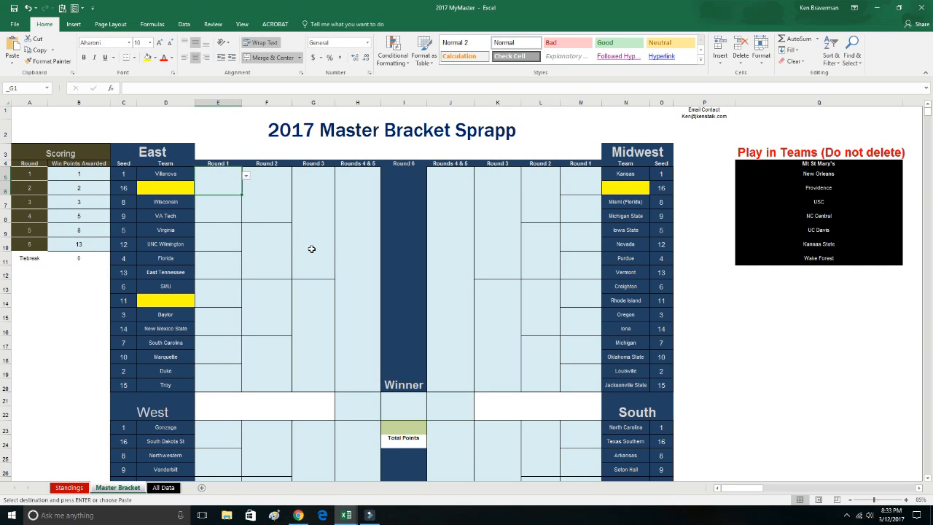
mouse_move(323, 262)
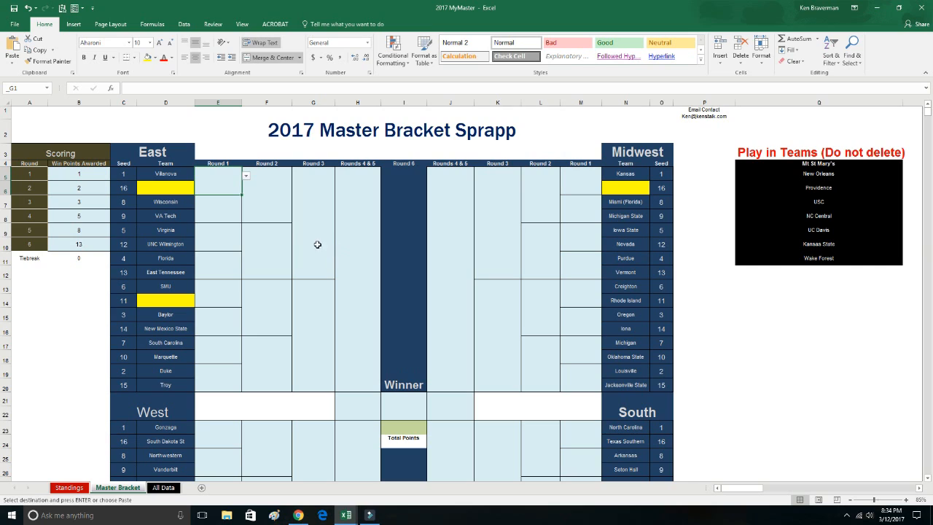
mouse_move(303, 245)
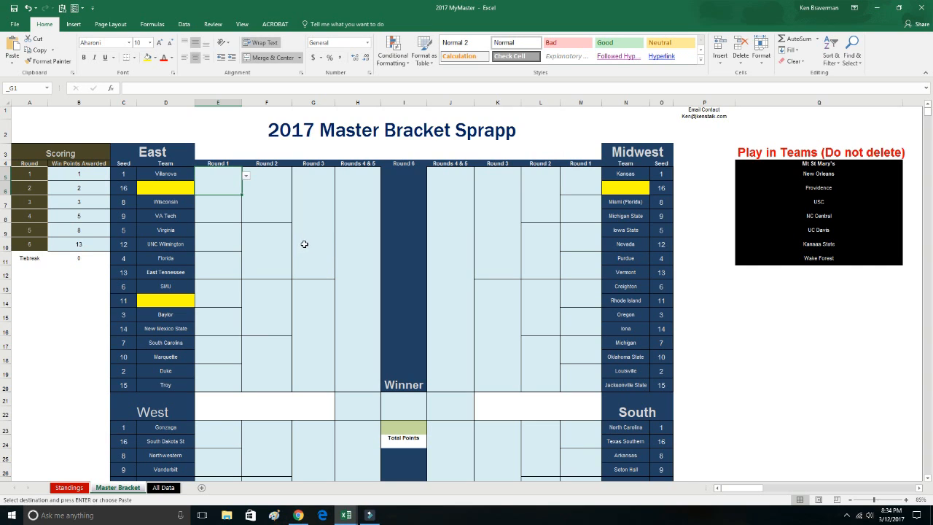
mouse_move(285, 238)
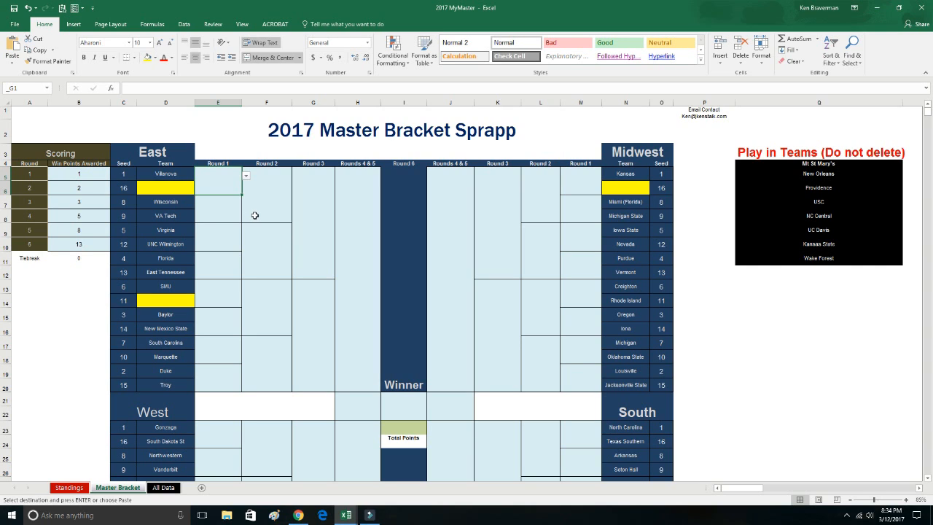
mouse_move(300, 262)
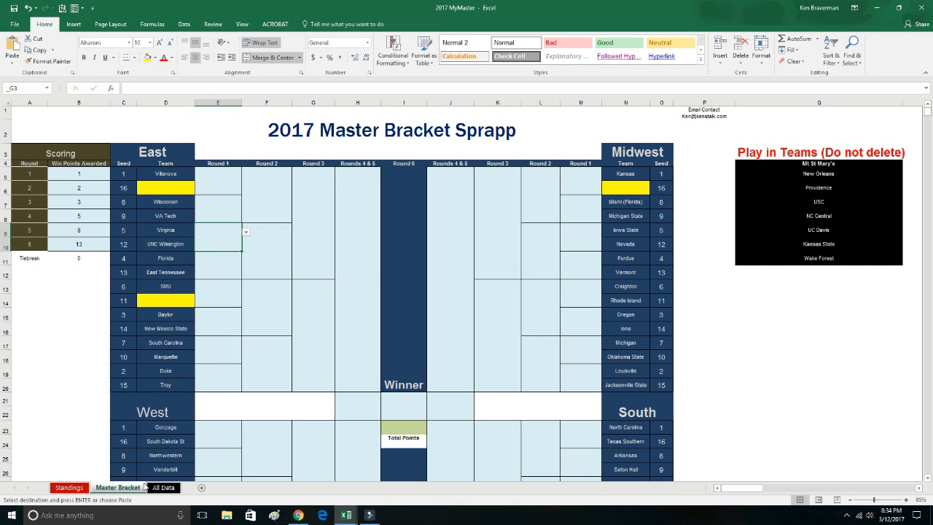
- On the All Data sheet, paste Jeb's names and picks as values into entry 1
click(163, 487)
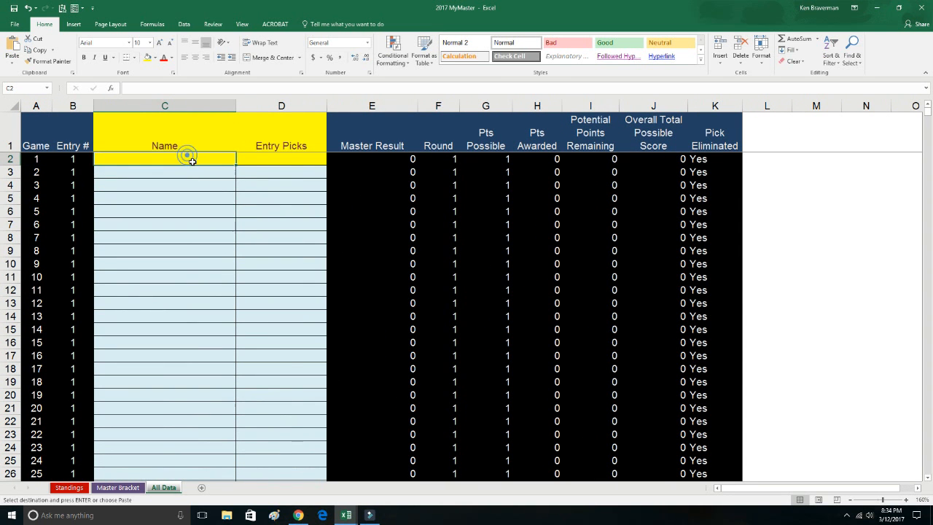
right_click(188, 157)
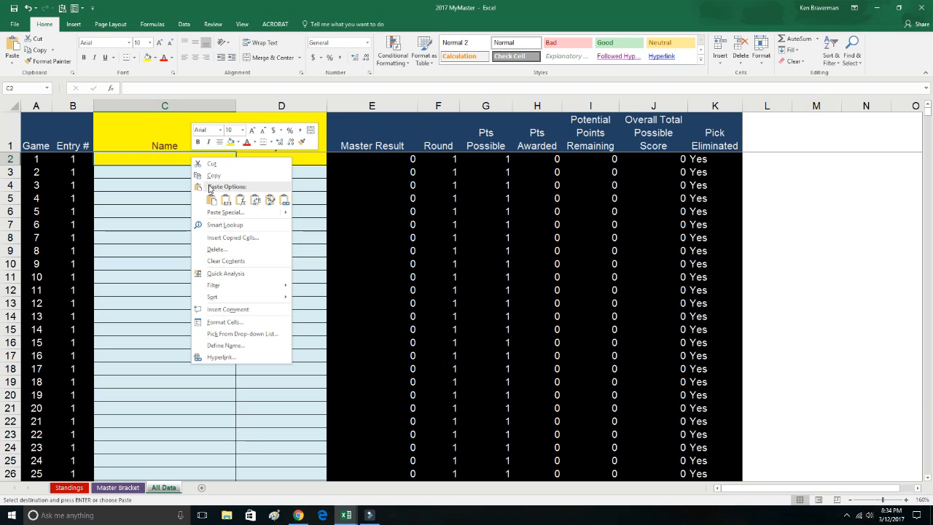
mouse_move(227, 213)
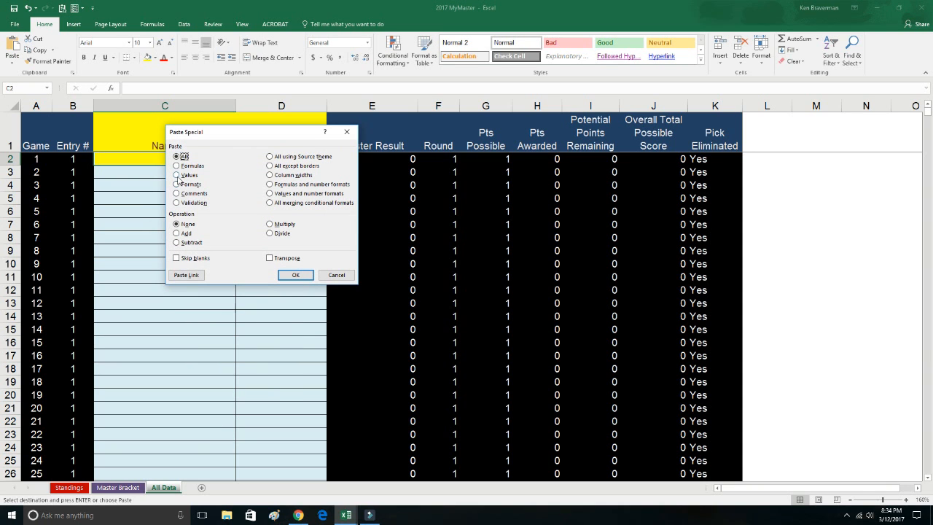
click(294, 274)
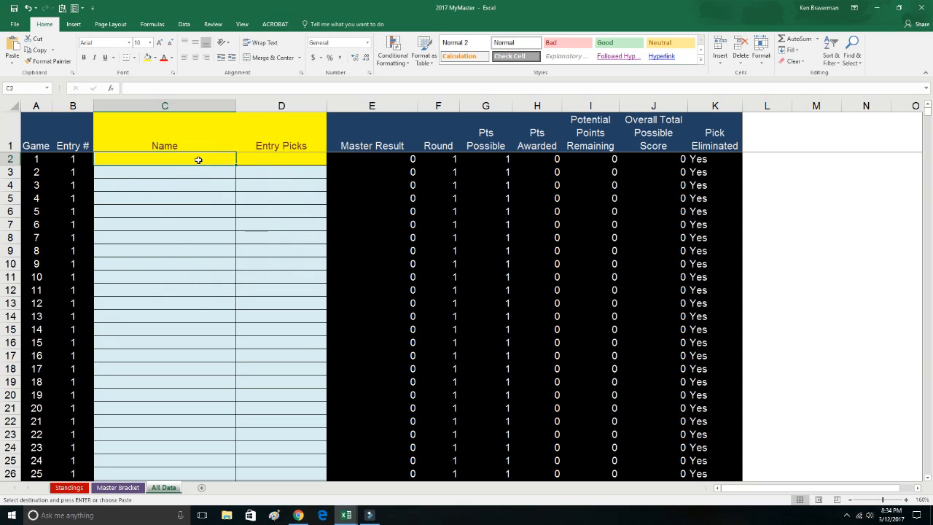
right_click(198, 159)
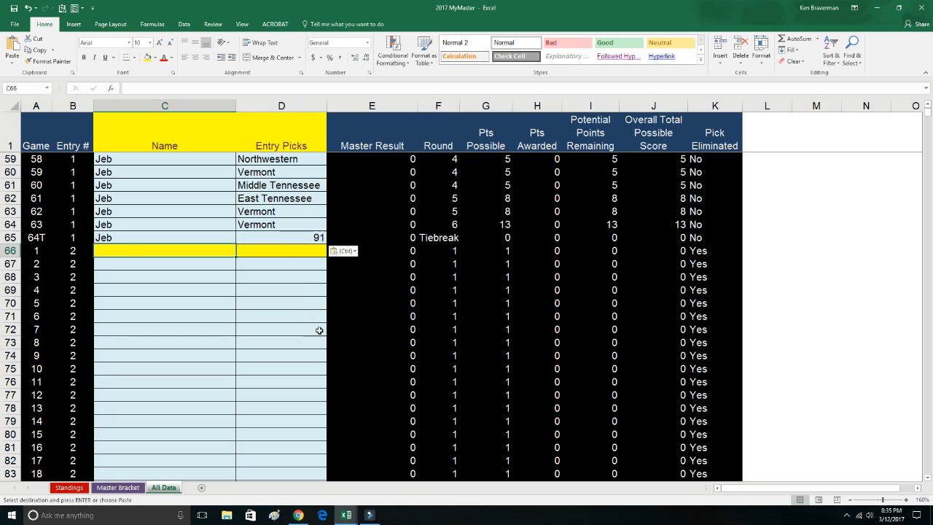
mouse_move(243, 273)
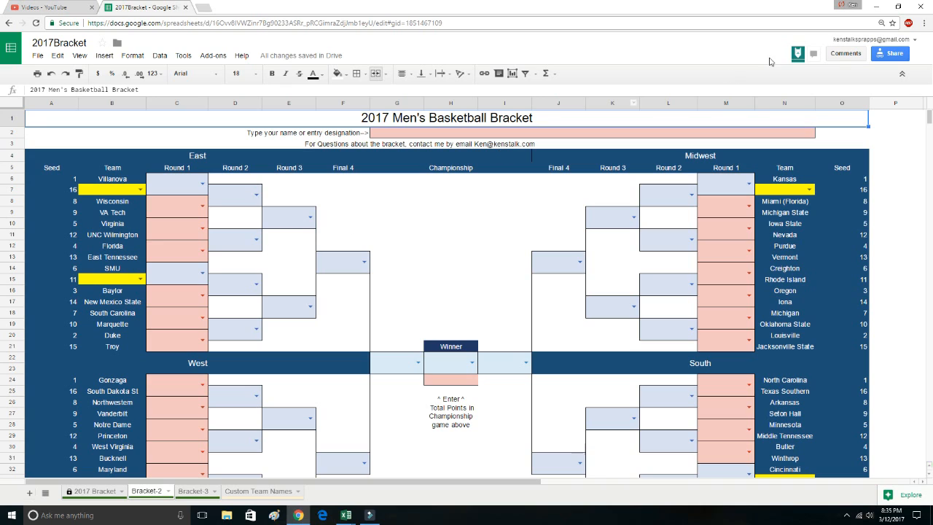
mouse_move(365, 189)
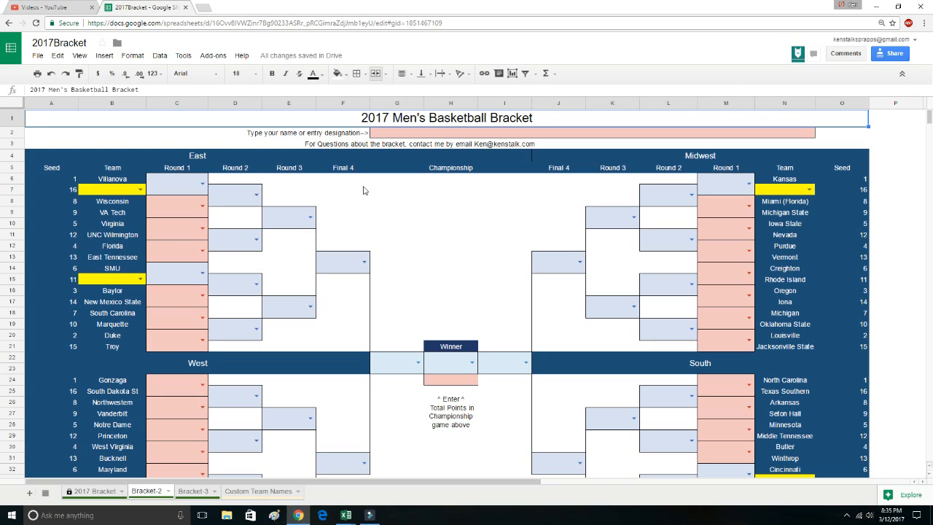
mouse_move(415, 180)
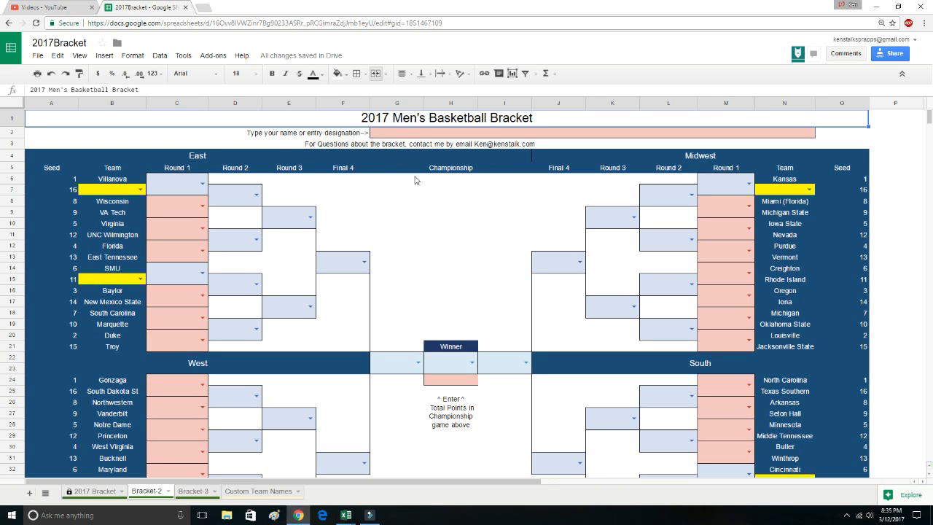
mouse_move(306, 337)
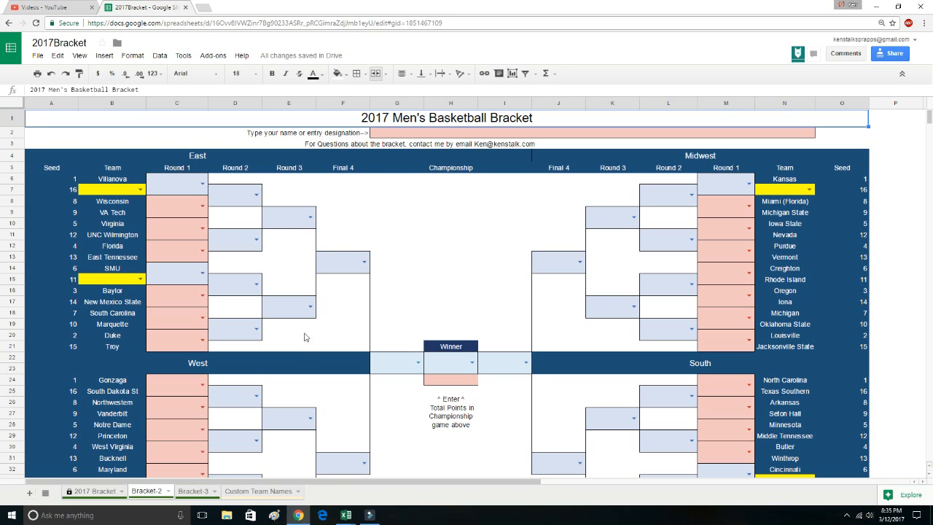
mouse_move(144, 230)
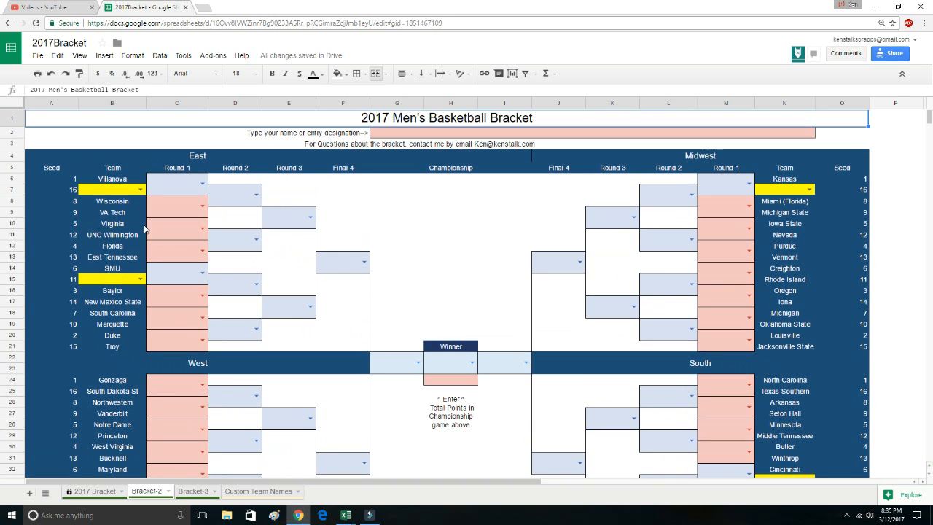
- On Bracket 2, choose Mt St Mary's for the East seed-16 play-in slot
scroll(down, 3)
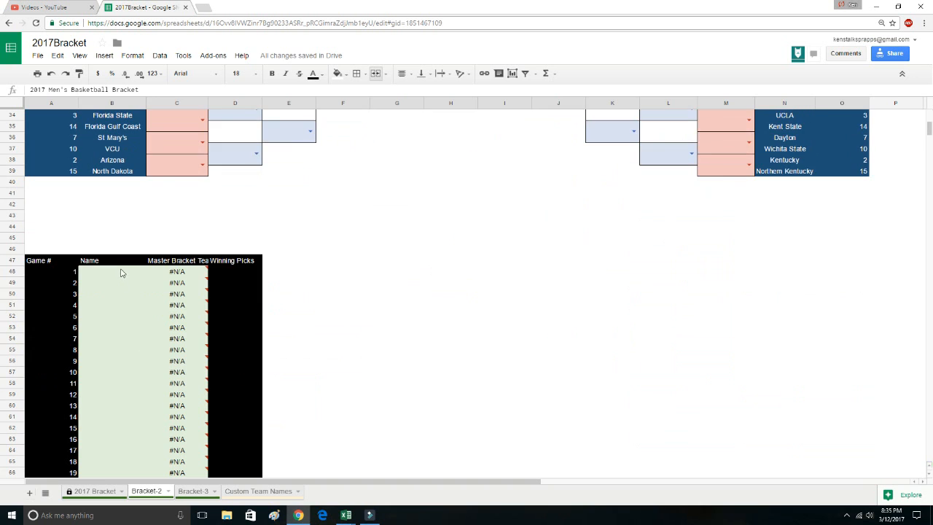
scroll(up, 3)
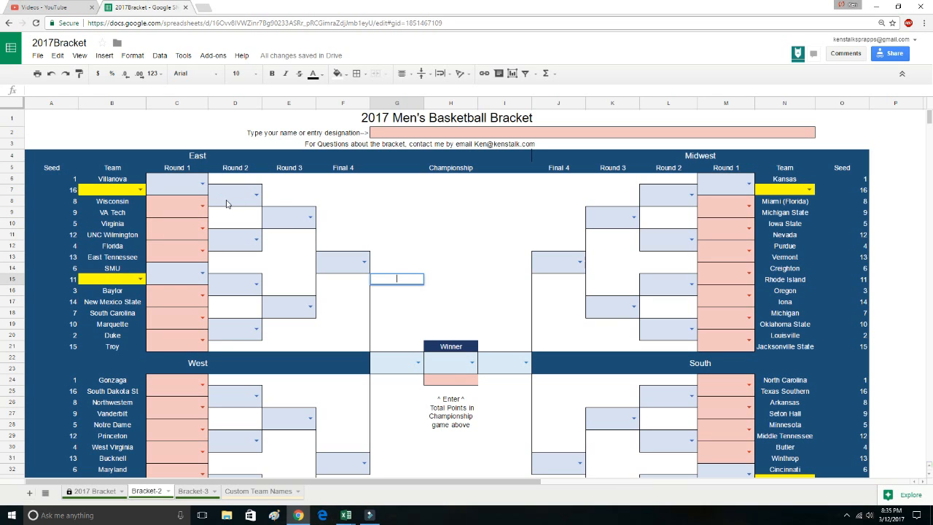
click(140, 189)
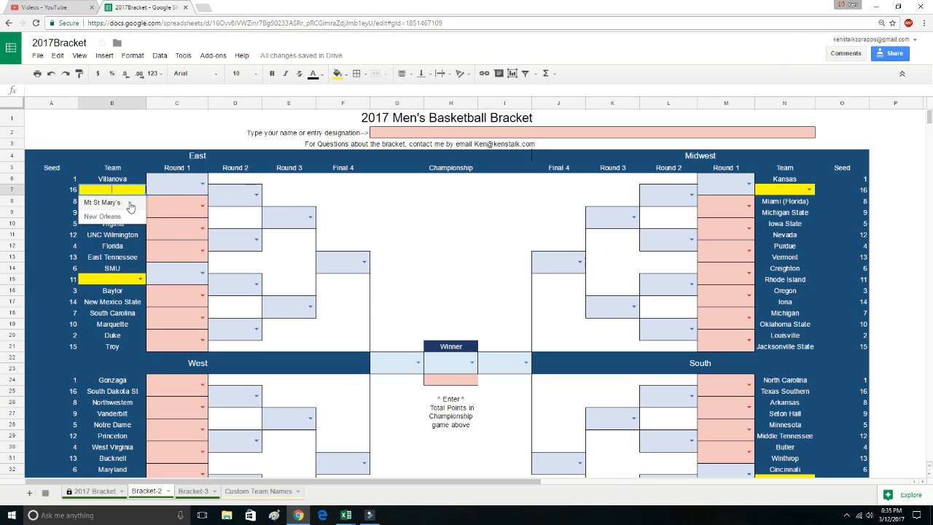
click(201, 181)
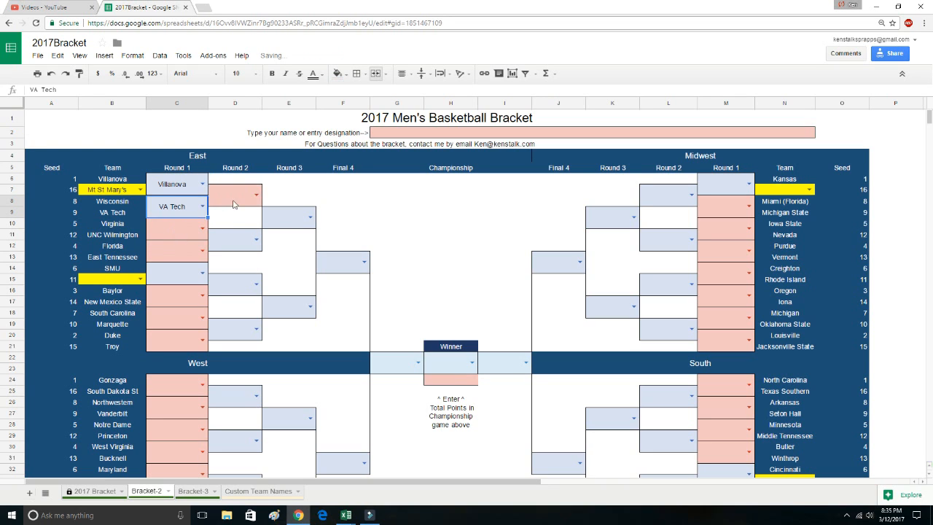
- Advance Villanova, East Tennessee and Virginia through East rounds 1–3
click(251, 195)
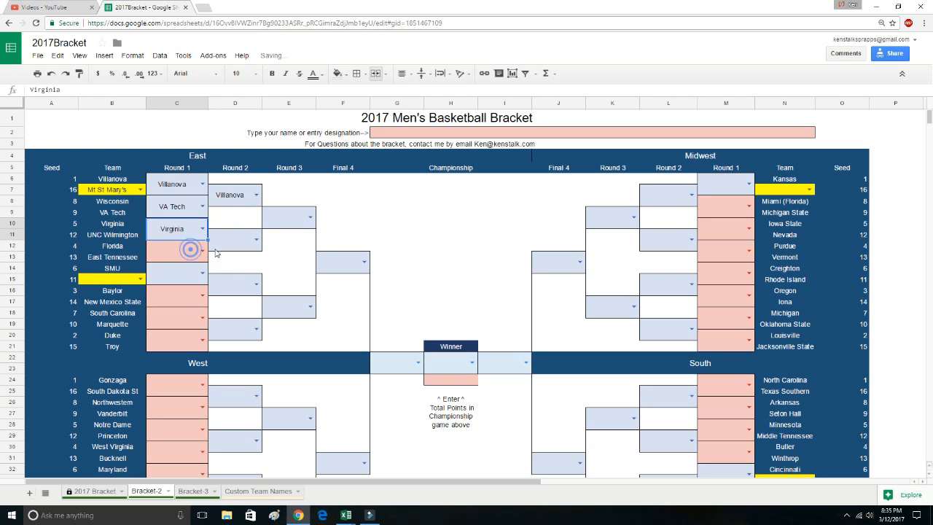
click(176, 250)
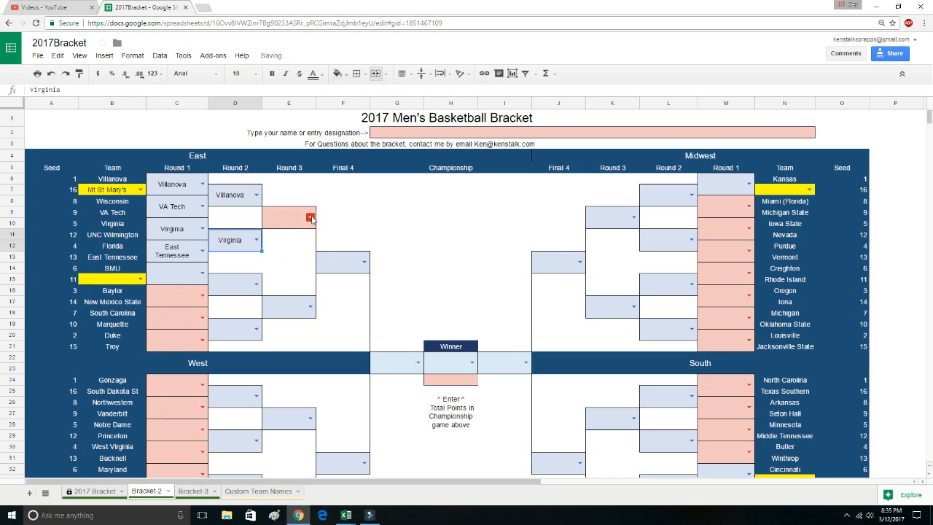
click(288, 217)
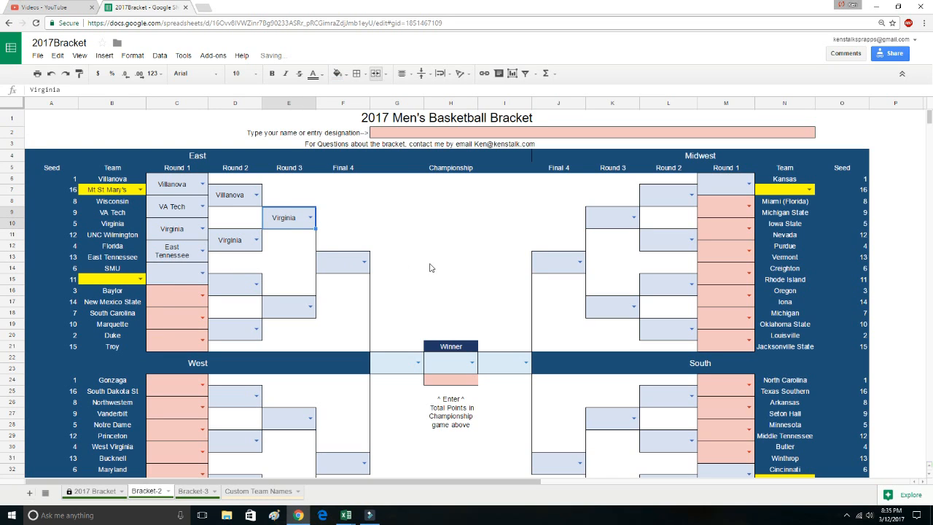
click(255, 241)
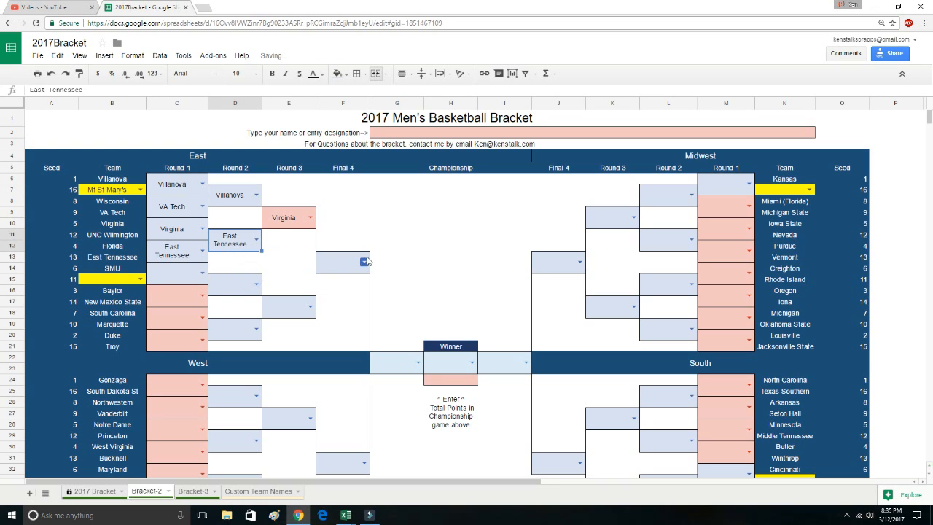
click(283, 217)
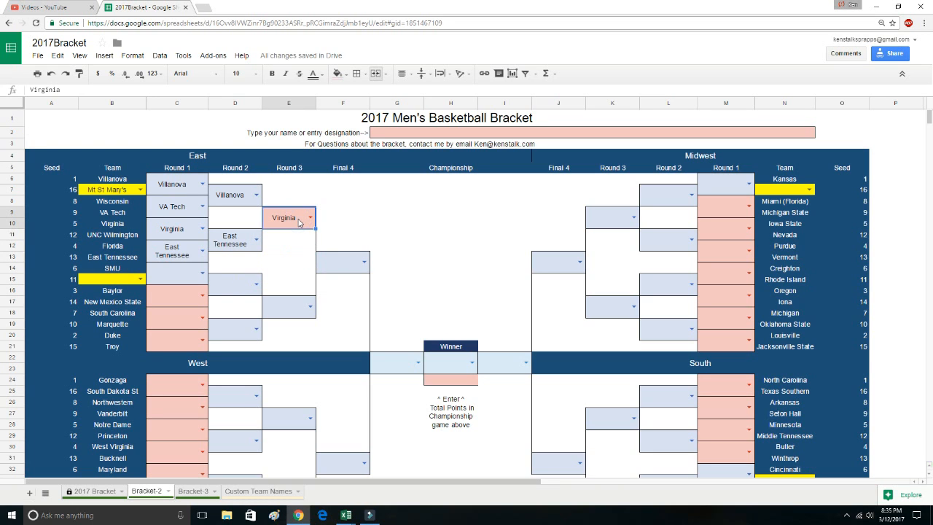
mouse_move(297, 228)
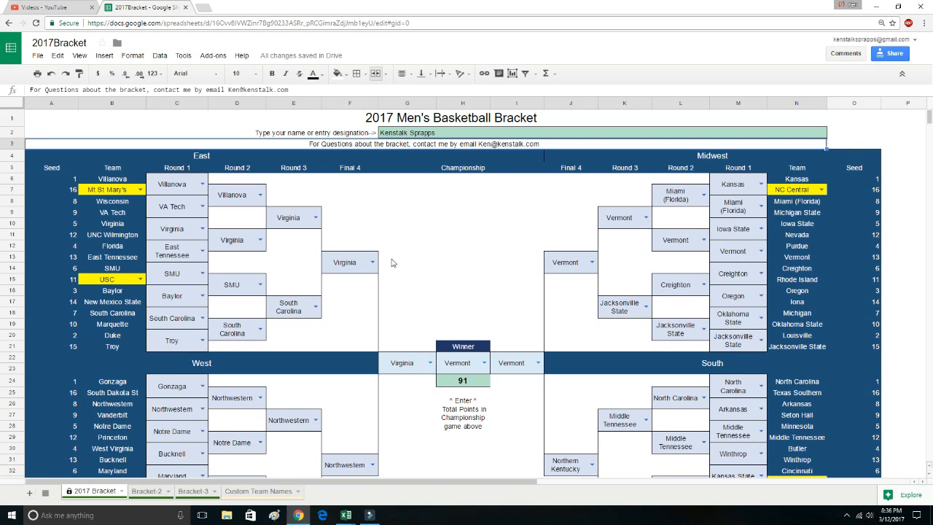
mouse_move(479, 301)
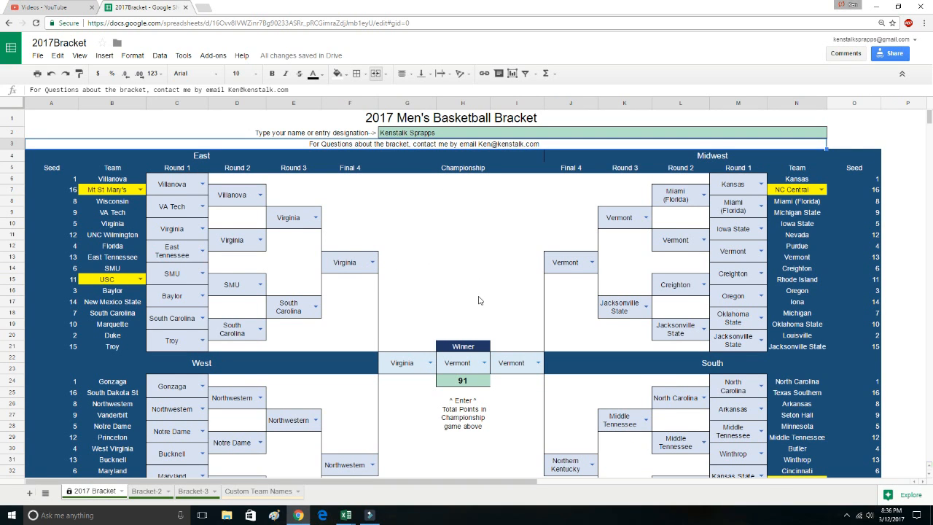
scroll(down, 3)
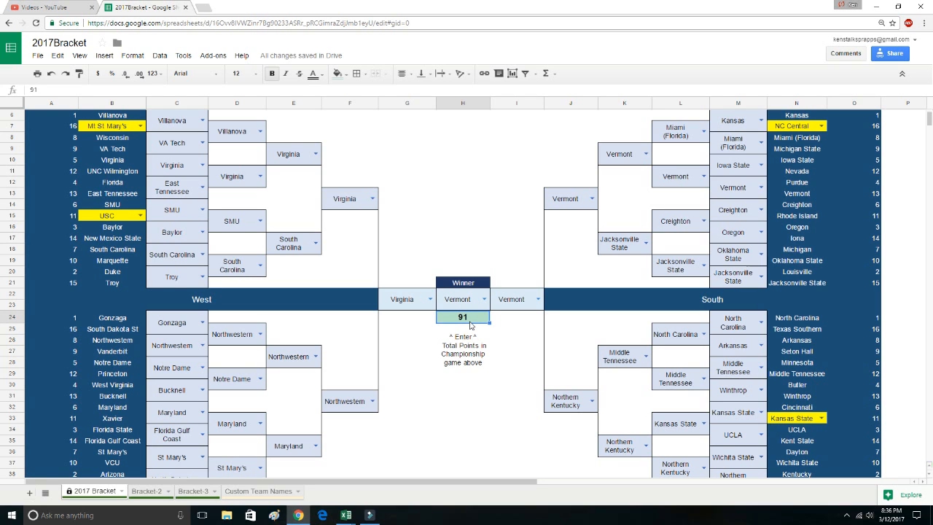
mouse_move(320, 493)
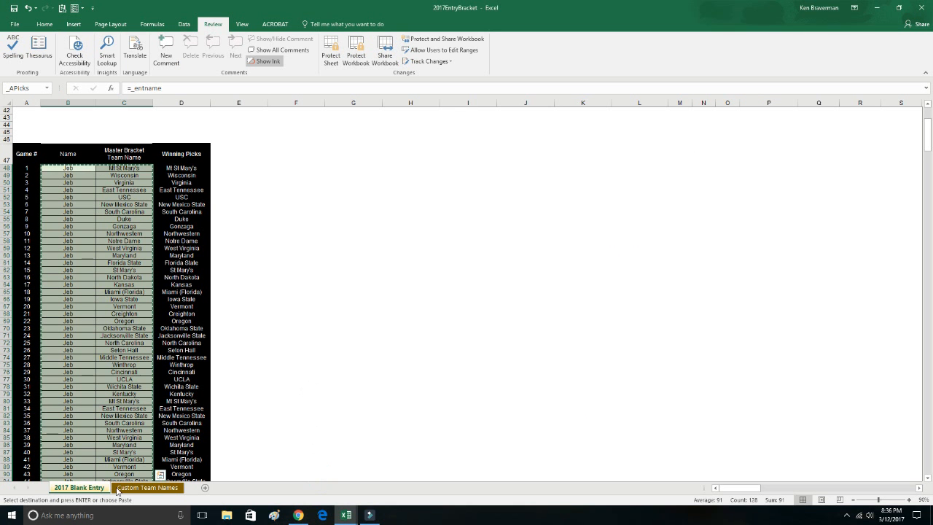
- View the PrettyBracket workbook's Game # / Name / Winning Picks table
click(79, 487)
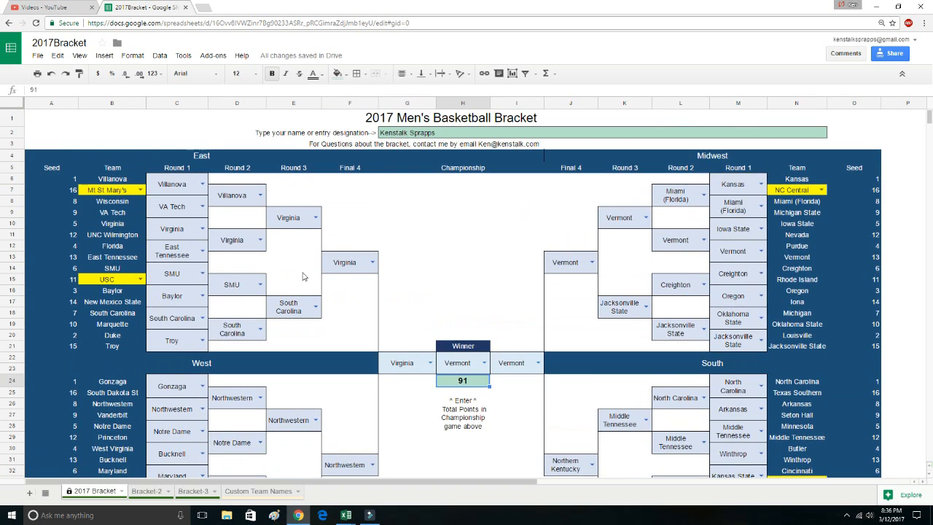
- Scroll to the Game # table pairing Kenstalk Sprapps with each winning pick
scroll(down, 3)
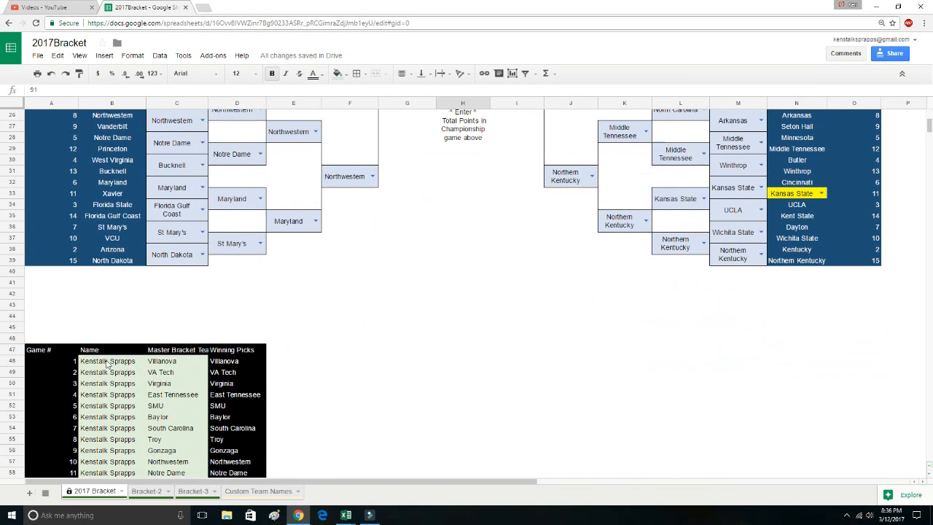
scroll(down, 3)
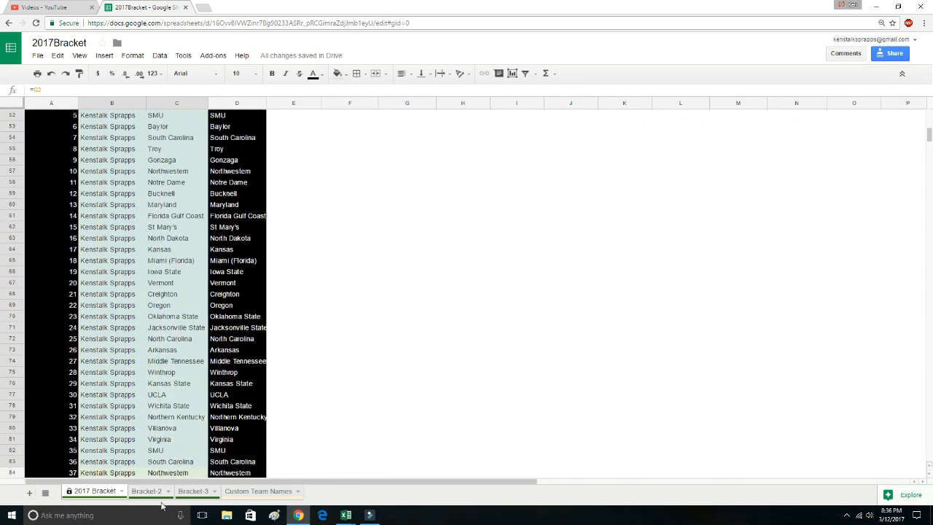
scroll(down, 3)
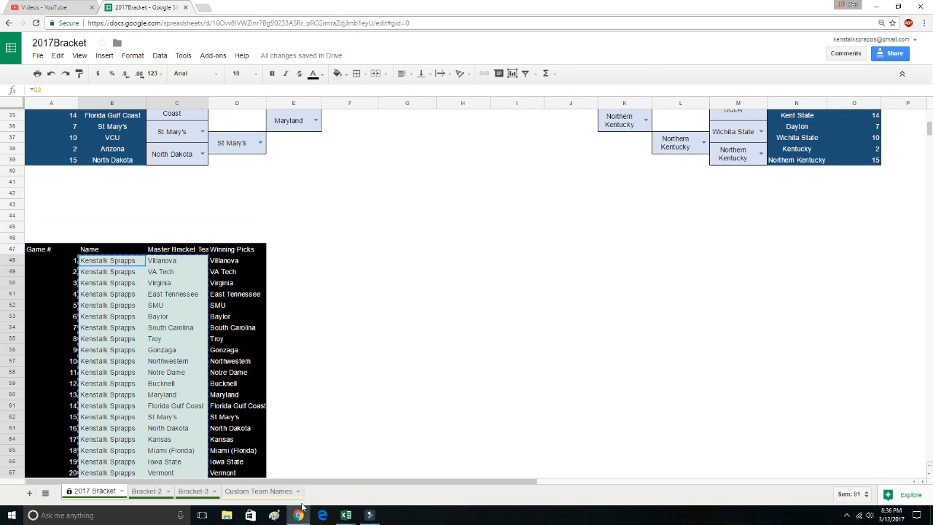
mouse_move(345, 516)
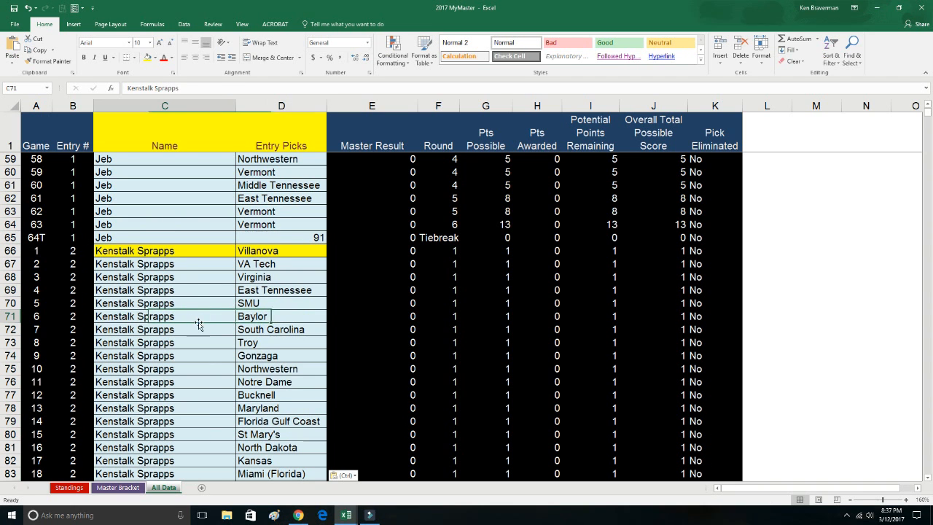
- Copy the picks from 2017 BlankBracket and switch to 2017 MyMaster's All Data sheet
scroll(down, 3)
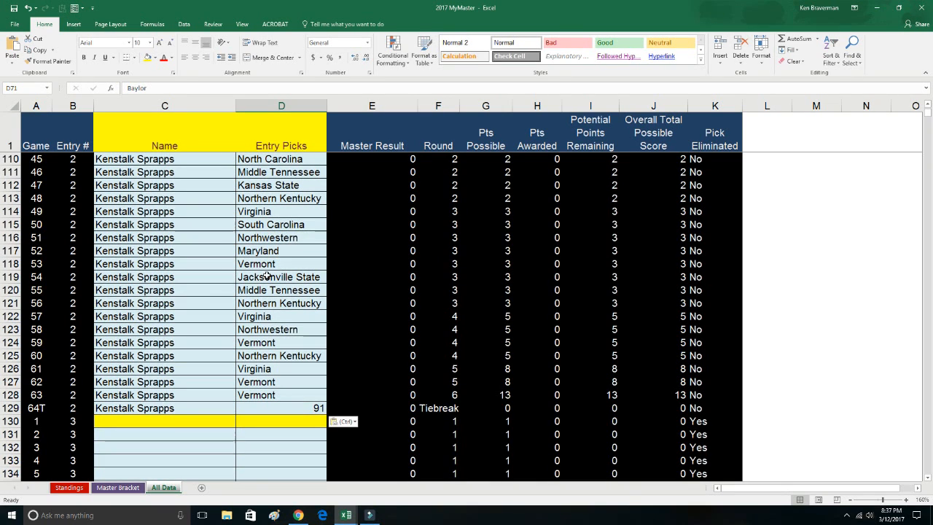
mouse_move(347, 507)
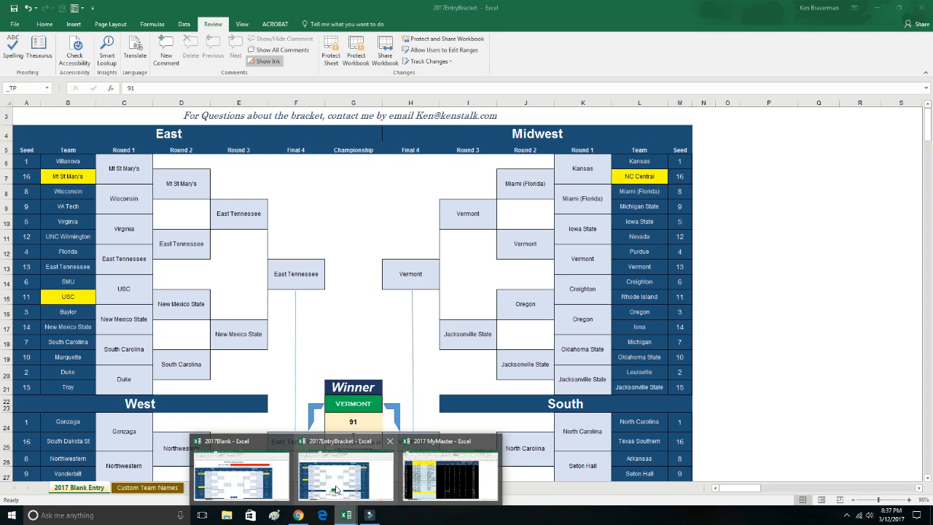
scroll(down, 3)
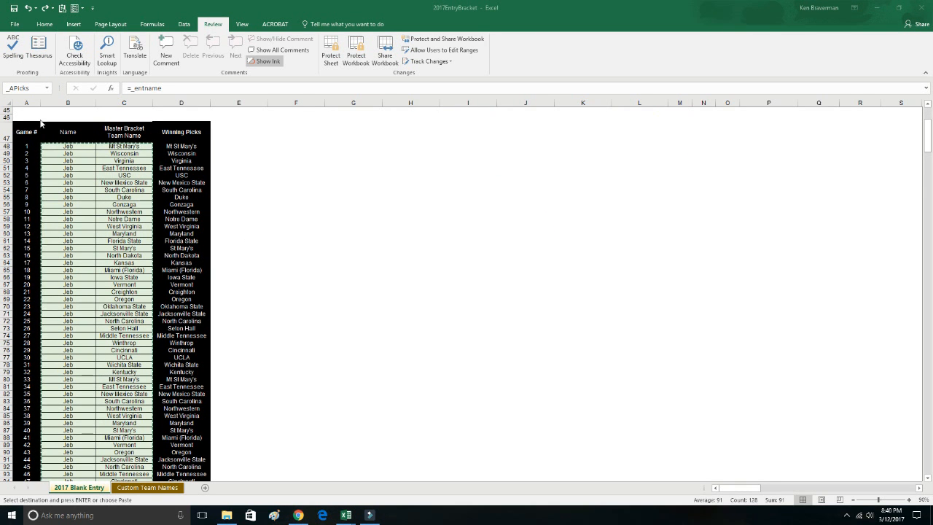
click(43, 87)
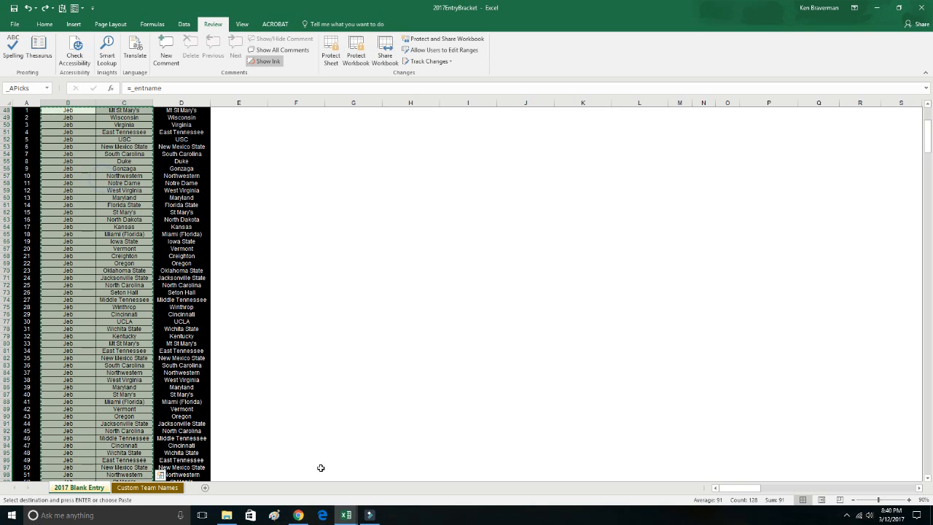
mouse_move(345, 515)
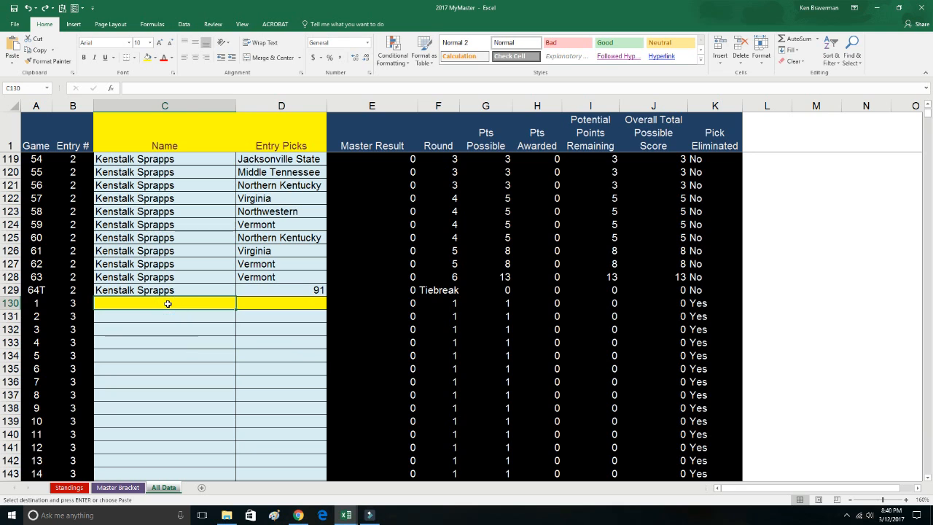
right_click(165, 303)
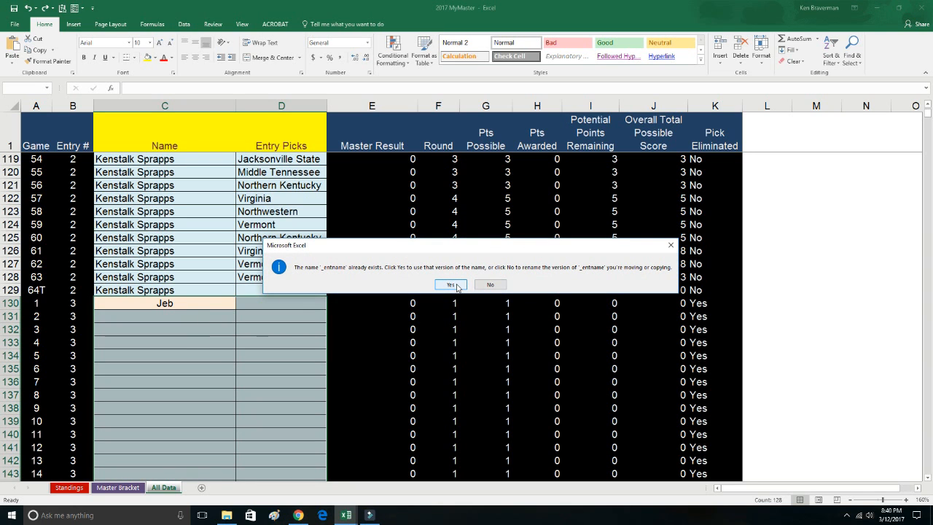
click(449, 284)
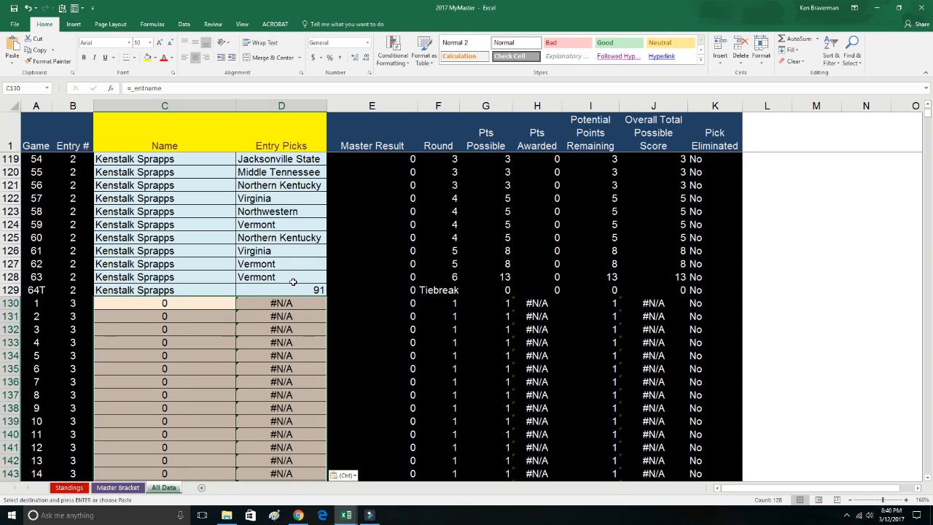
click(342, 475)
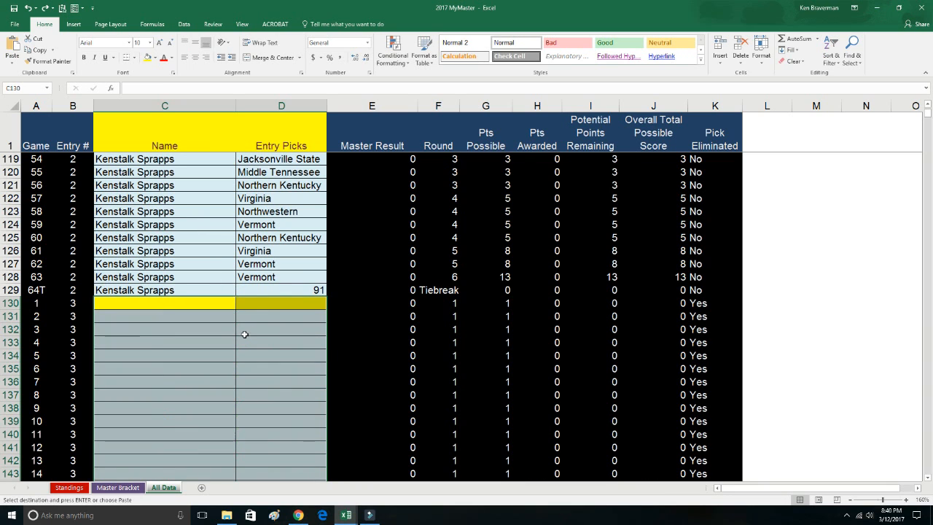
click(163, 302)
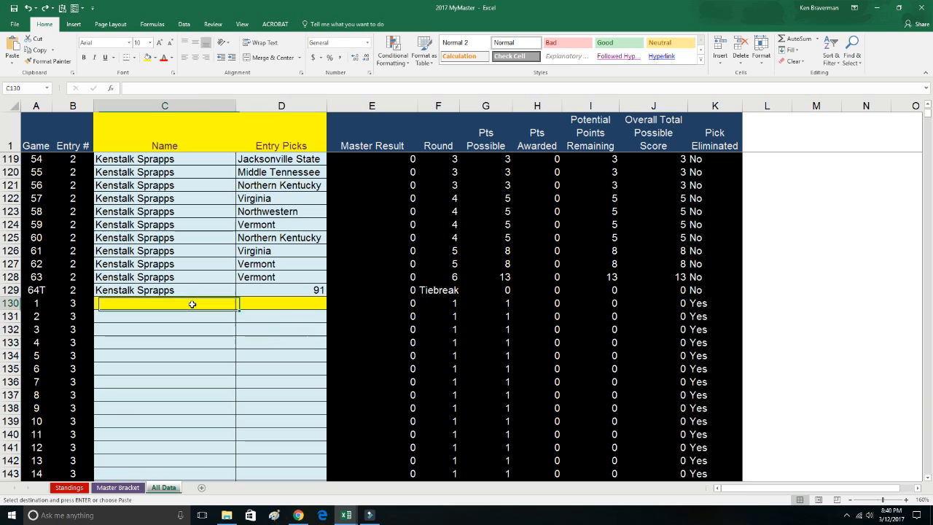
right_click(192, 304)
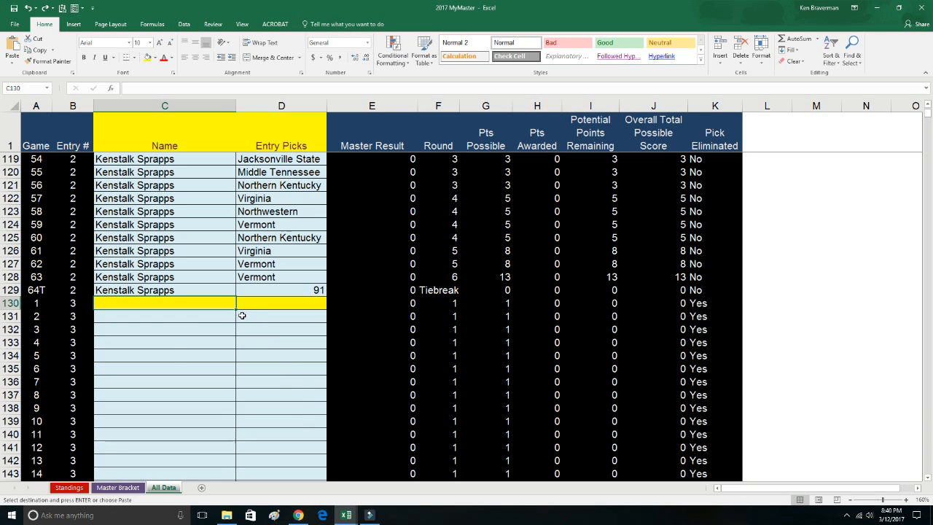
- Choose Mt St Mary's in the East 16-seed play-in slot on the Master Bracket
scroll(down, 3)
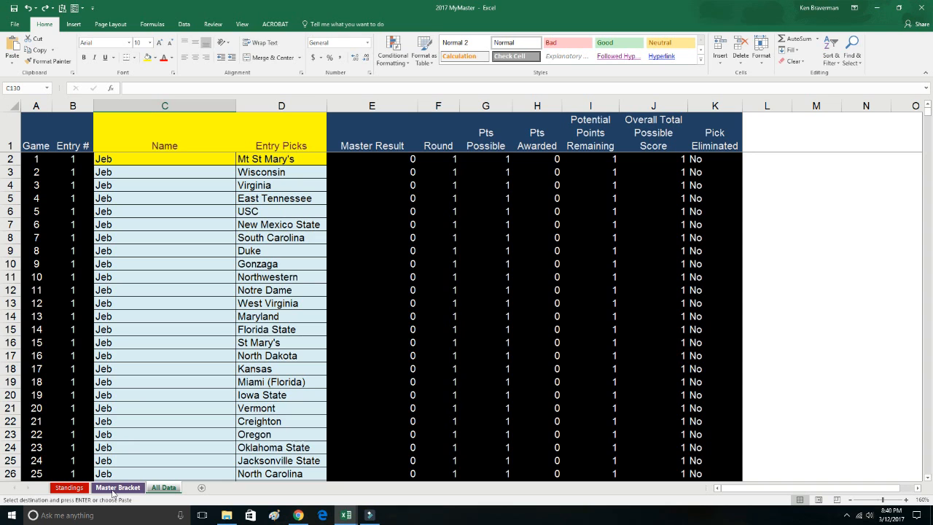
click(117, 487)
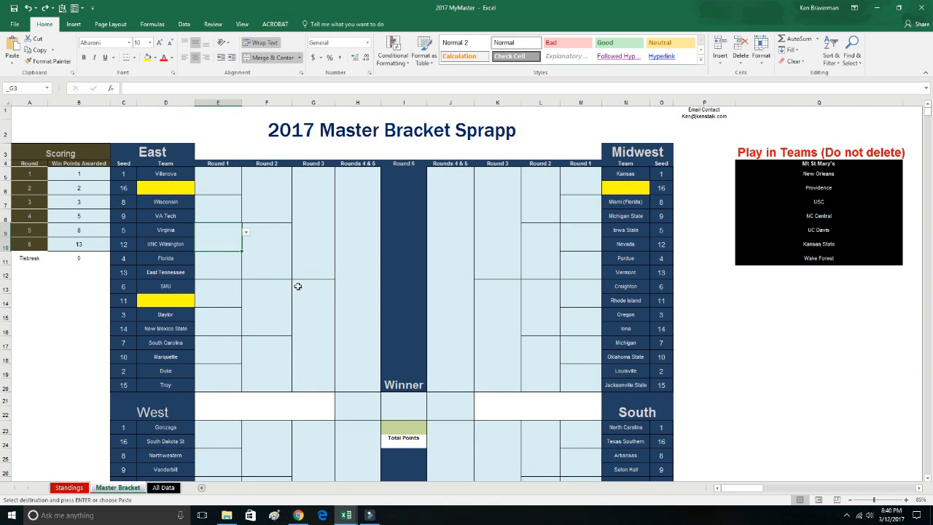
click(166, 188)
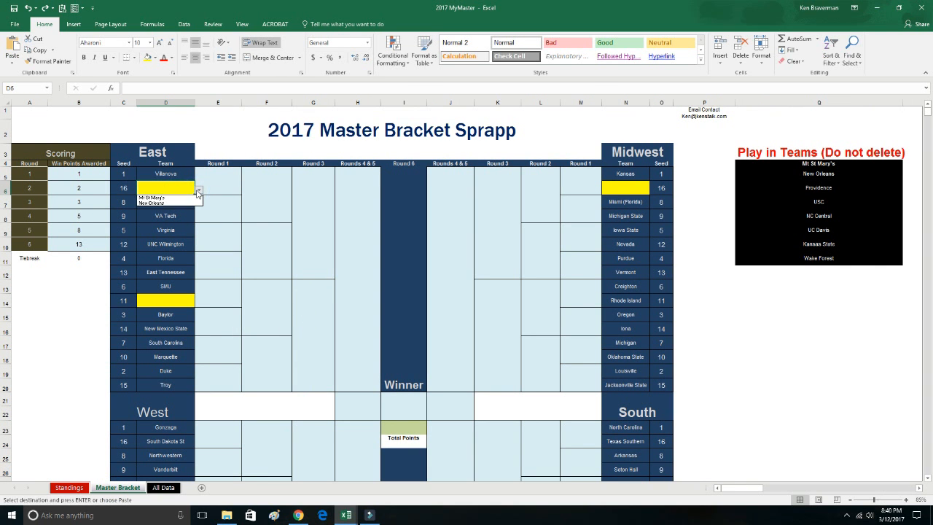
click(153, 198)
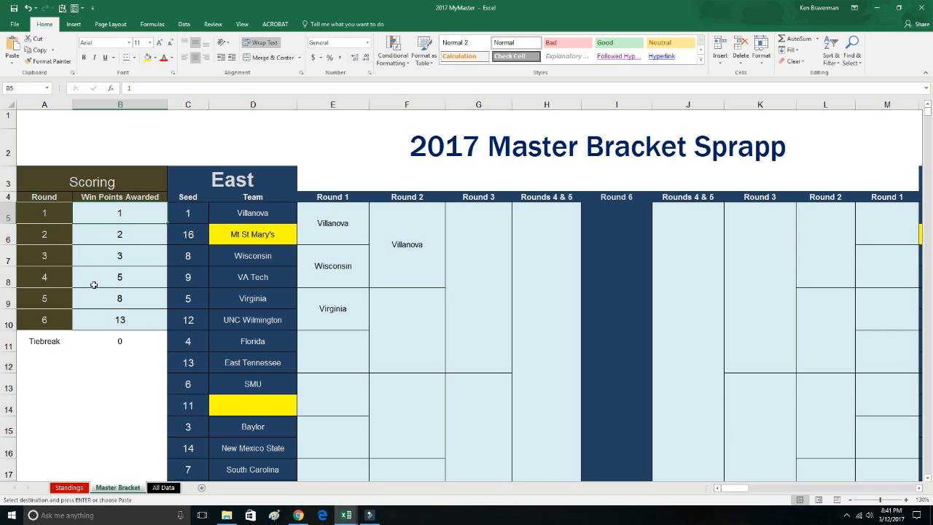
mouse_move(223, 218)
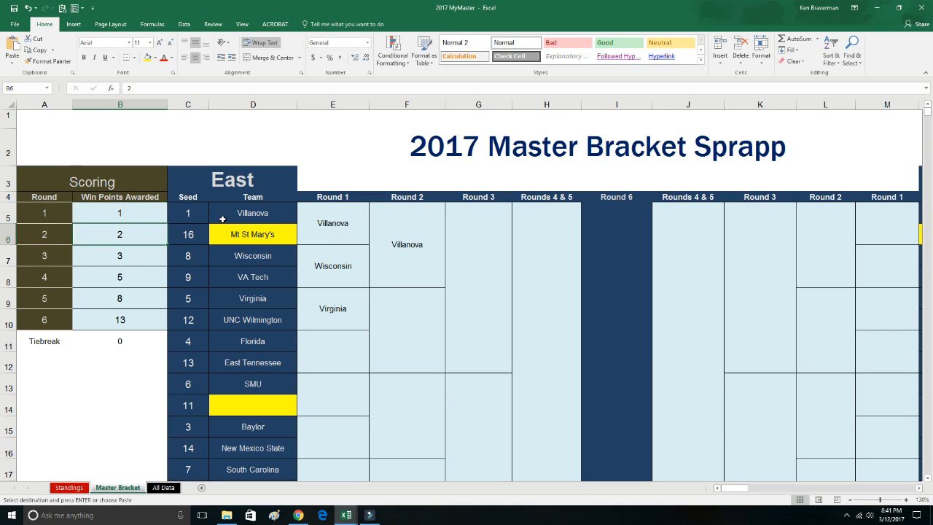
- Enter the Win Points Awarded values so rounds read 1, 5, 10, 20, 25, 30
click(44, 255)
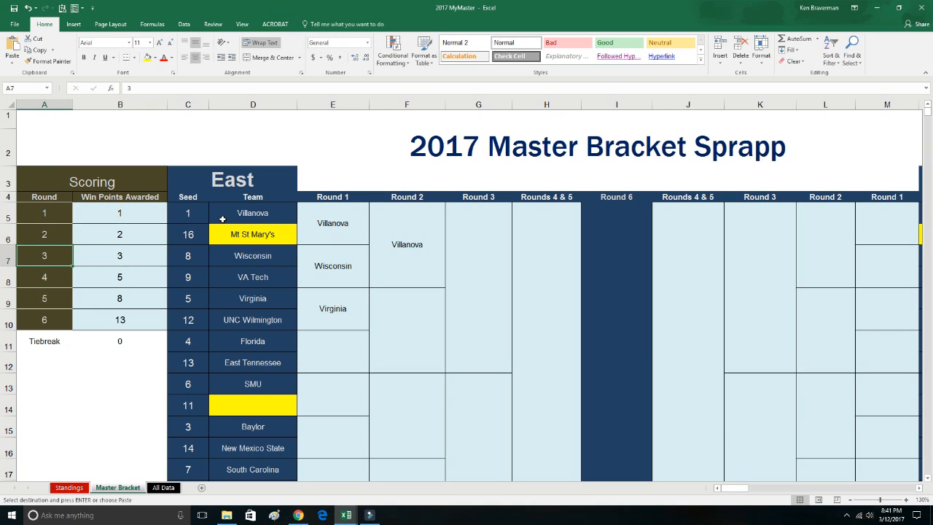
click(120, 277)
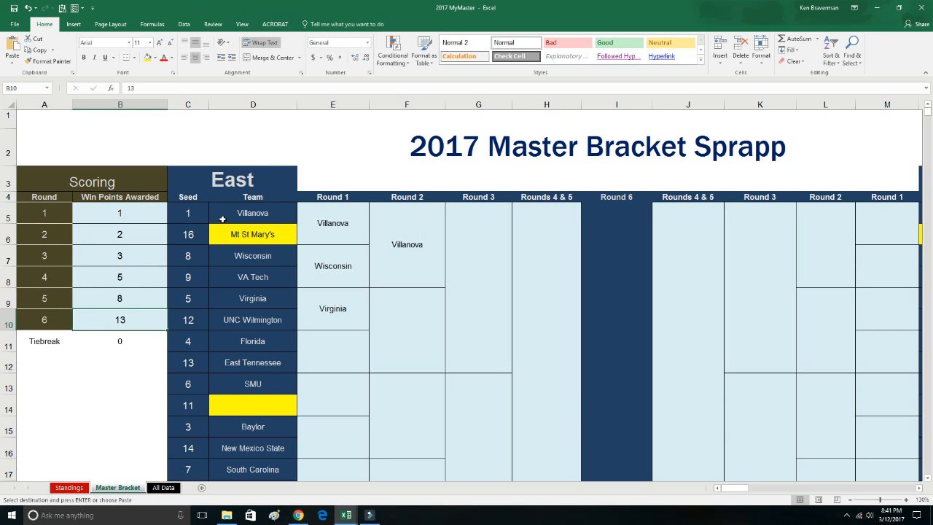
click(119, 233)
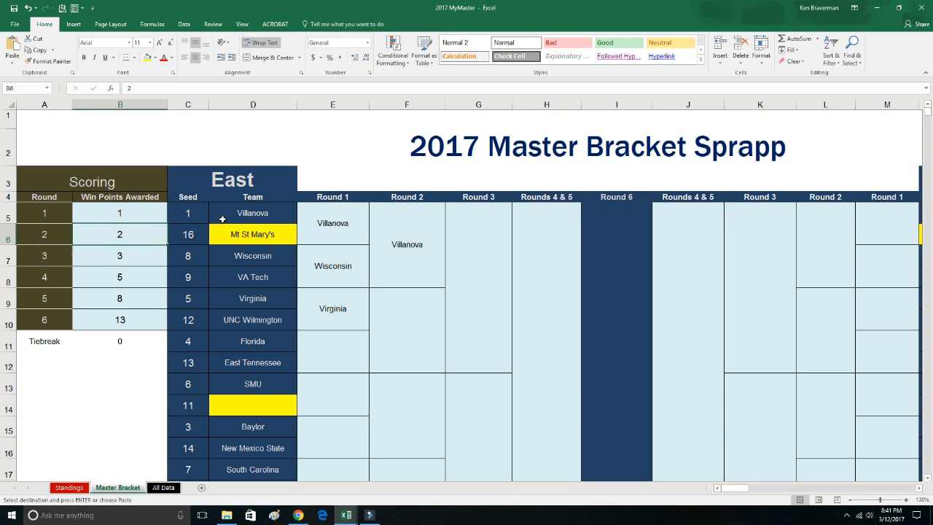
click(120, 212)
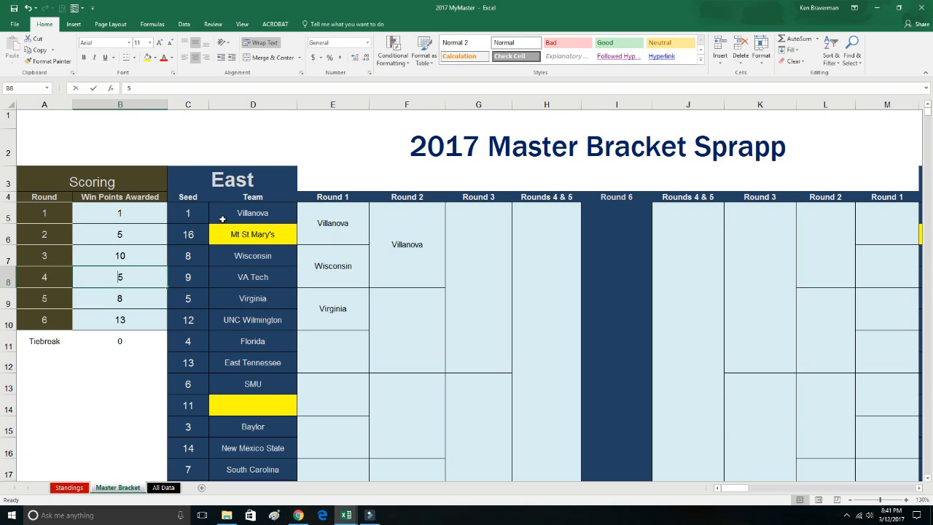
text(30)
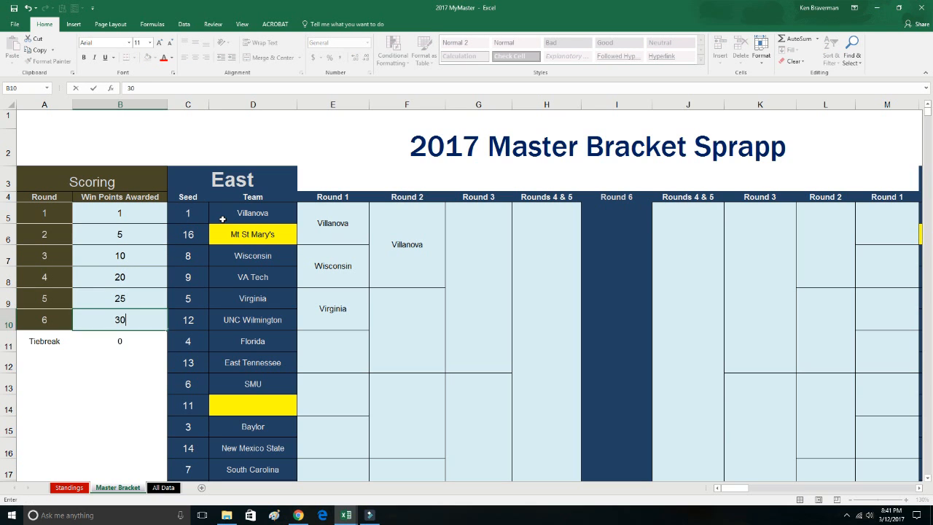
key(enter)
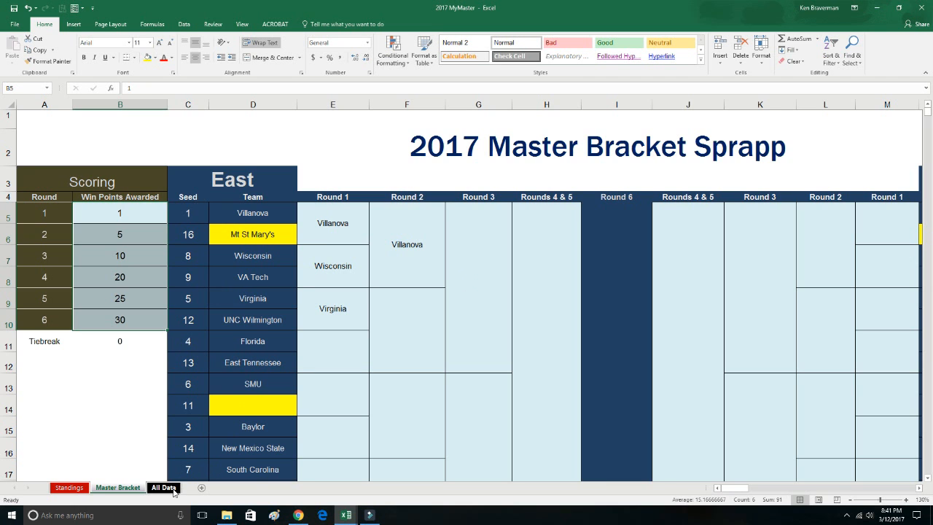
- Advance Virginia to Round 3 on the Master Bracket, then view the Standings sheet
click(164, 487)
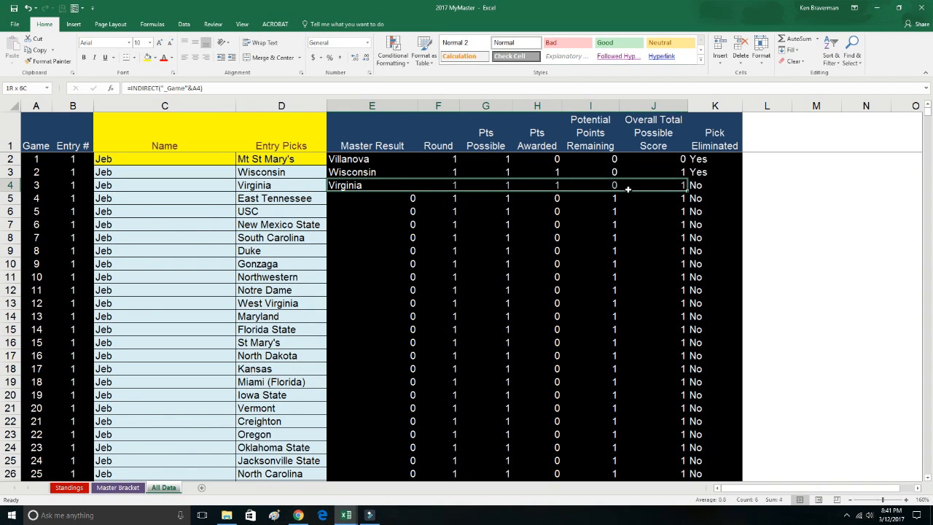
click(116, 487)
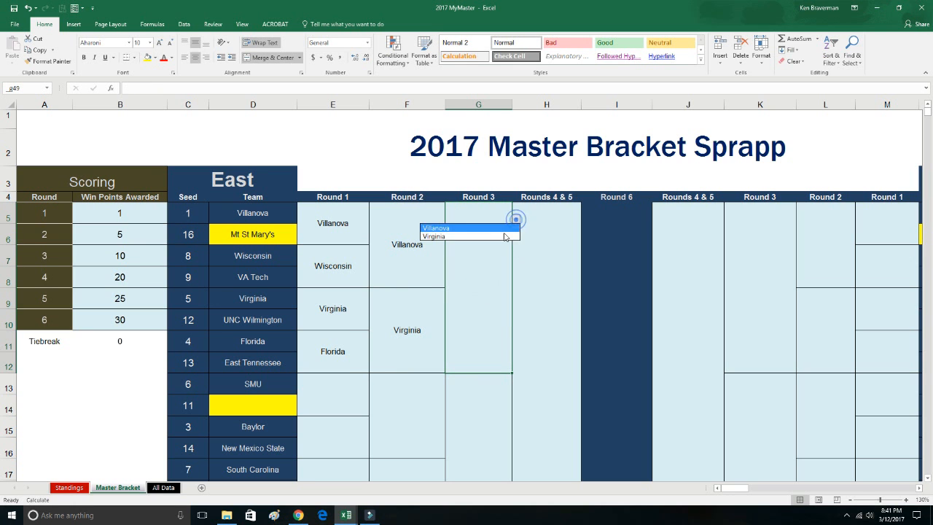
click(433, 236)
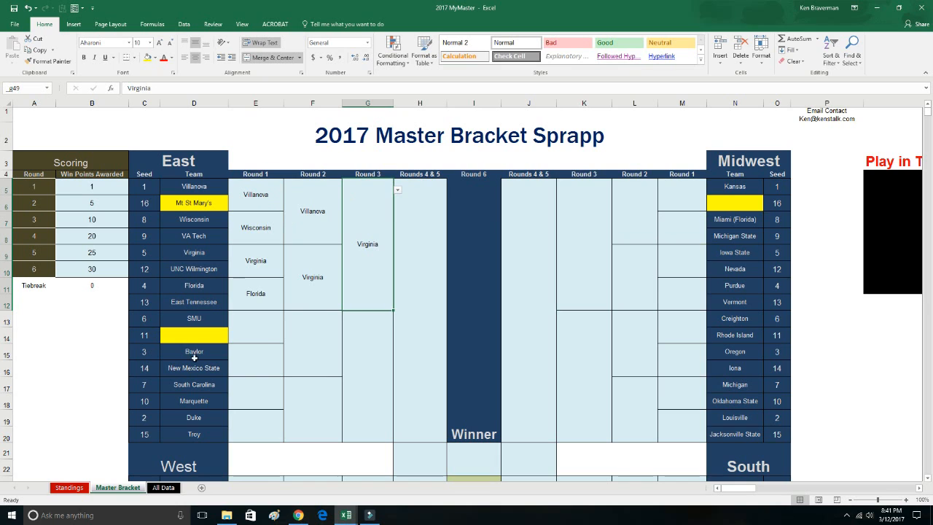
click(68, 487)
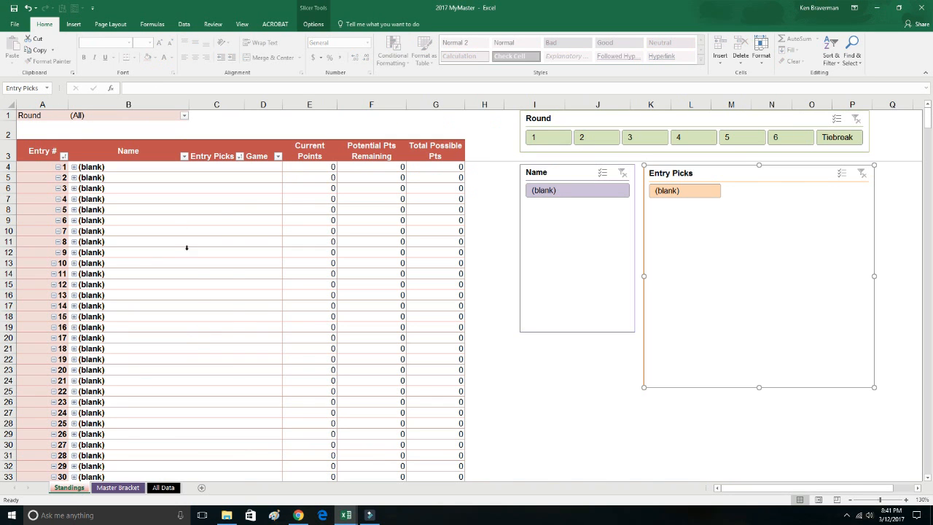
- Refresh the Standings pivot so Jeb and Kenstalk Sprapps appear
right_click(215, 210)
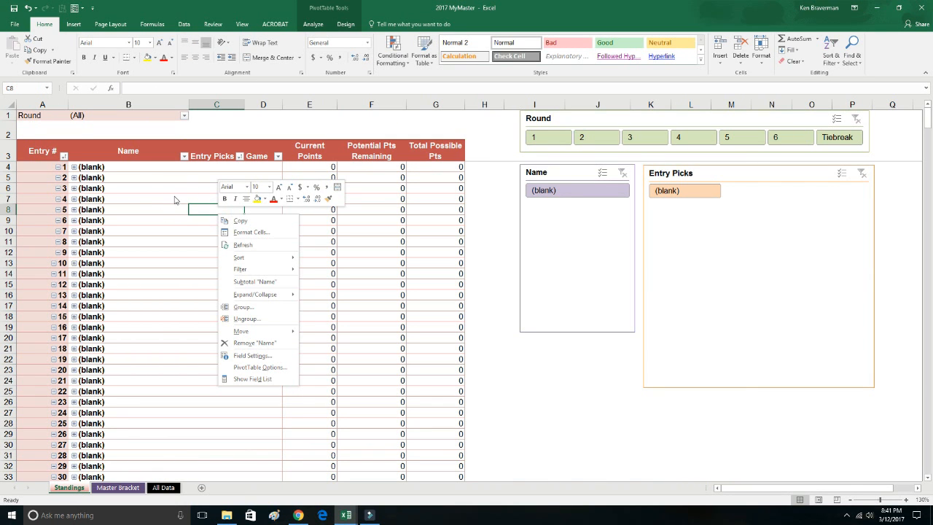
mouse_move(214, 236)
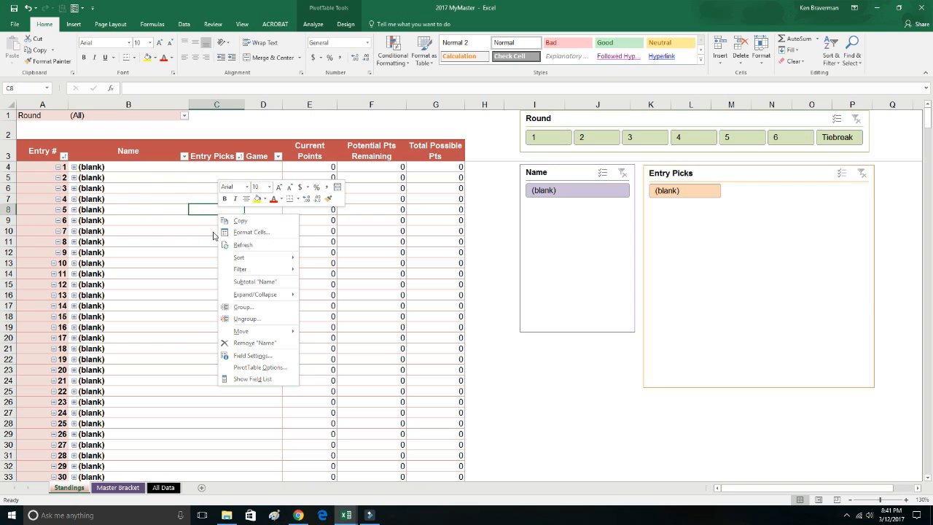
click(242, 244)
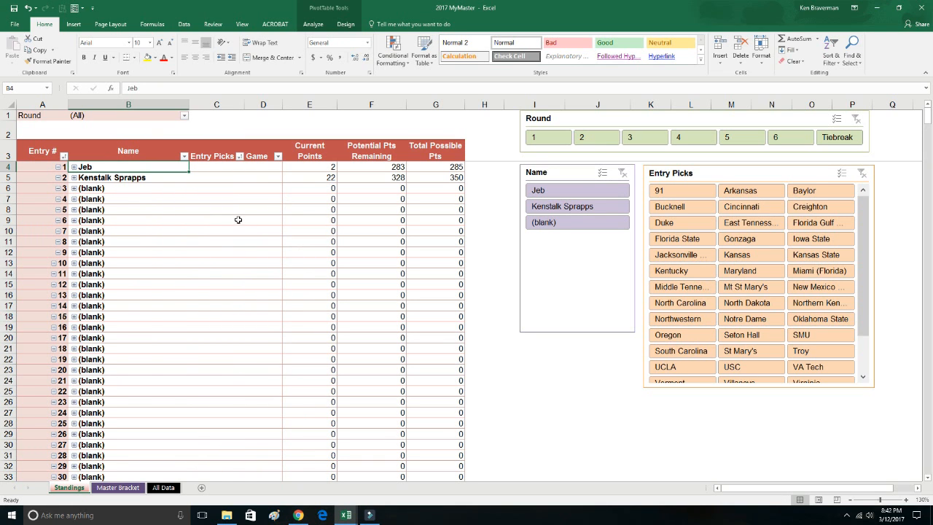
mouse_move(173, 189)
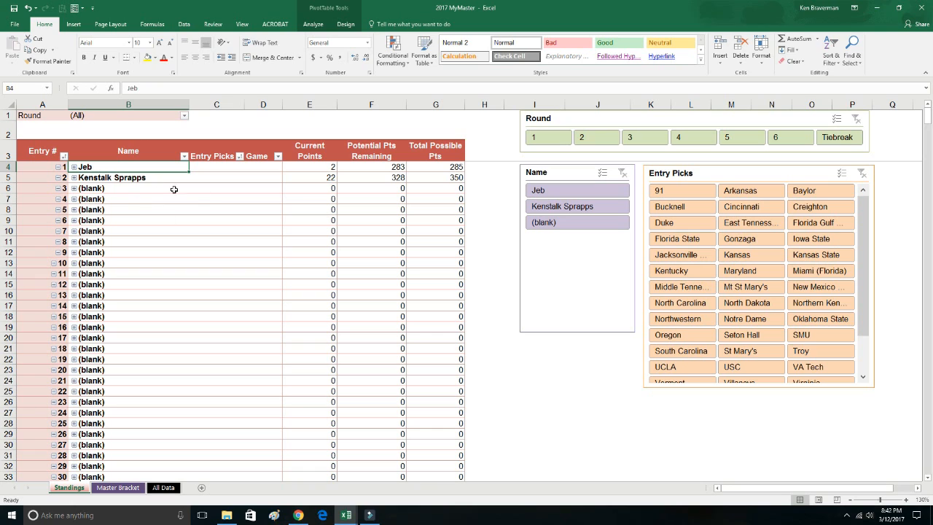
mouse_move(233, 169)
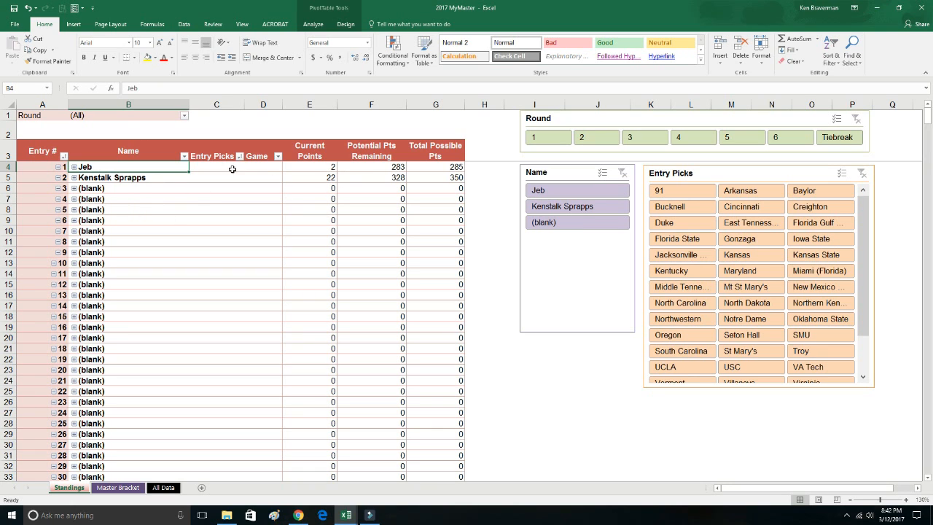
- Sort the Entry # rows descending by points, Kenstalk Sprapps 22 ahead of Jeb 2
click(64, 156)
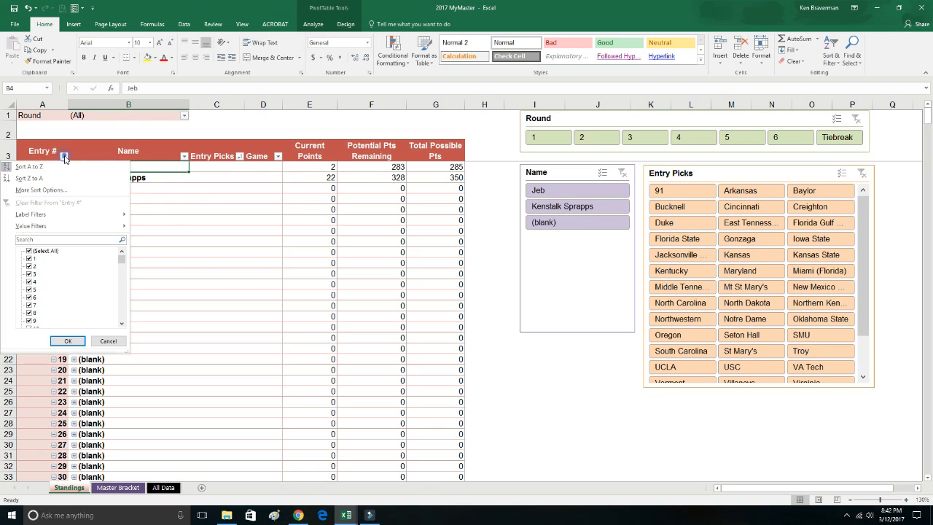
click(40, 190)
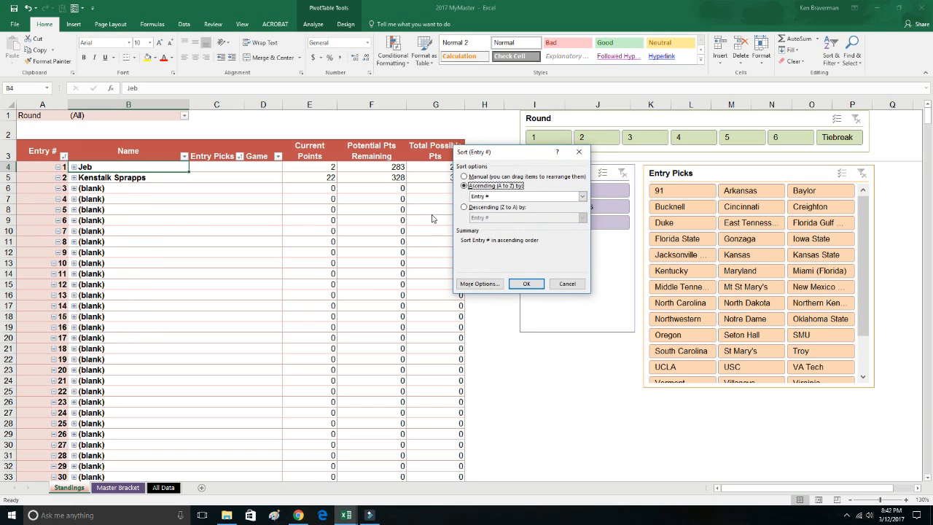
click(463, 207)
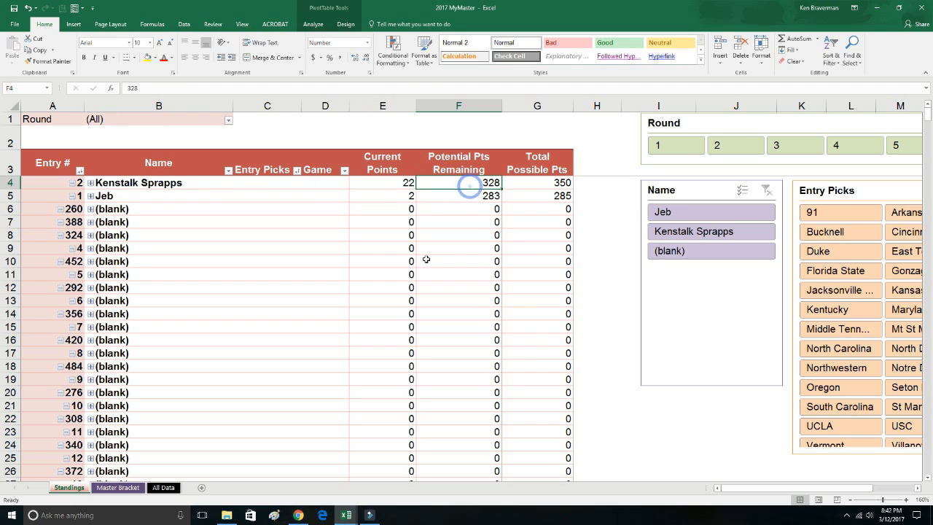
- Filter the Standings slicer and expand Jeb's entry to list his games
click(537, 182)
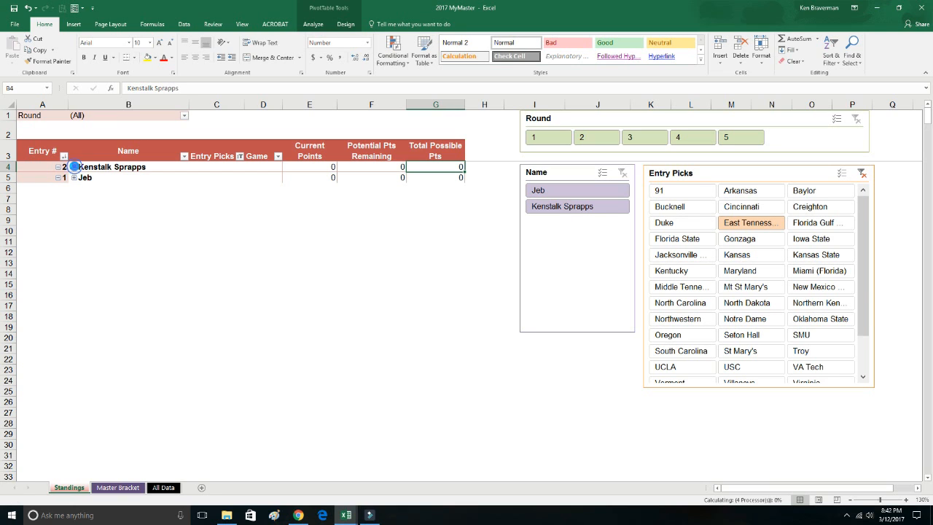
click(218, 166)
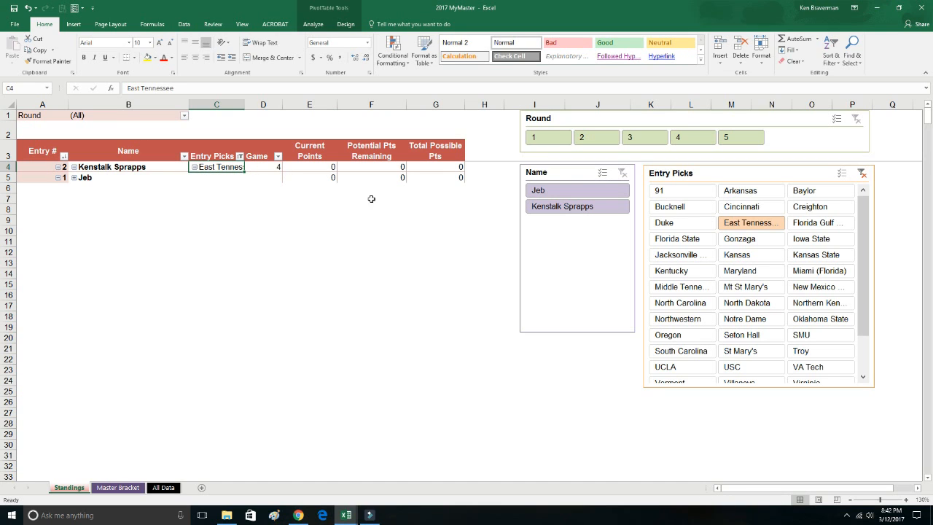
click(548, 137)
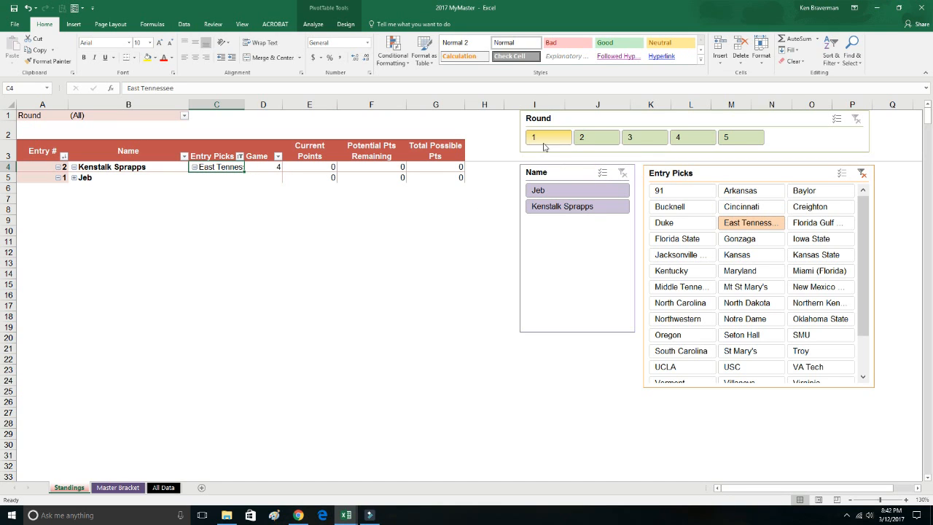
click(548, 136)
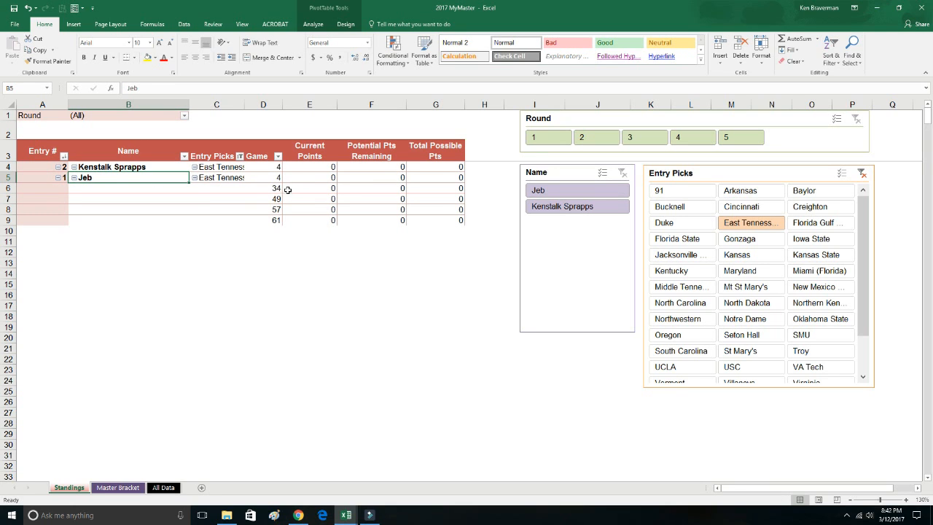
mouse_move(271, 202)
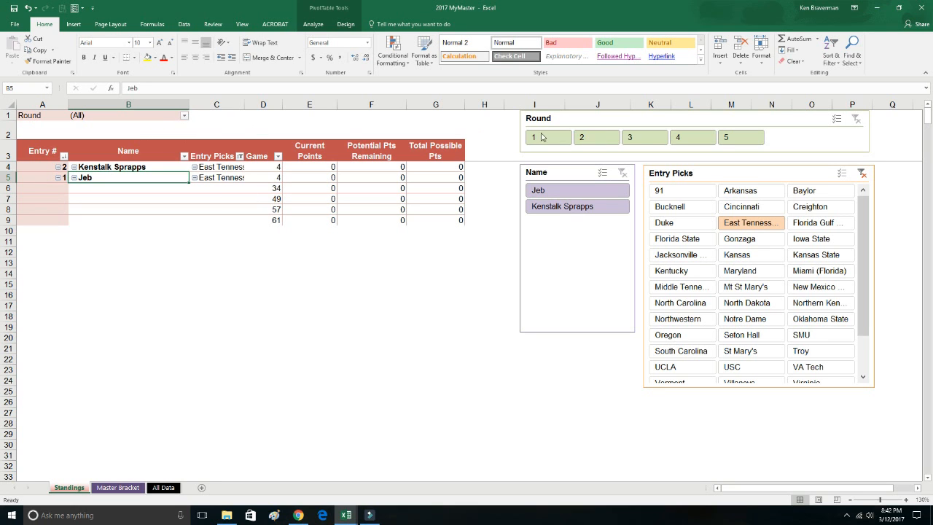
- Show the pivot field list to add Round to the rows
right_click(309, 210)
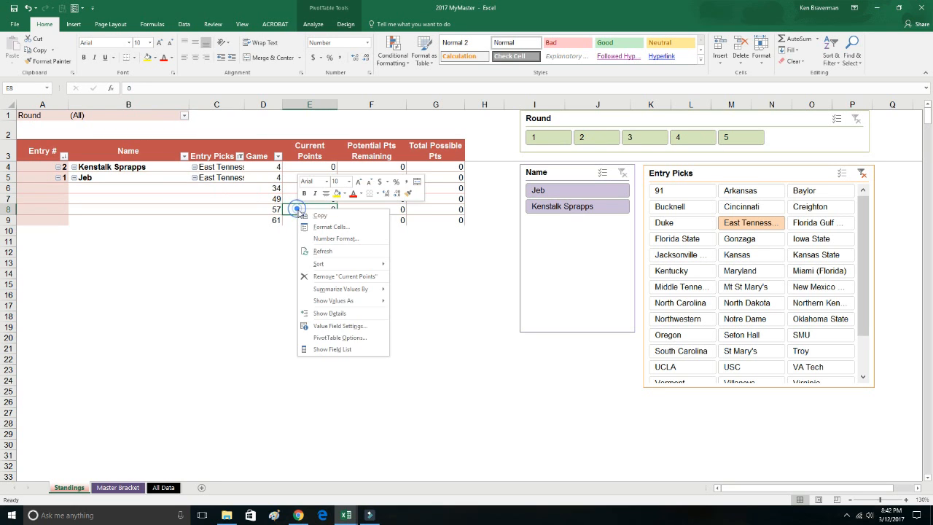
click(333, 350)
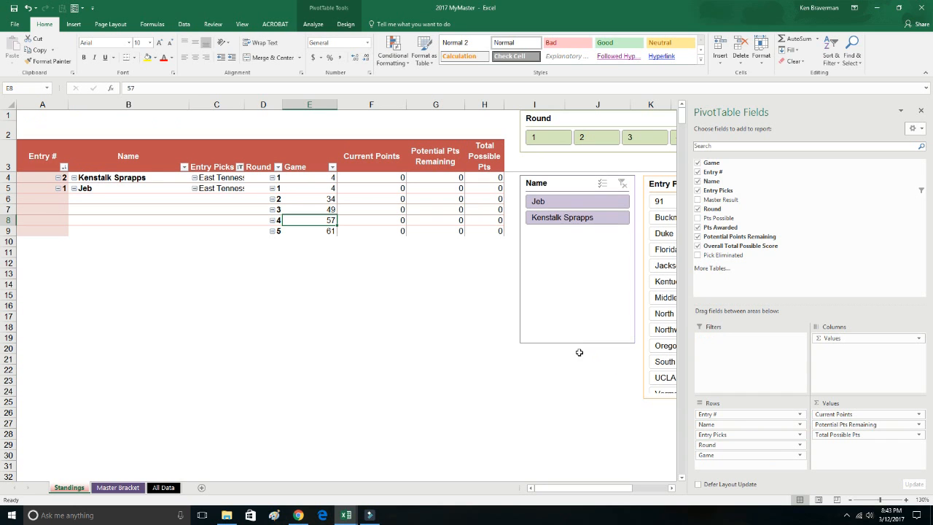
mouse_move(267, 190)
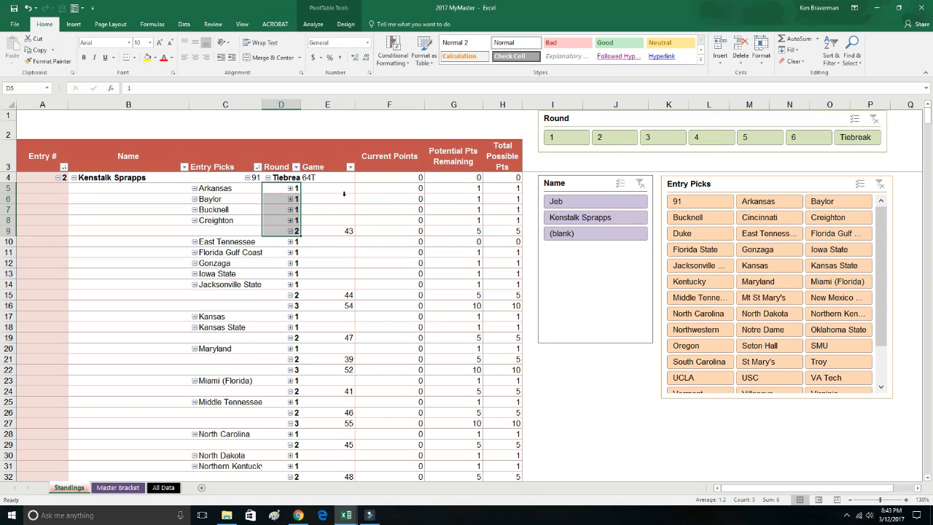
- Collapse to one row per entrant, clear the Name slicer to include (blank), return to All Data
click(111, 178)
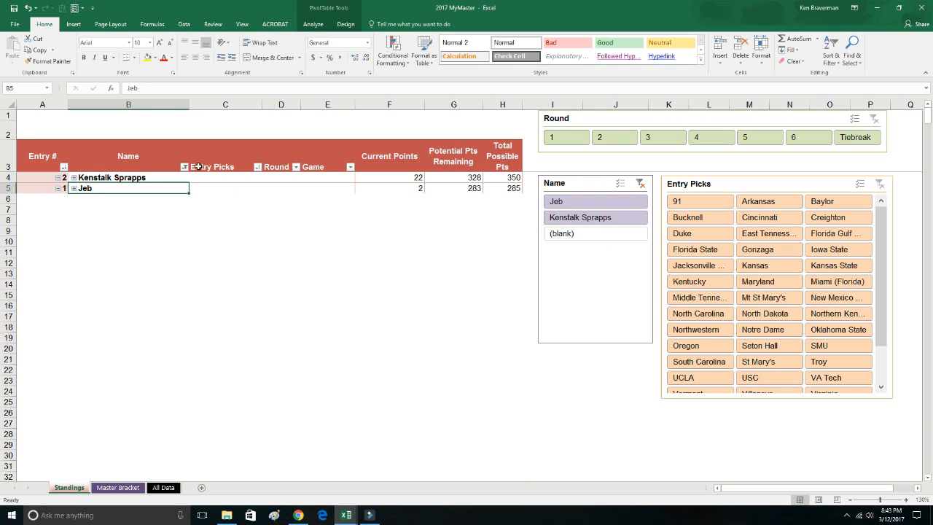
mouse_move(641, 184)
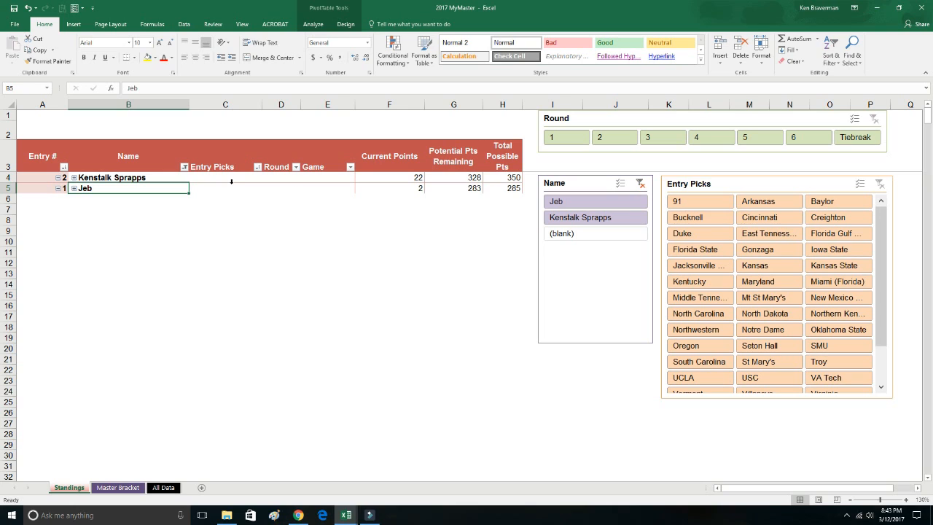
mouse_move(232, 180)
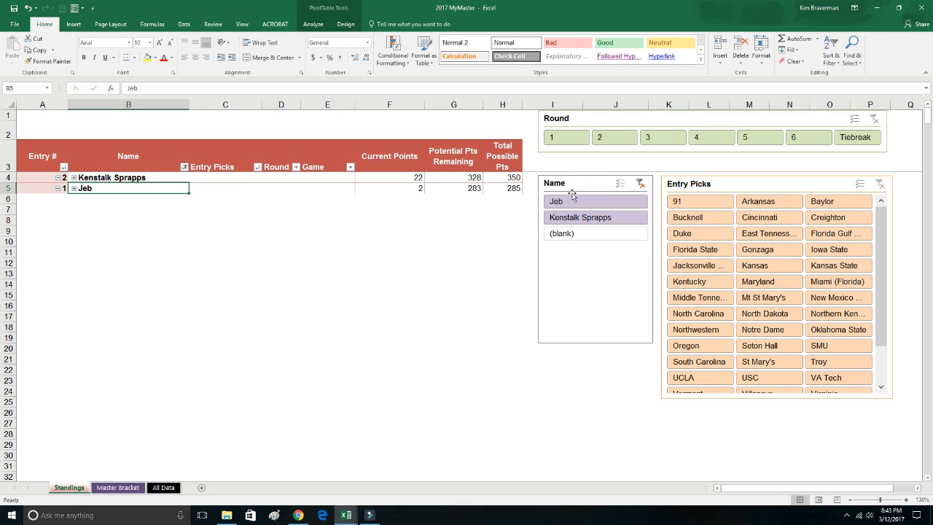
click(594, 187)
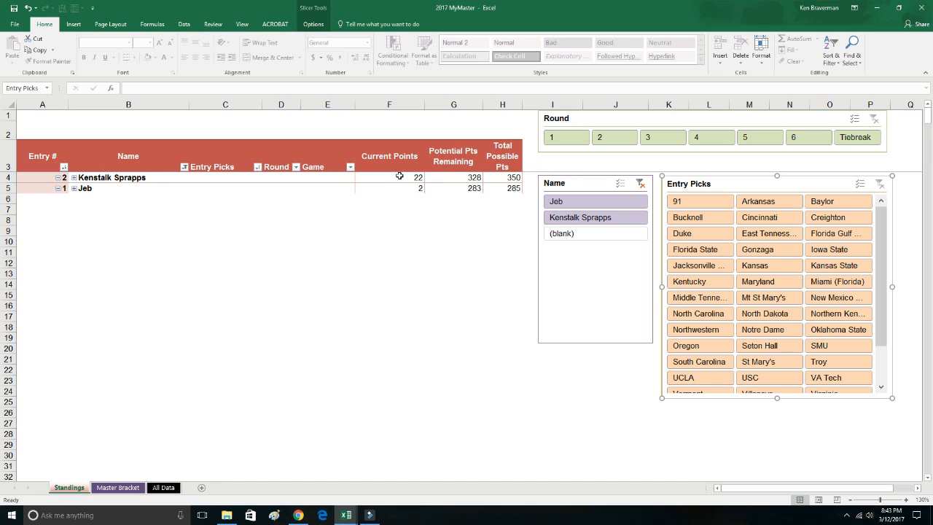
mouse_move(464, 172)
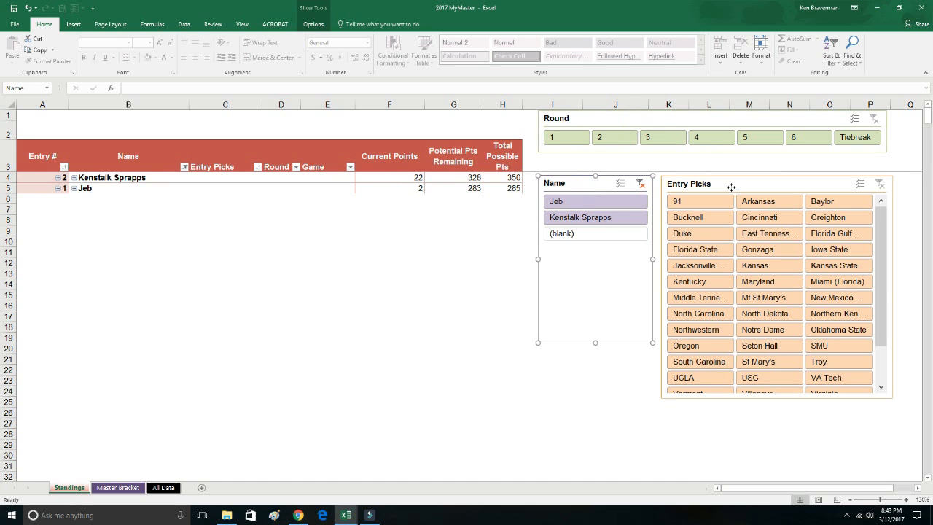
click(731, 187)
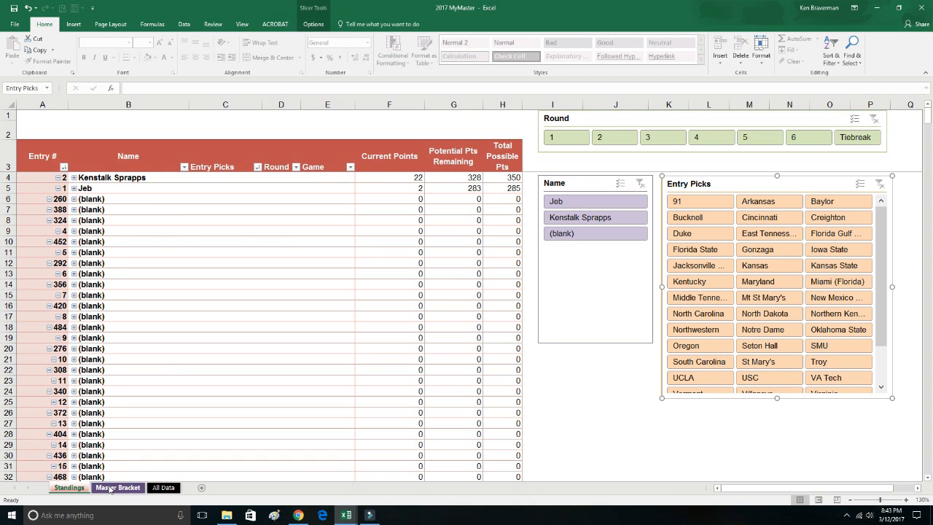
click(117, 487)
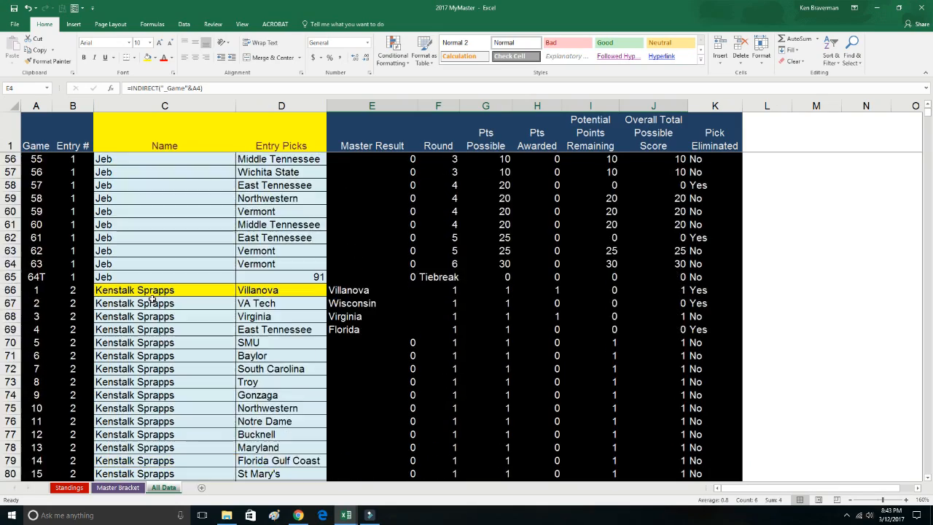
scroll(down, 3)
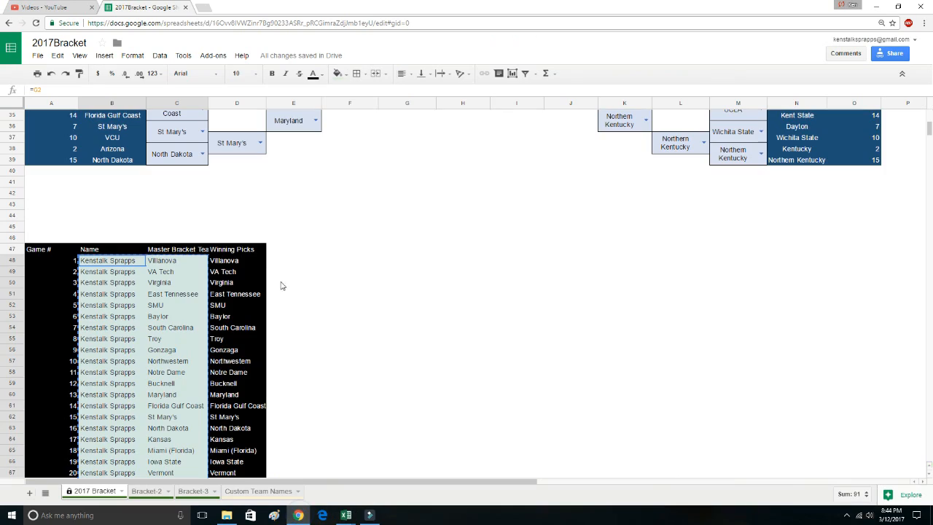
scroll(up, 3)
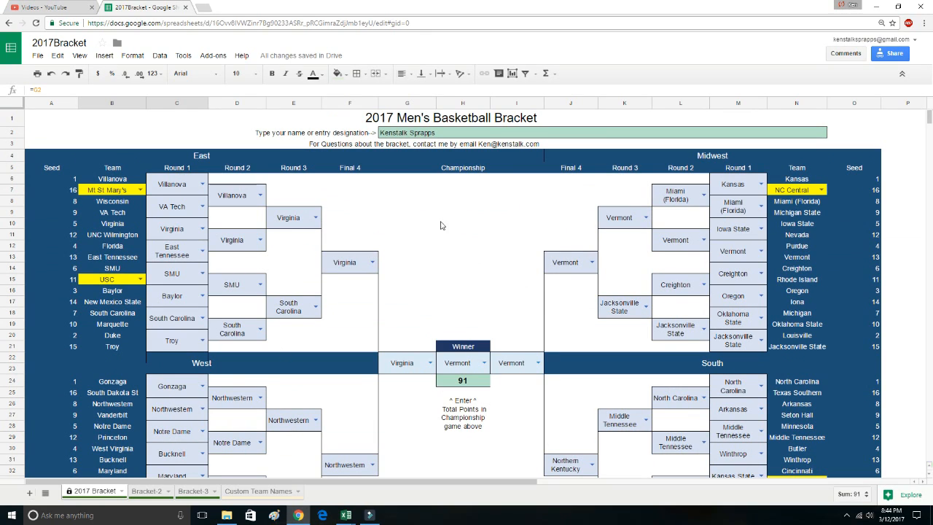
mouse_move(341, 195)
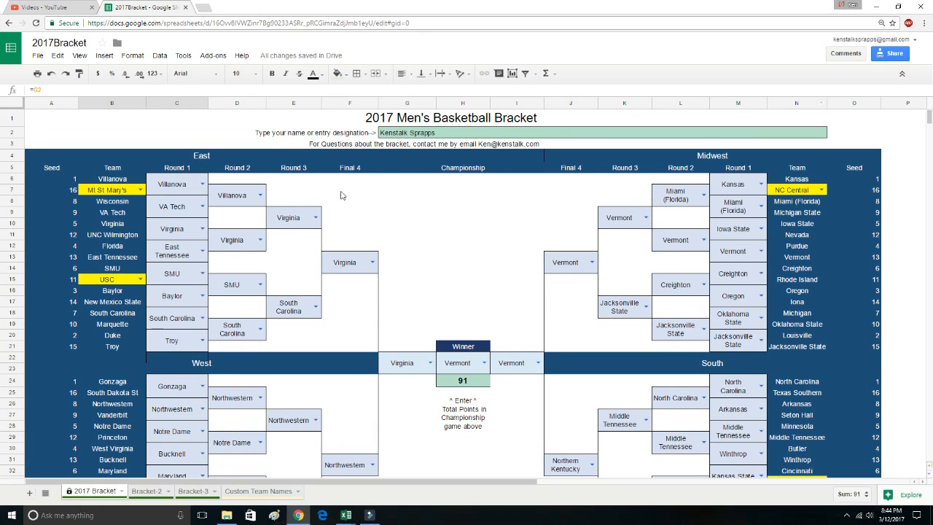
mouse_move(86, 64)
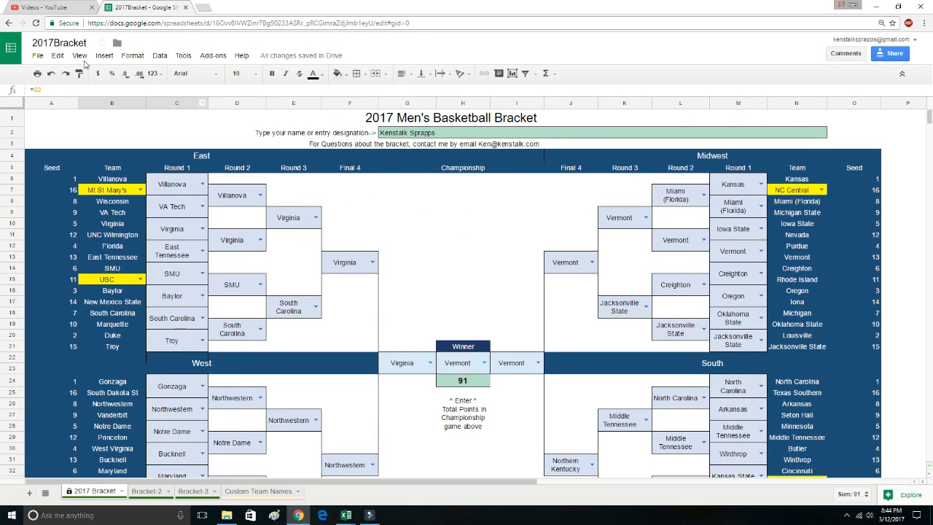
click(38, 55)
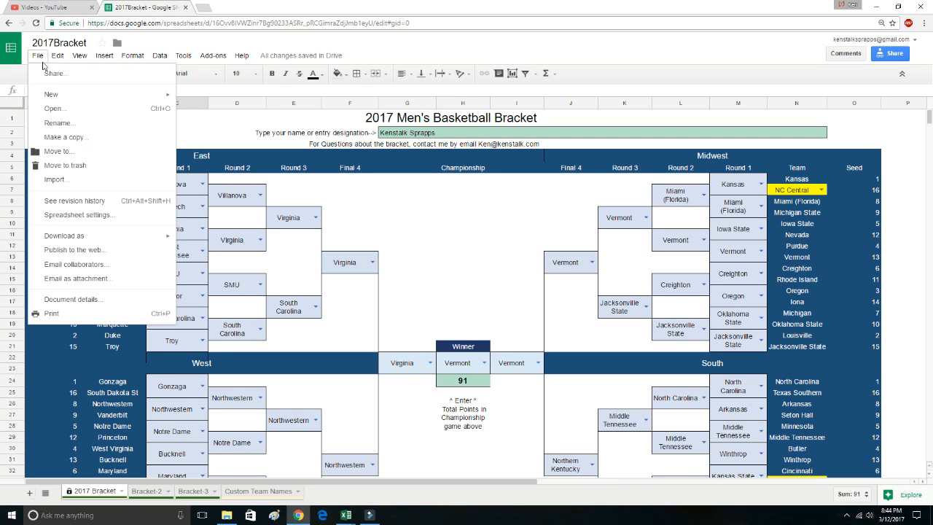
mouse_move(66, 137)
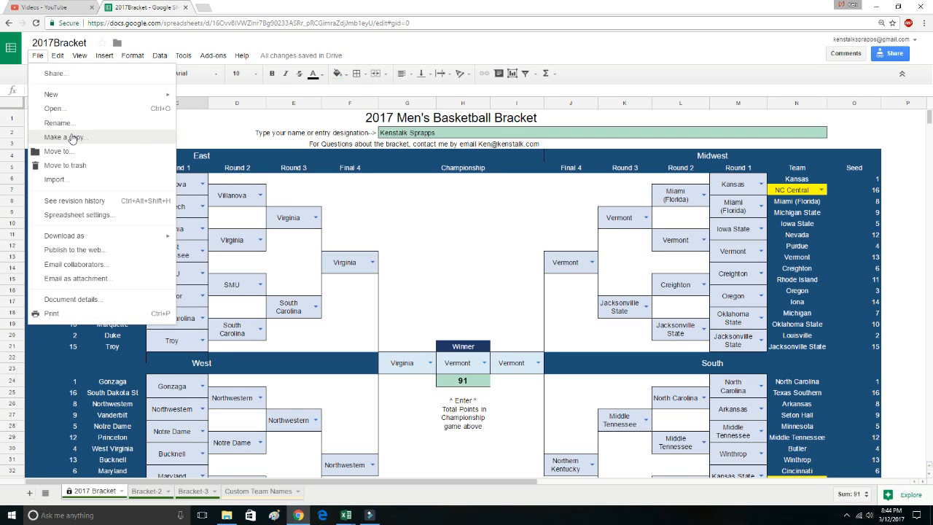
mouse_move(64, 236)
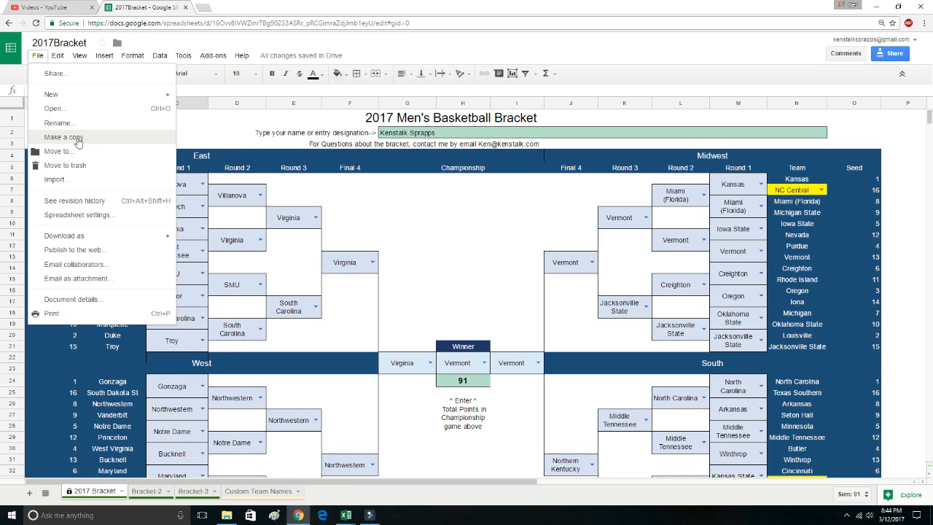
click(63, 137)
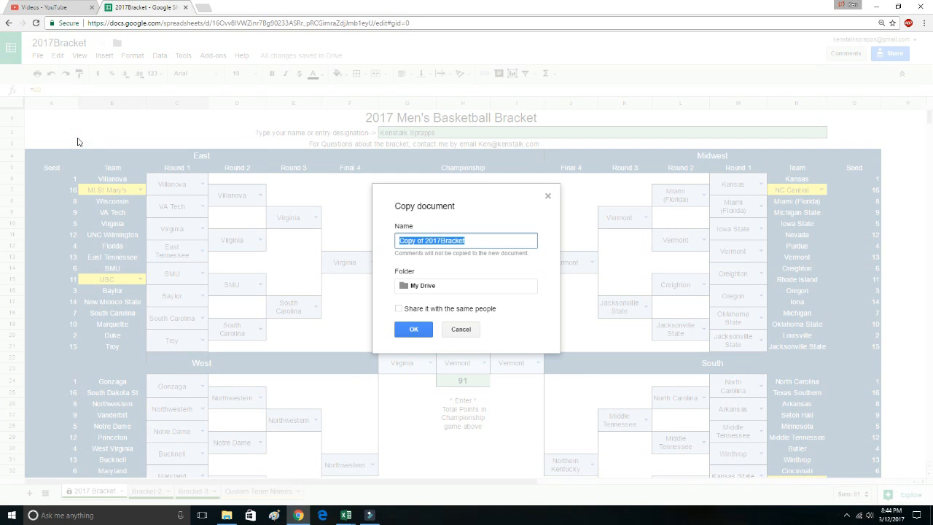
mouse_move(548, 214)
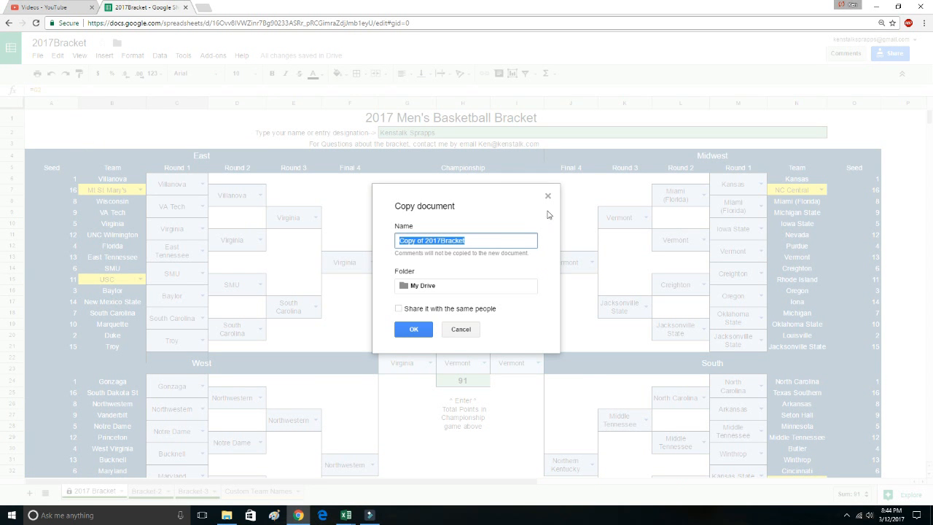
click(461, 330)
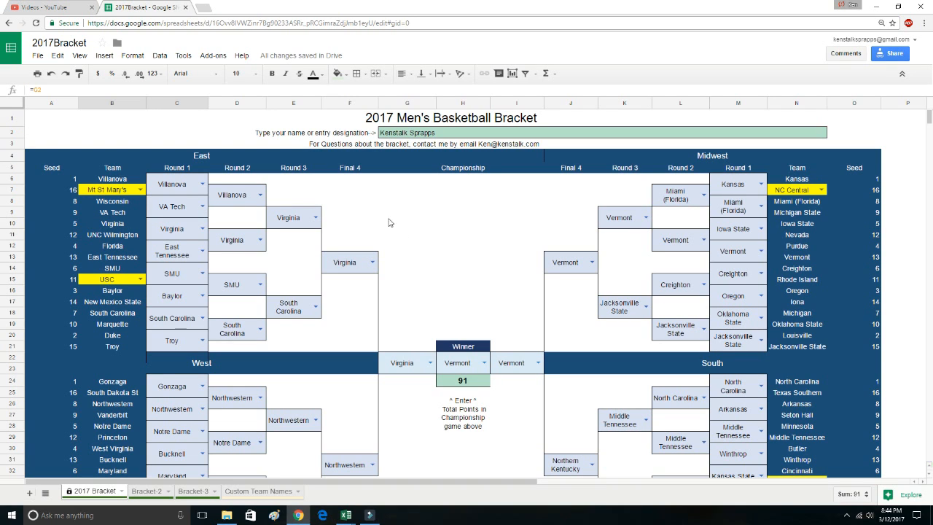
mouse_move(277, 240)
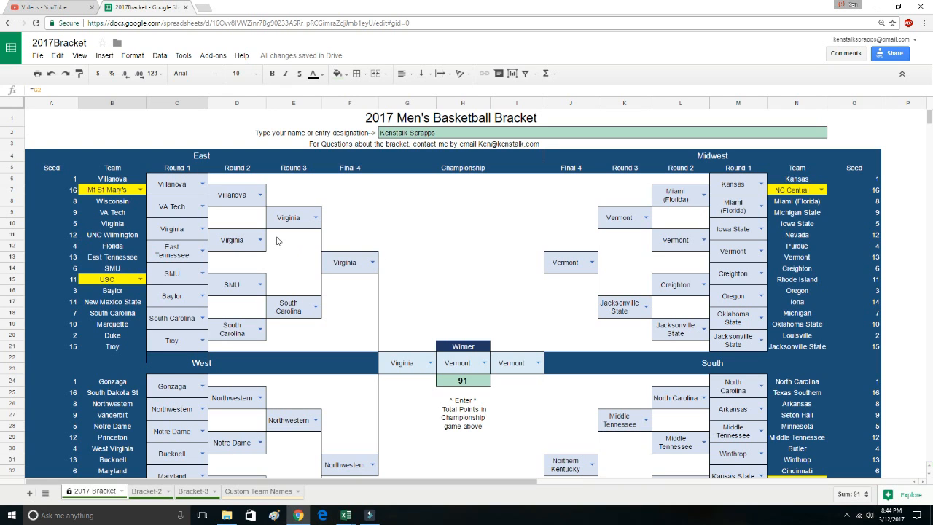
click(38, 55)
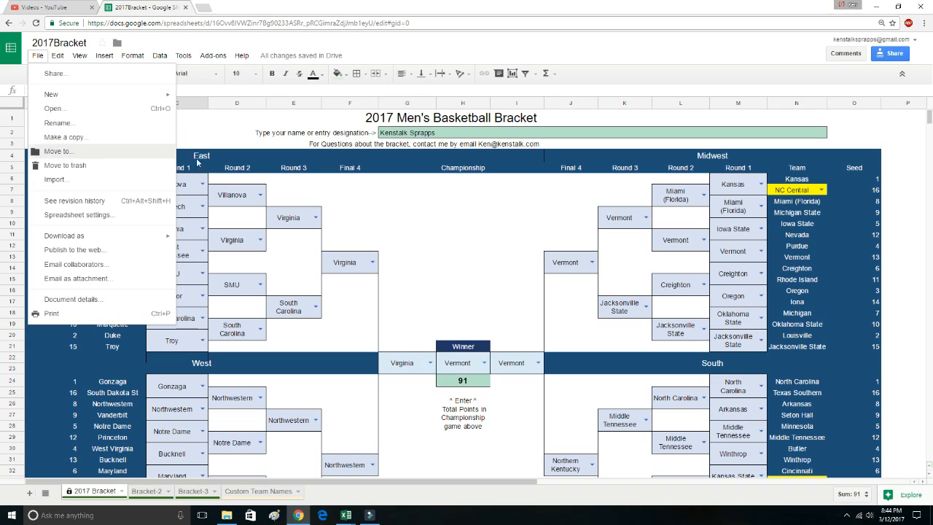
mouse_move(386, 215)
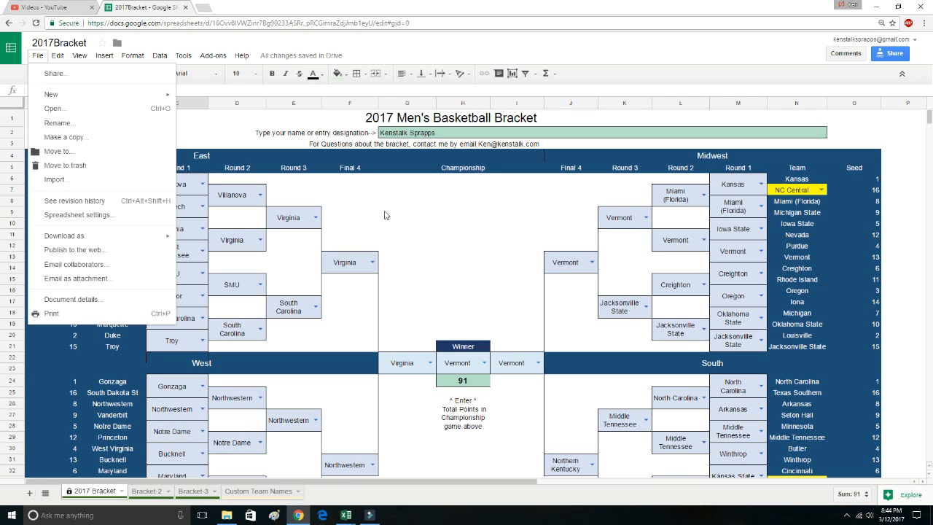
mouse_move(391, 220)
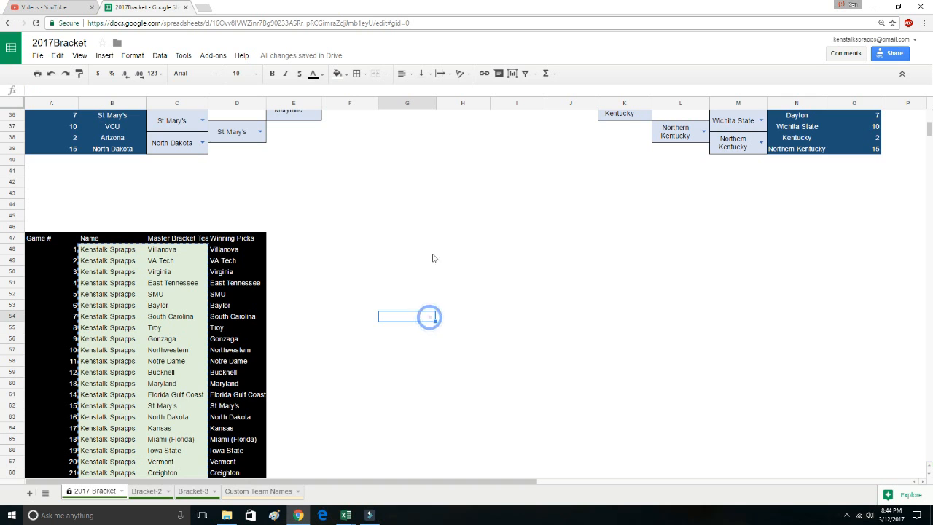
- Duplicate the bracket sheet into 'Copy of 2017 Bracket' and a renamed blank copy of Bracket 3
click(146, 490)
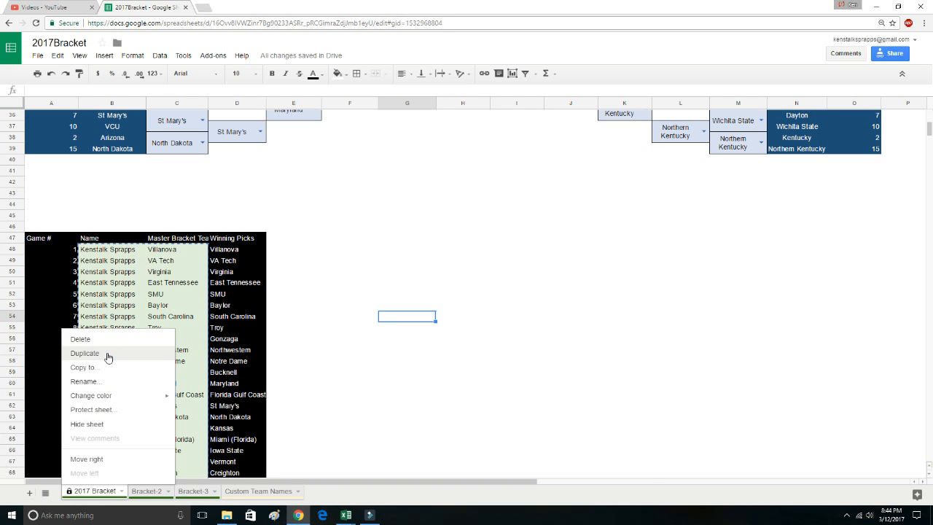
click(85, 353)
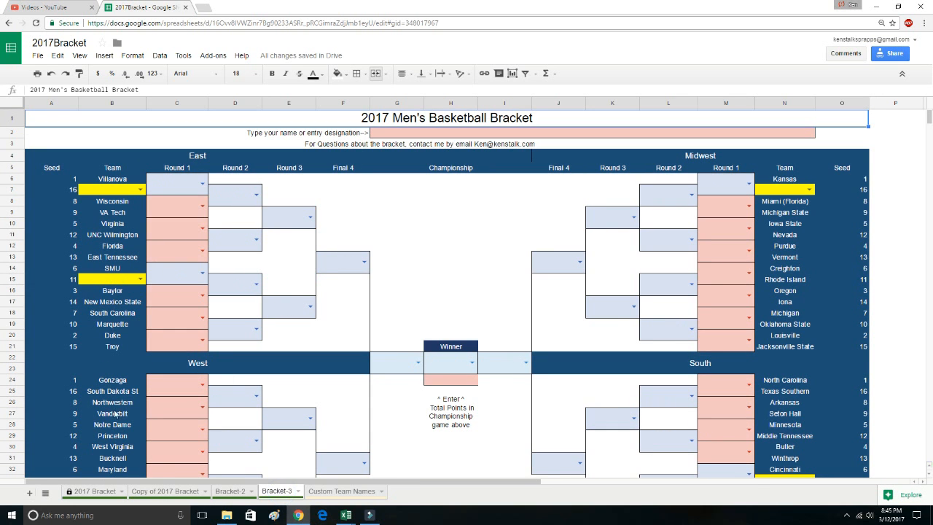
right_click(279, 489)
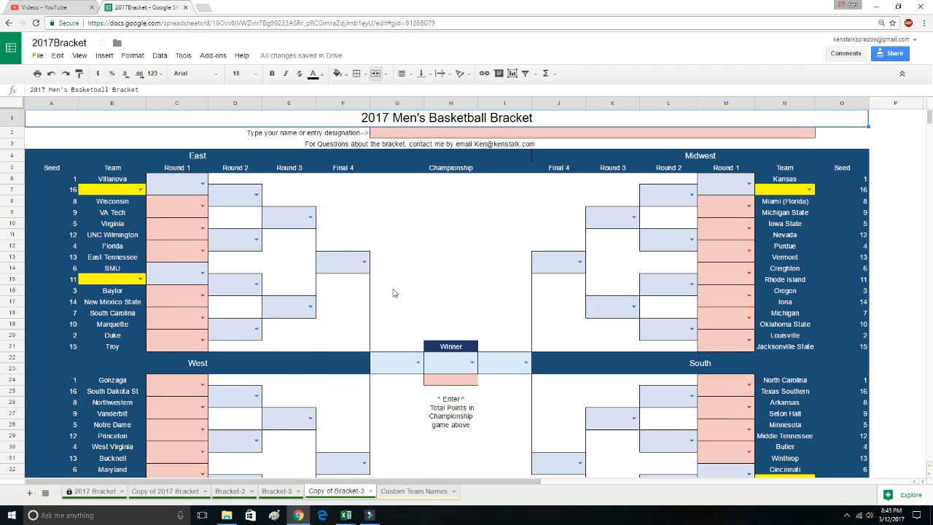
right_click(338, 489)
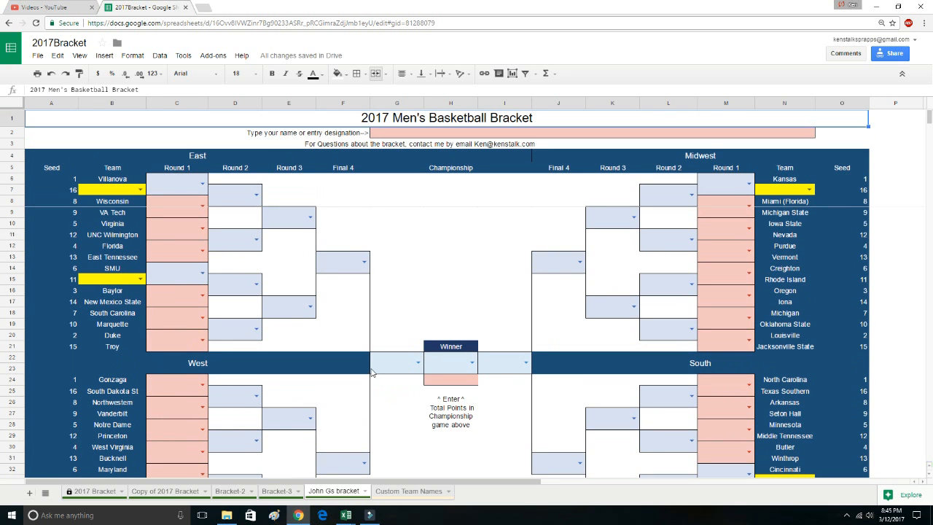
scroll(down, 3)
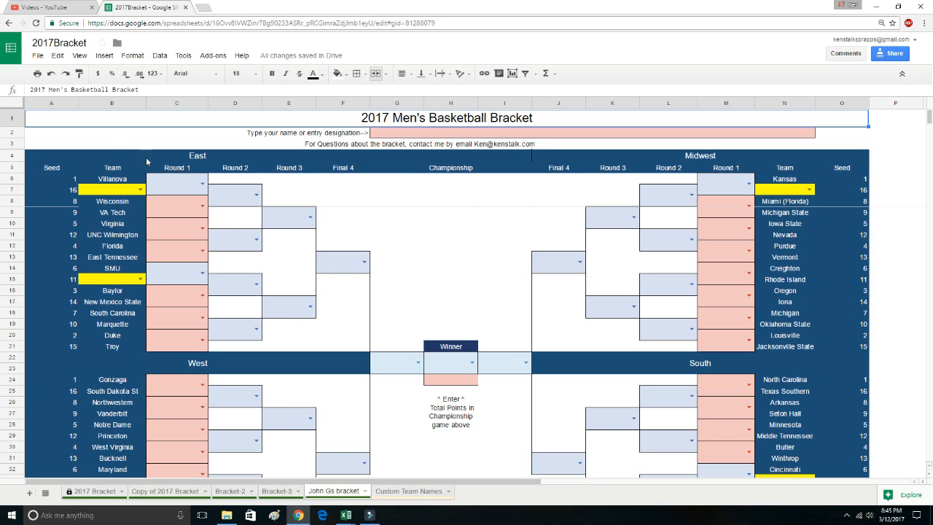
- Dismiss the bracket copy's File menu and return to the Excel master workbook
click(38, 55)
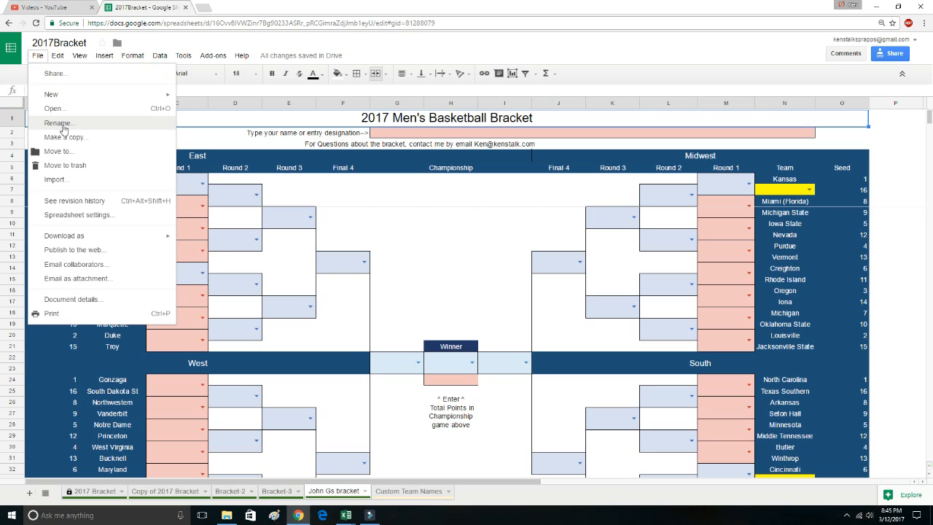
mouse_move(76, 136)
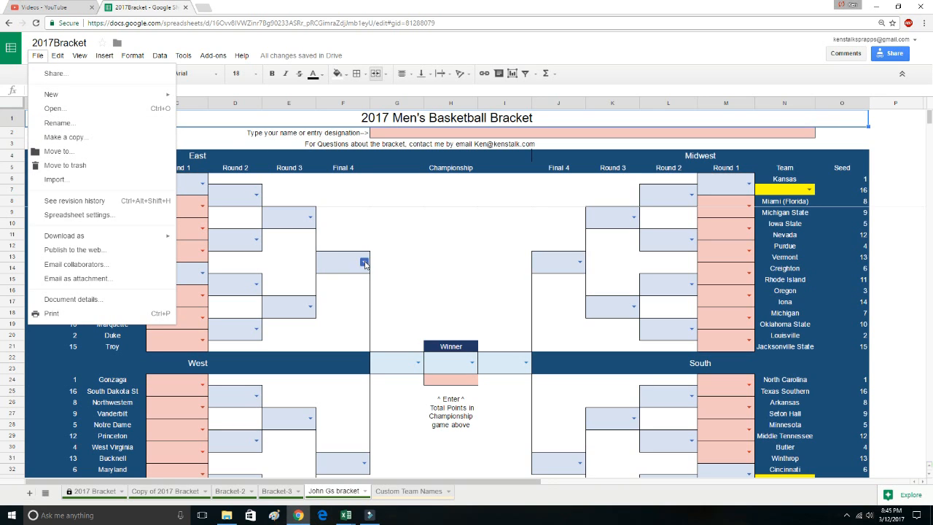
click(451, 270)
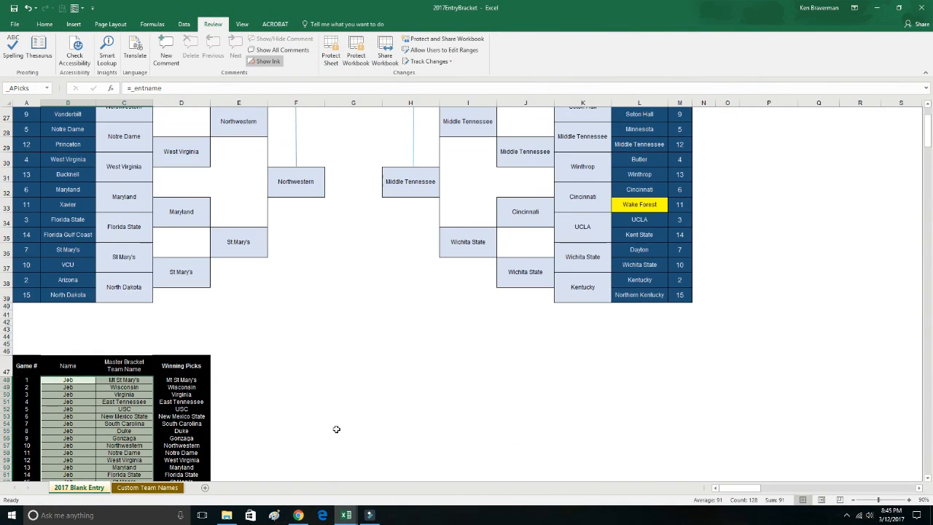
scroll(up, 3)
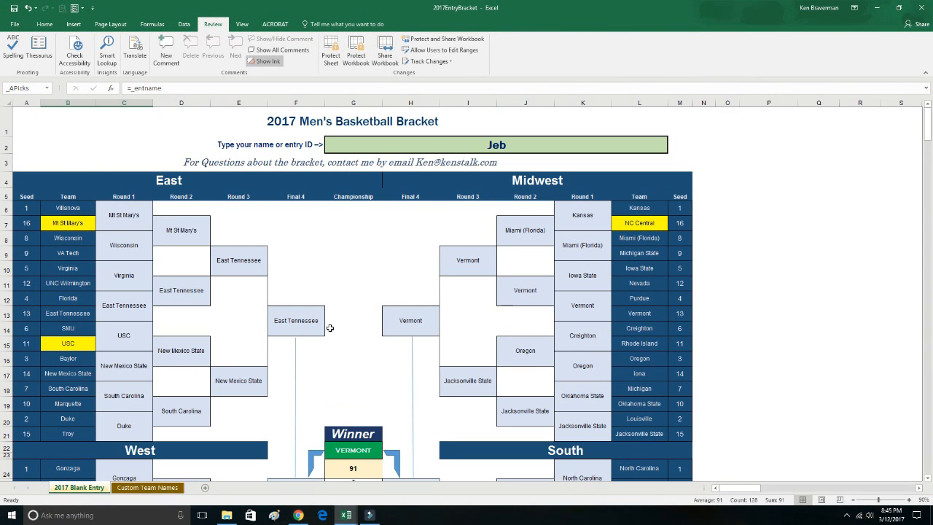
mouse_move(294, 282)
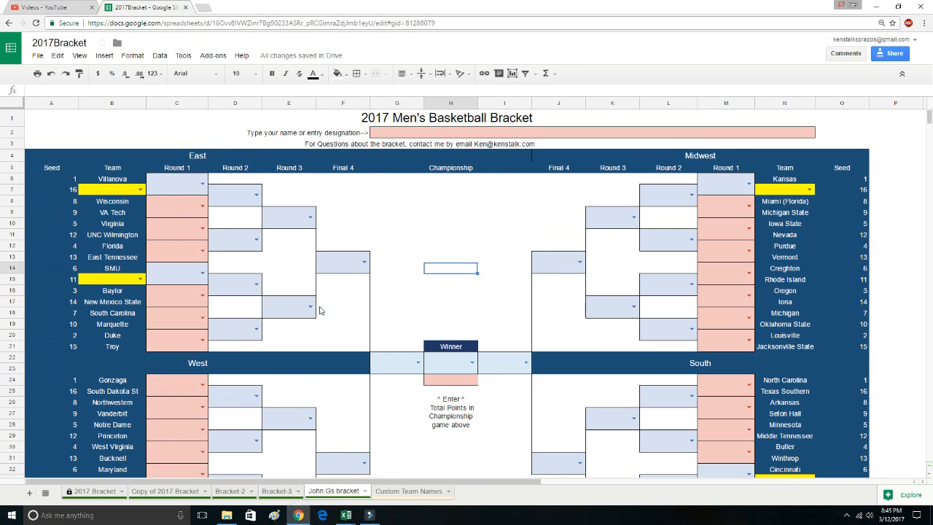
mouse_move(313, 332)
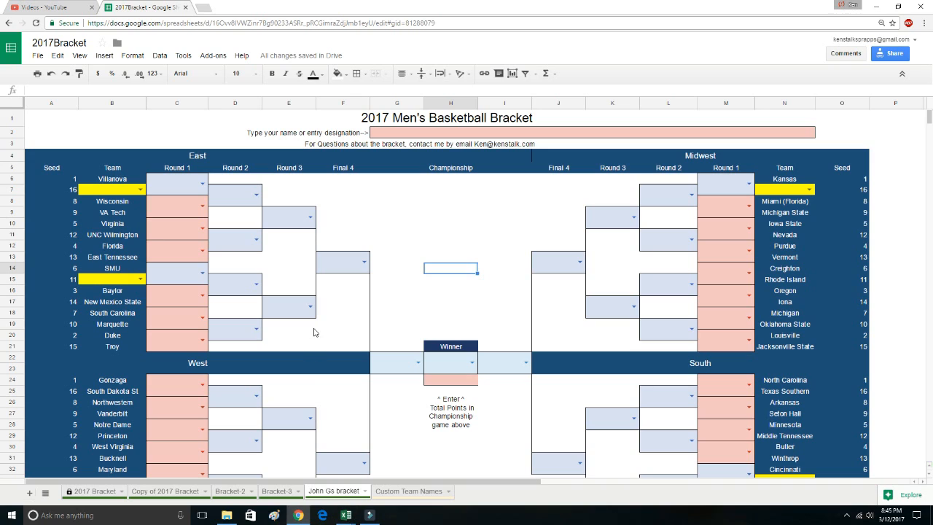
mouse_move(371, 237)
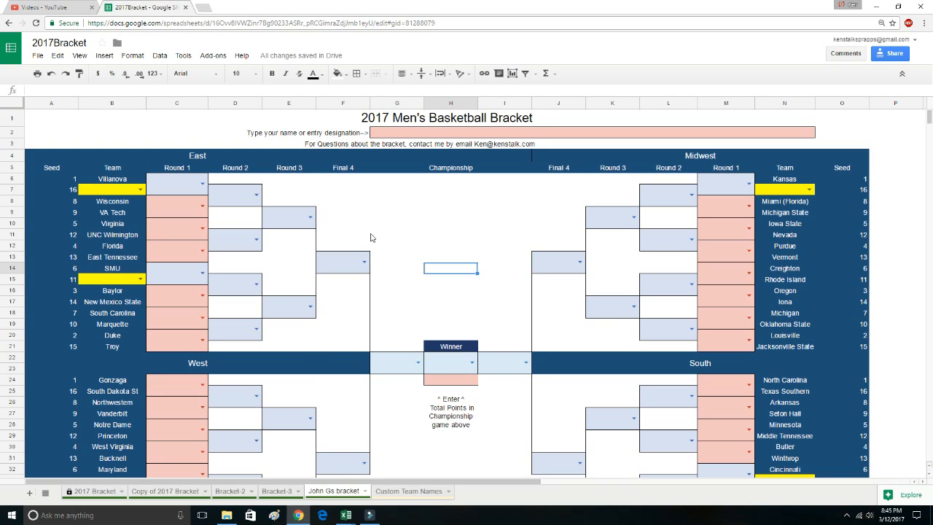
mouse_move(373, 242)
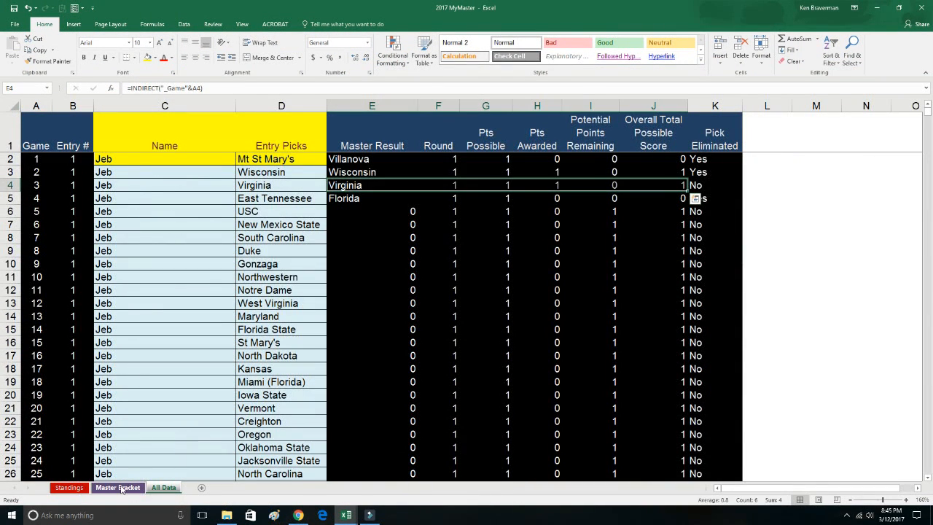
- On Master Bracket, enter win points 1, 2, 3, 5, 8, 13 for rounds 1–6
click(116, 487)
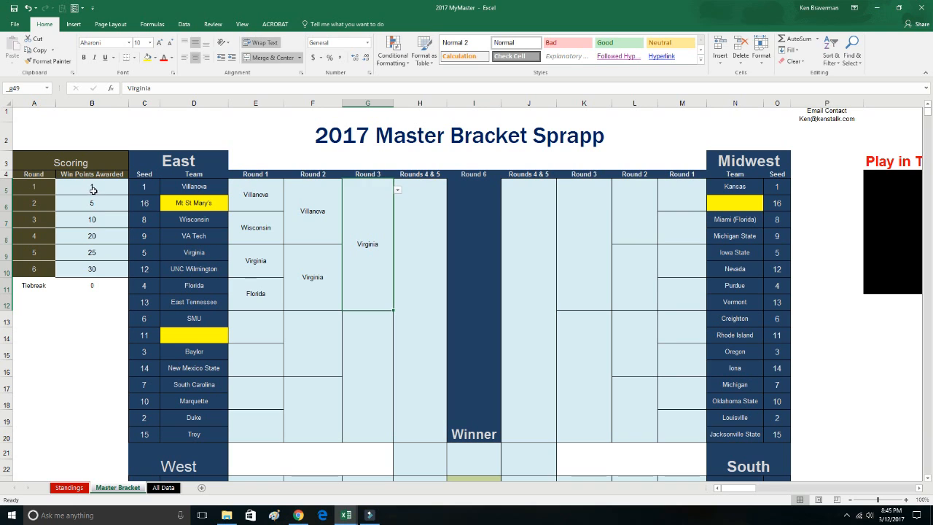
click(90, 218)
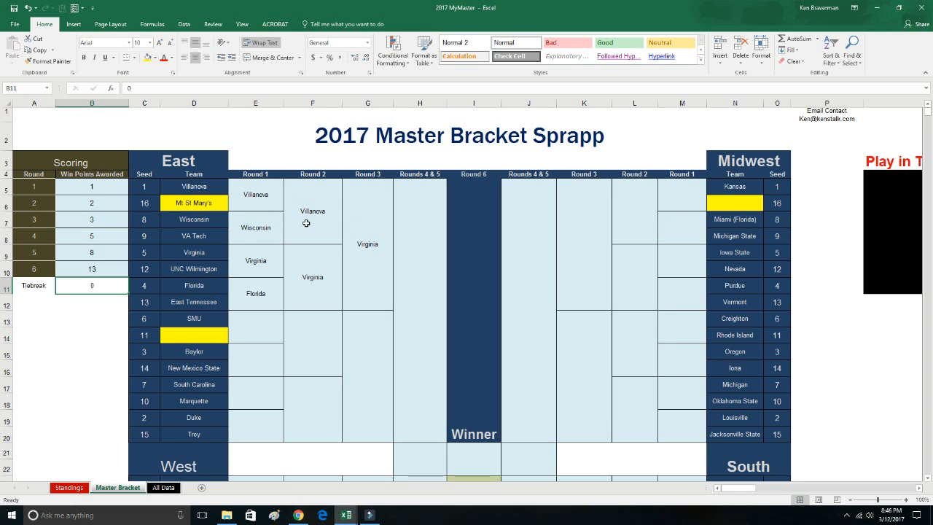
mouse_move(260, 210)
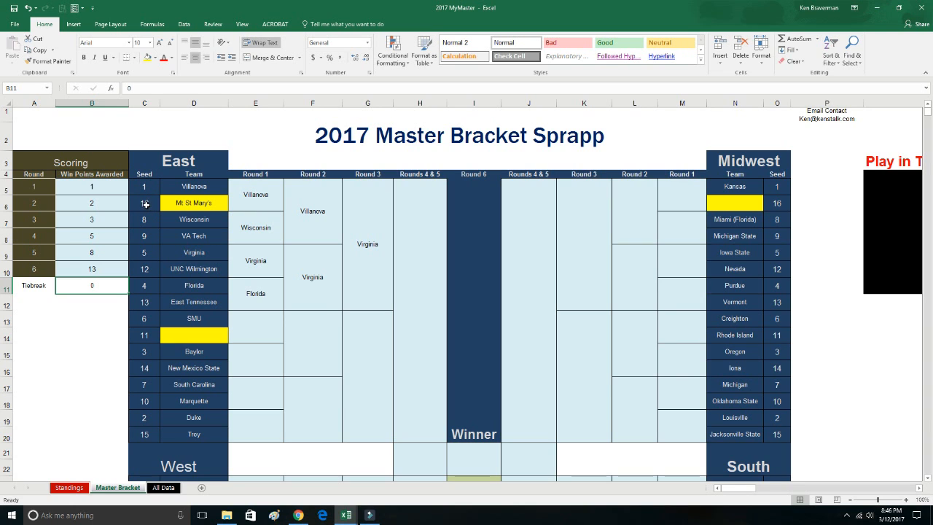
click(255, 193)
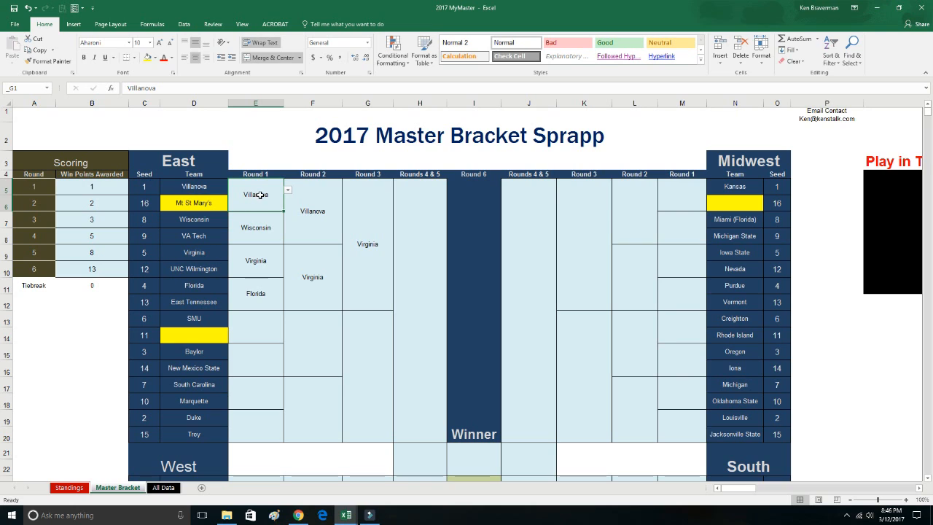
- Inspect the Round 1 and Round 2 Villanova winner cells to check scoring
click(312, 211)
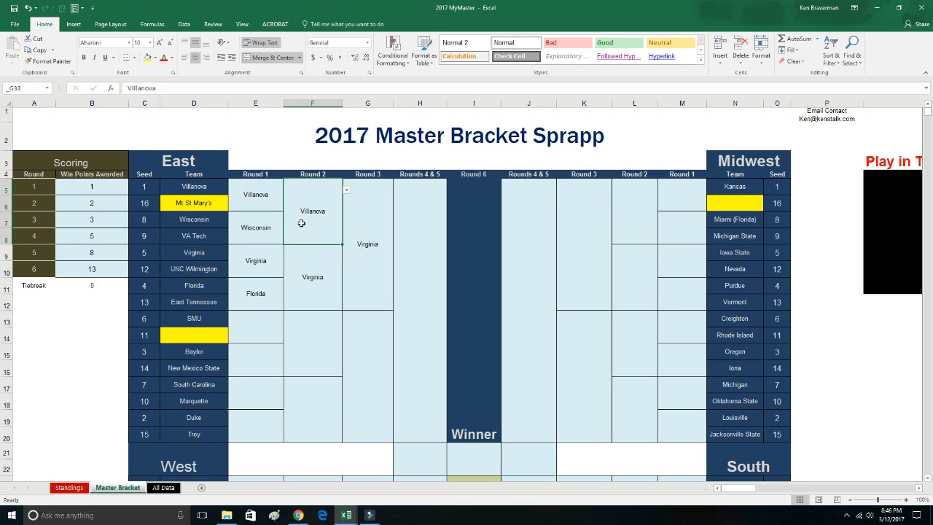
click(311, 175)
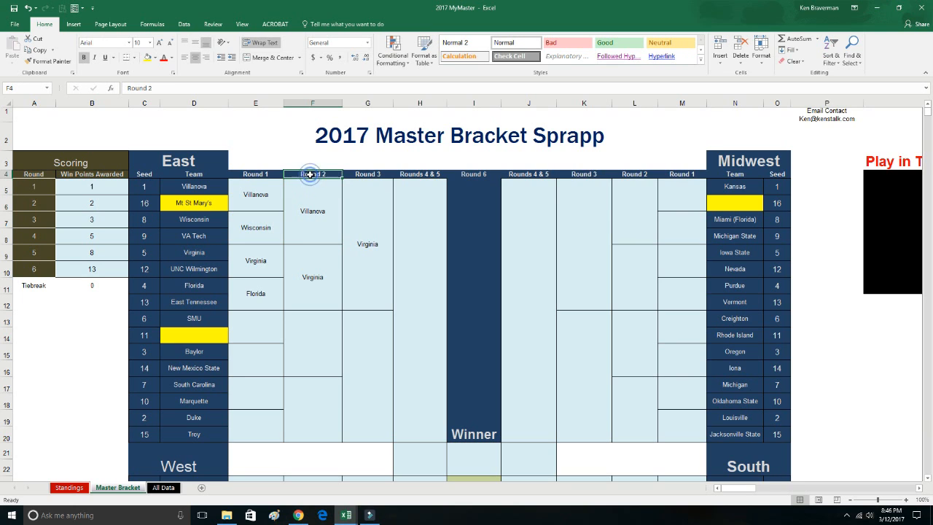
mouse_move(324, 224)
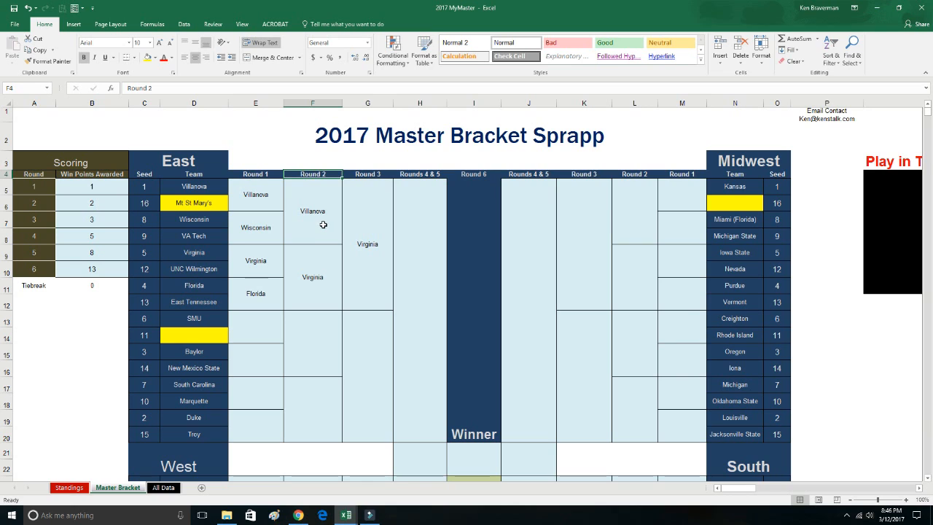
click(311, 210)
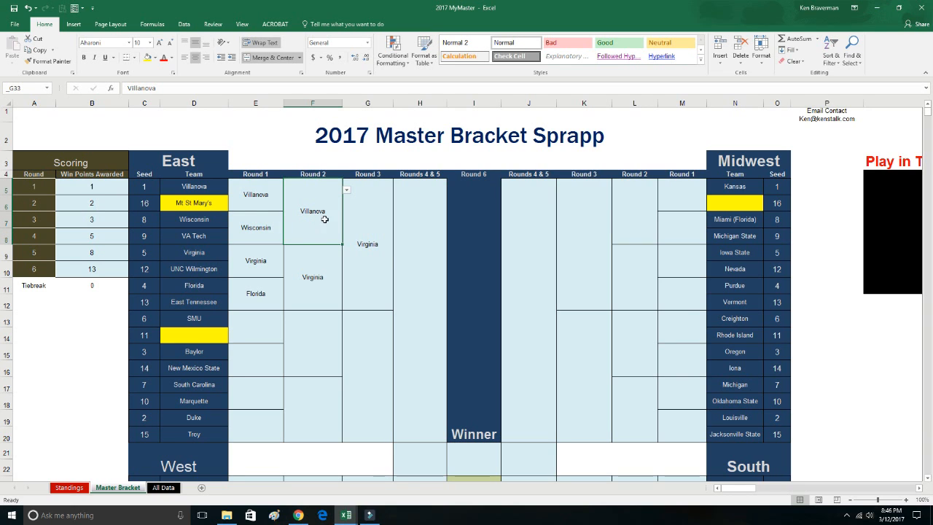
mouse_move(122, 236)
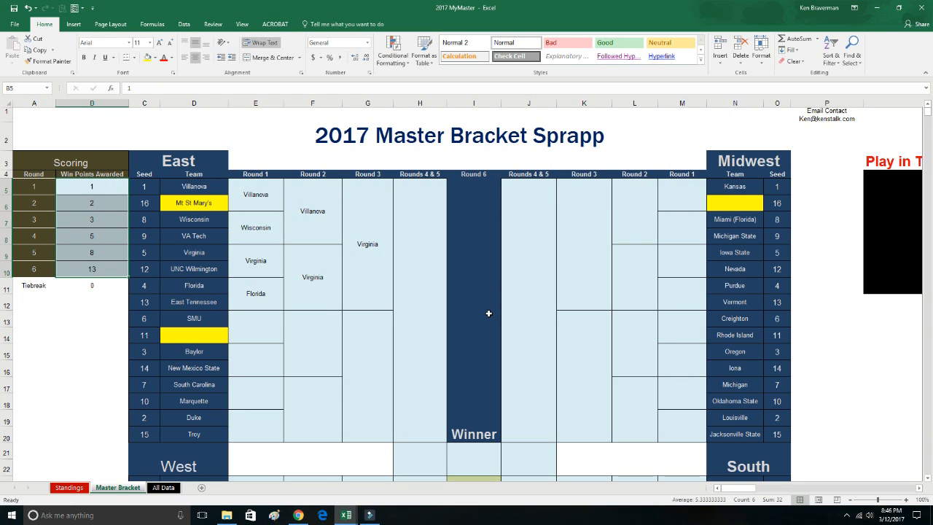
mouse_move(338, 260)
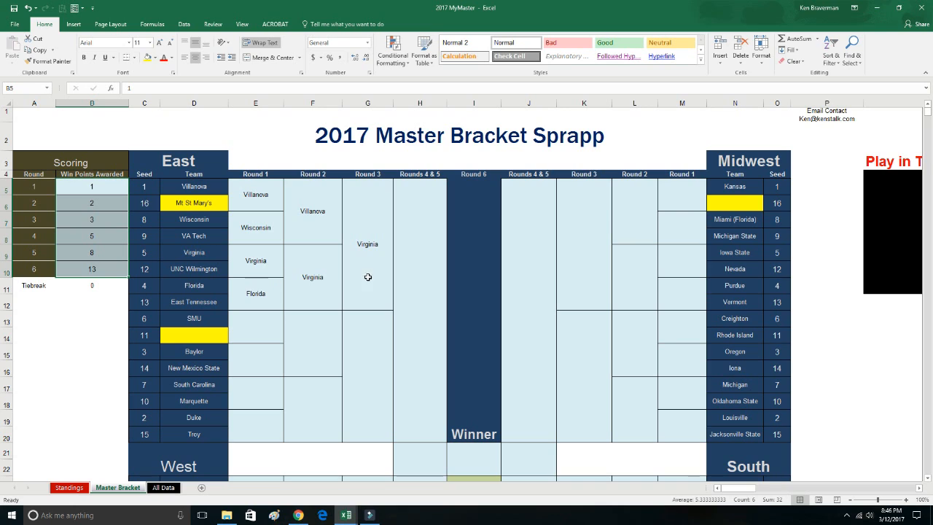
mouse_move(384, 265)
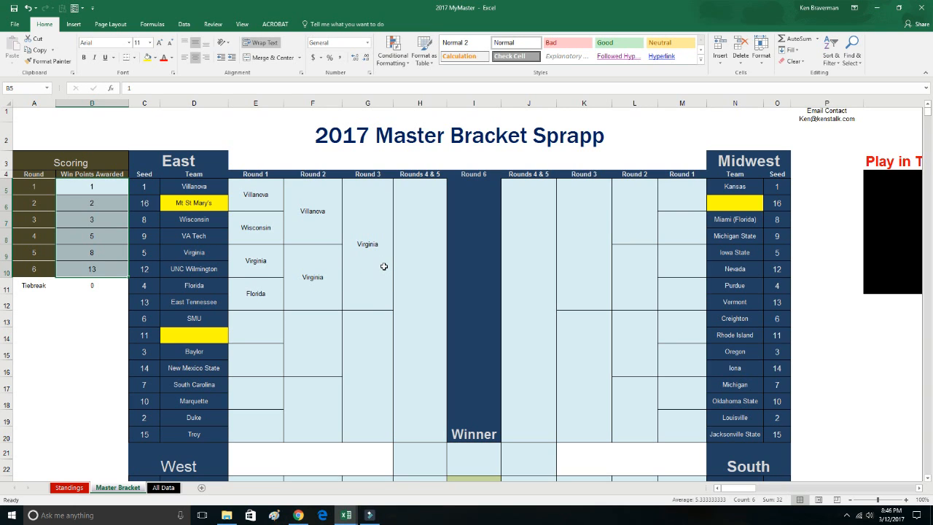
mouse_move(384, 265)
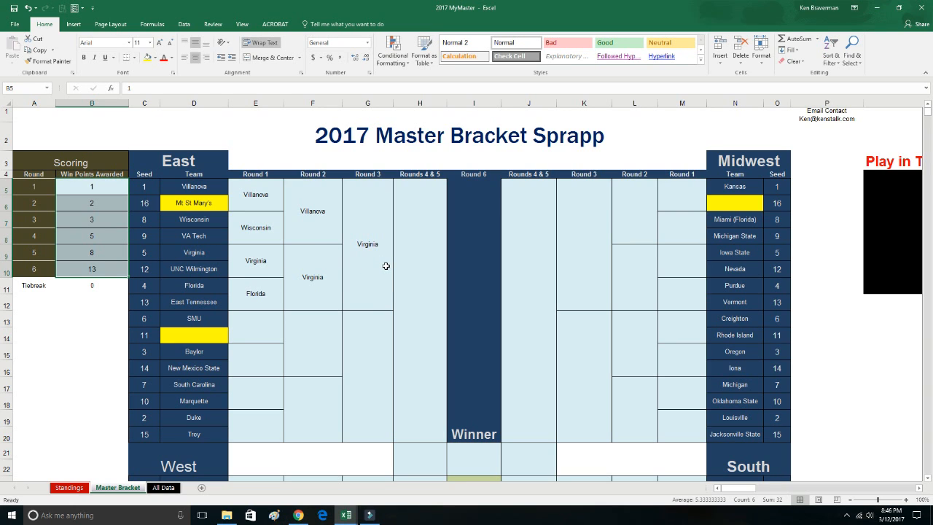
mouse_move(401, 245)
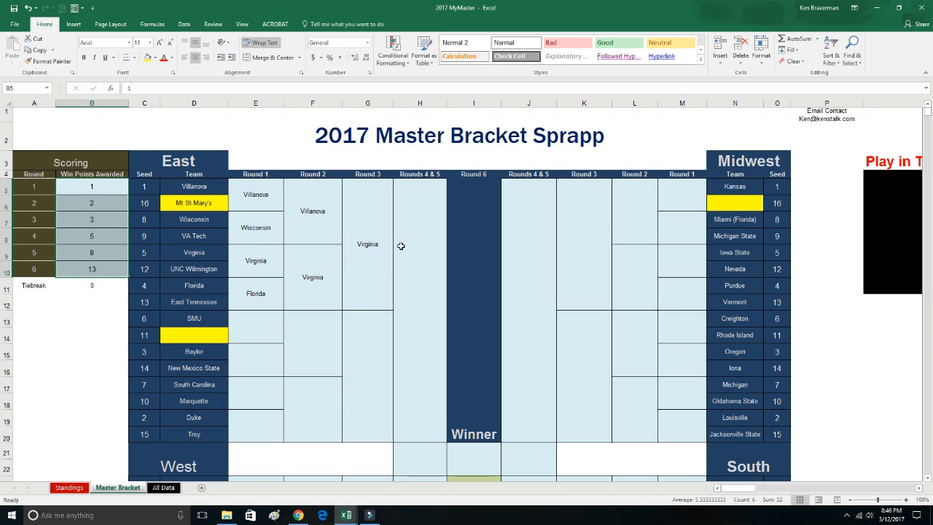
mouse_move(351, 259)
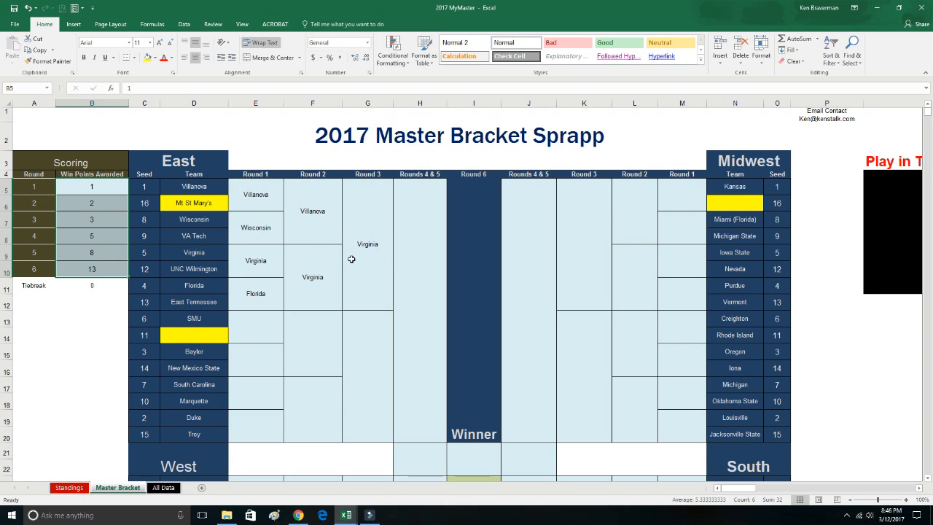
mouse_move(408, 293)
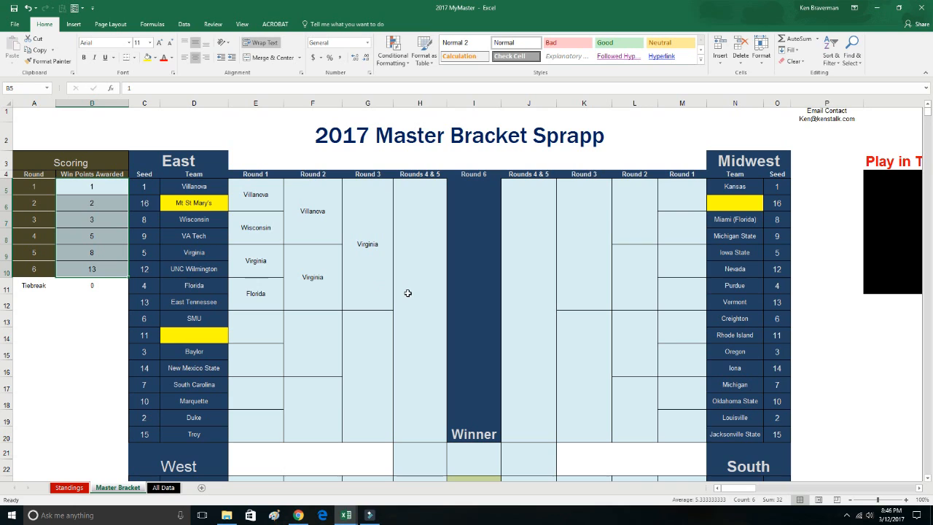
mouse_move(309, 256)
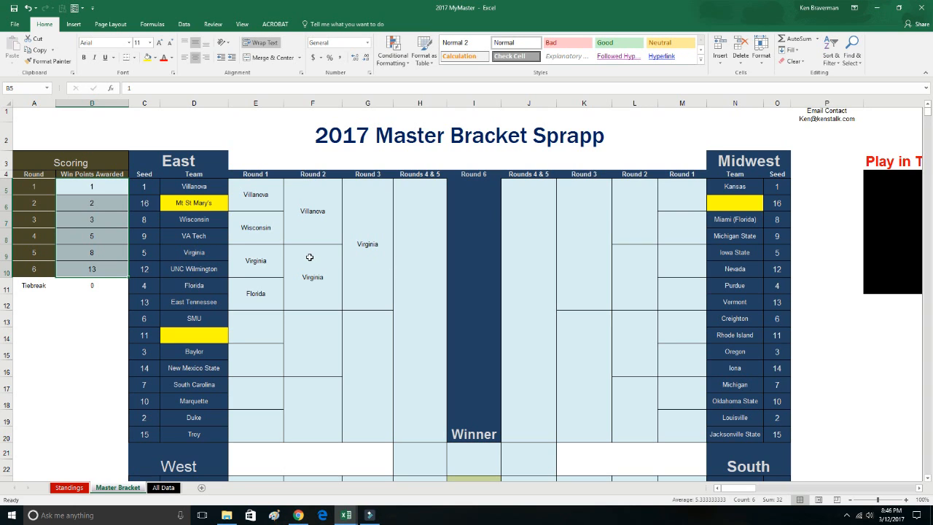
mouse_move(346, 301)
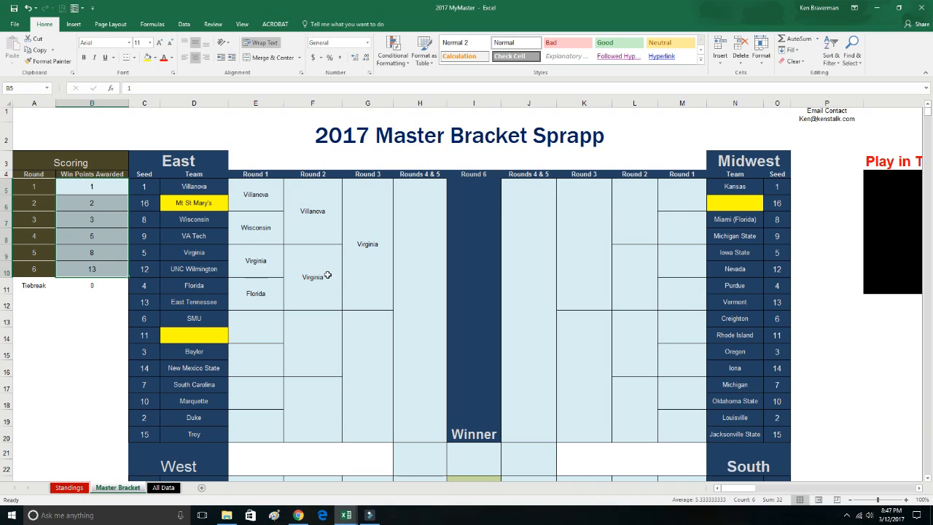
mouse_move(370, 295)
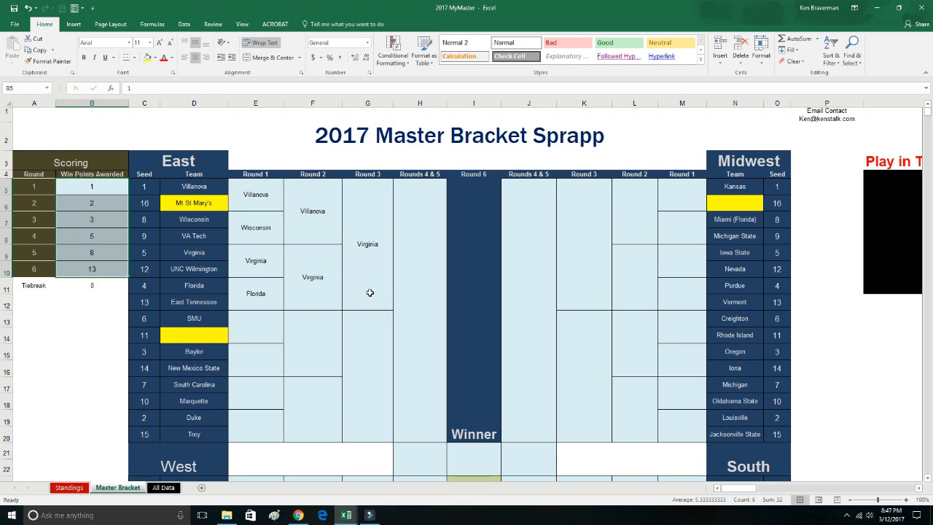
mouse_move(347, 351)
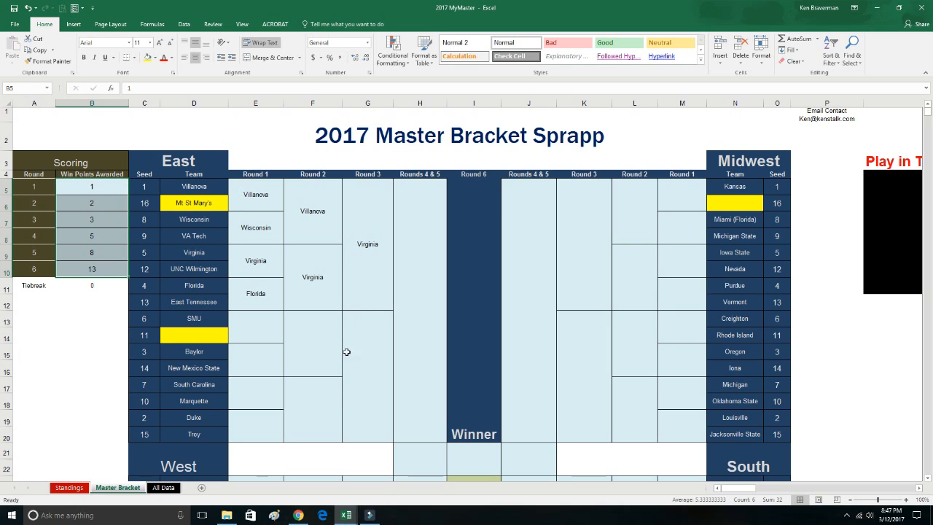